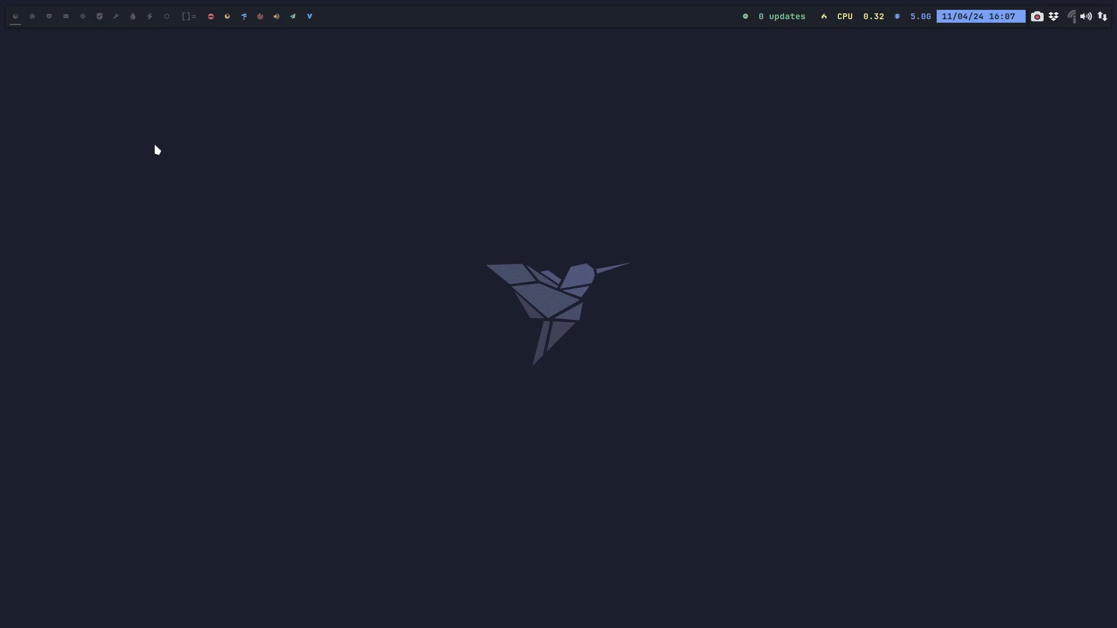
# - Clone the template VM in VirtualBox Manager as a new machine named Plasma
pyautogui.click(14, 17)
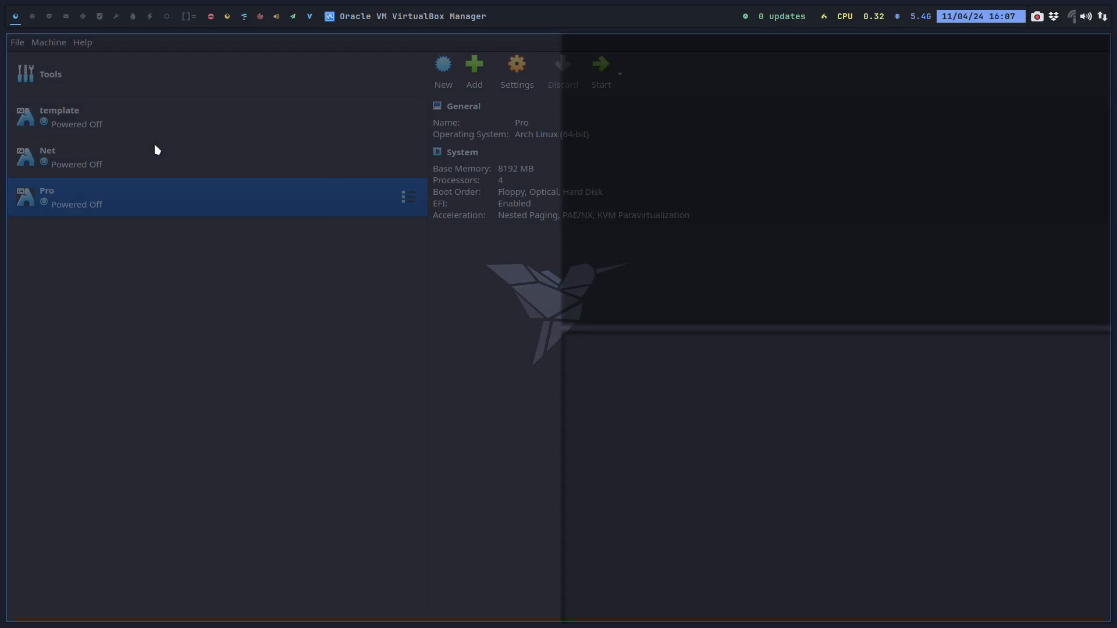
pyautogui.rightClick(59, 116)
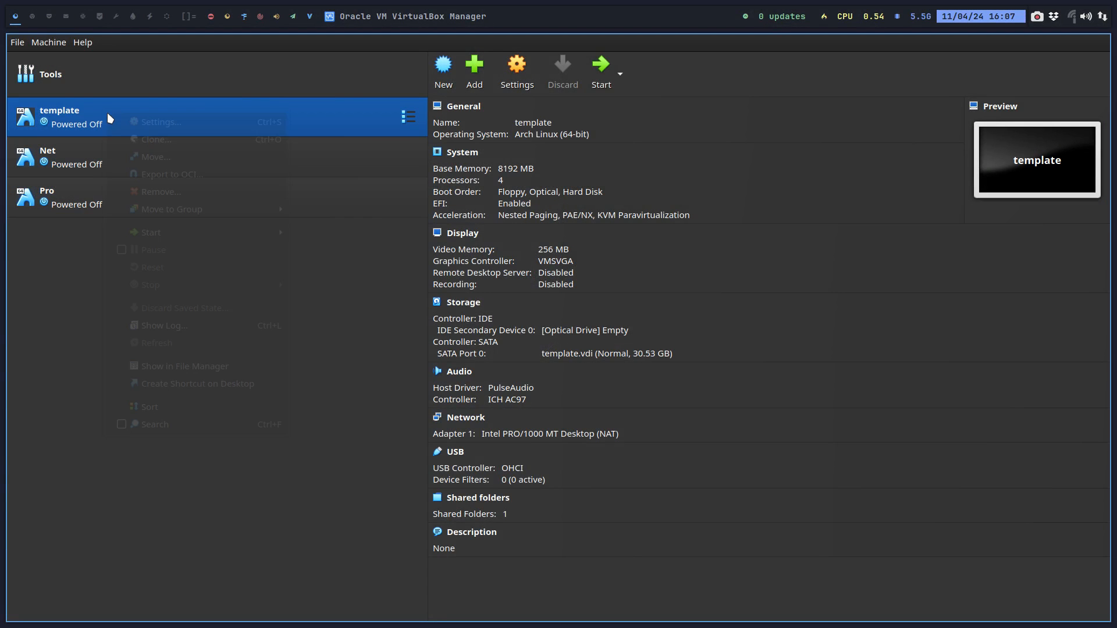
pyautogui.click(156, 139)
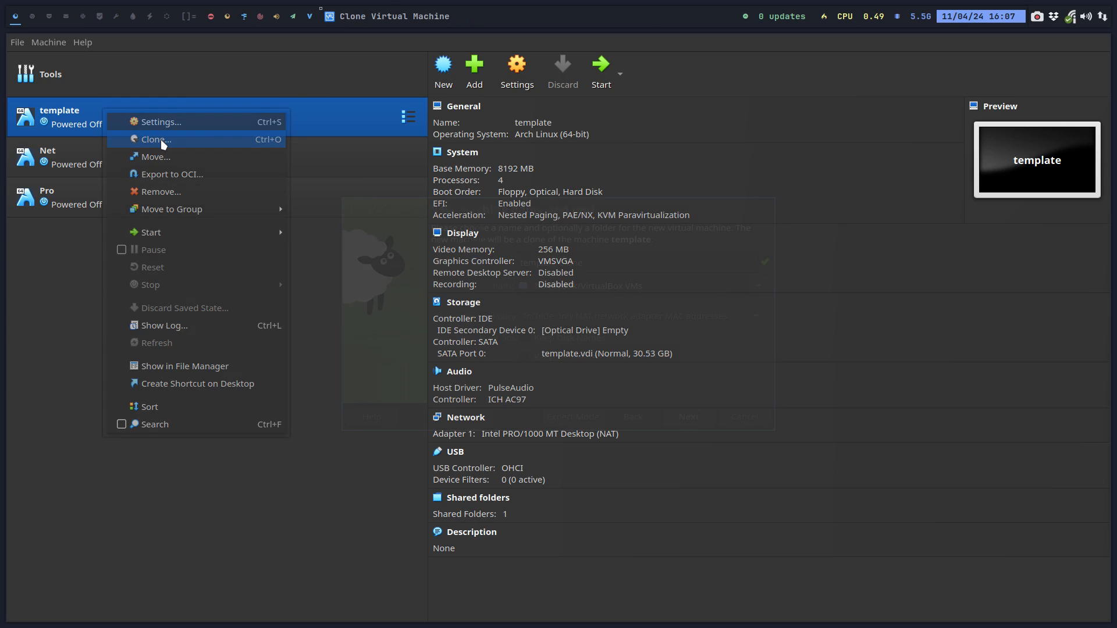
pyautogui.click(155, 140)
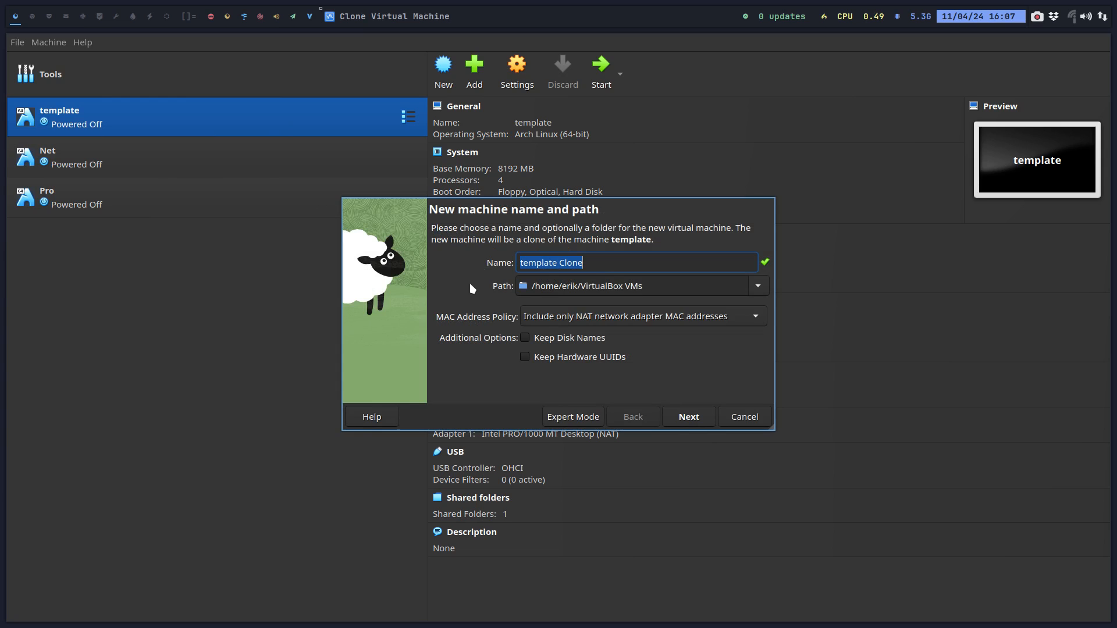
pyautogui.write('Plasma')
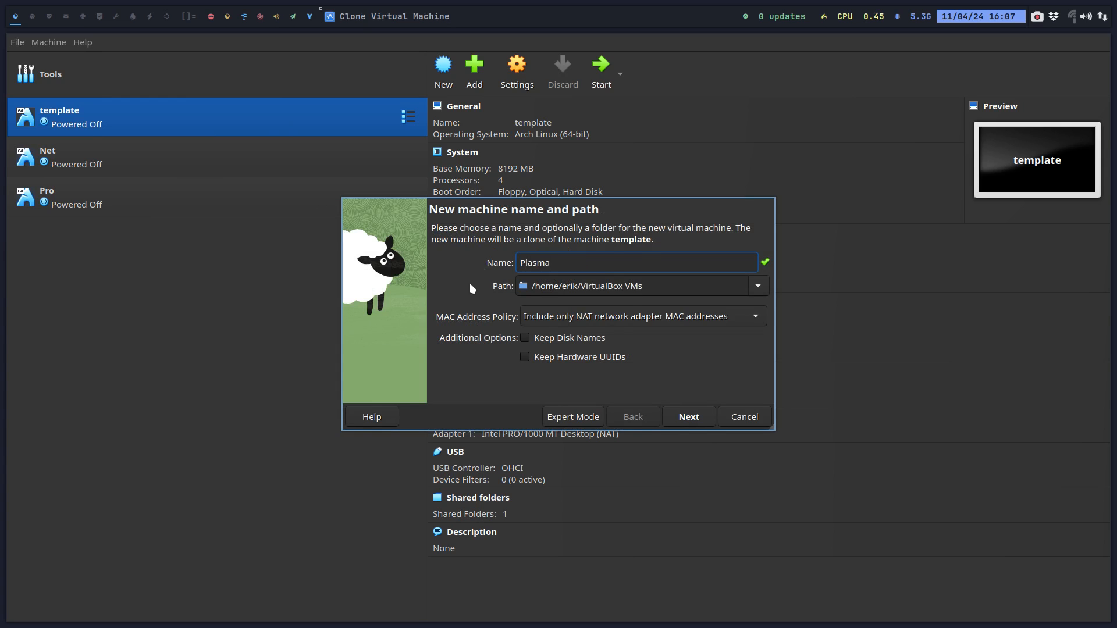
pyautogui.click(689, 417)
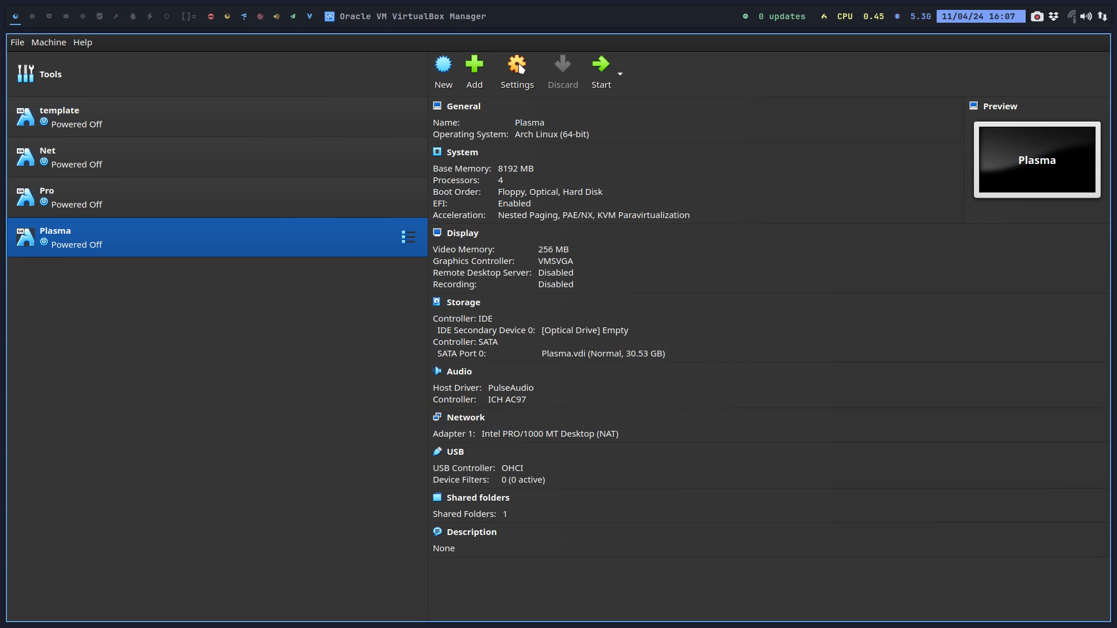
# - Enable 3D Acceleration in the Plasma machine's Display settings and save
pyautogui.click(517, 64)
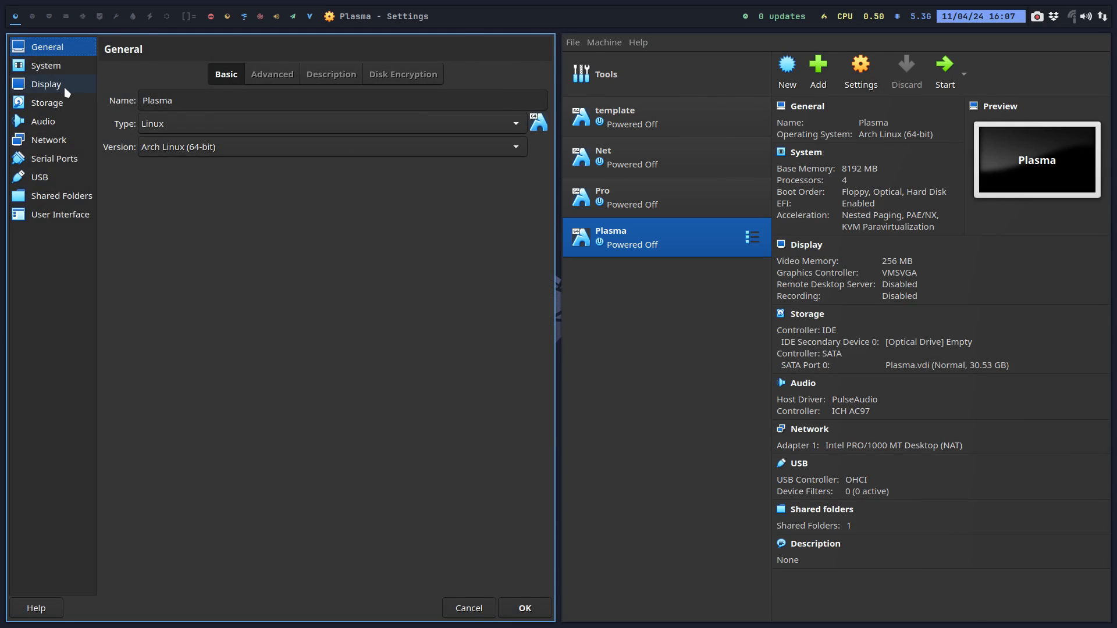
pyautogui.click(46, 84)
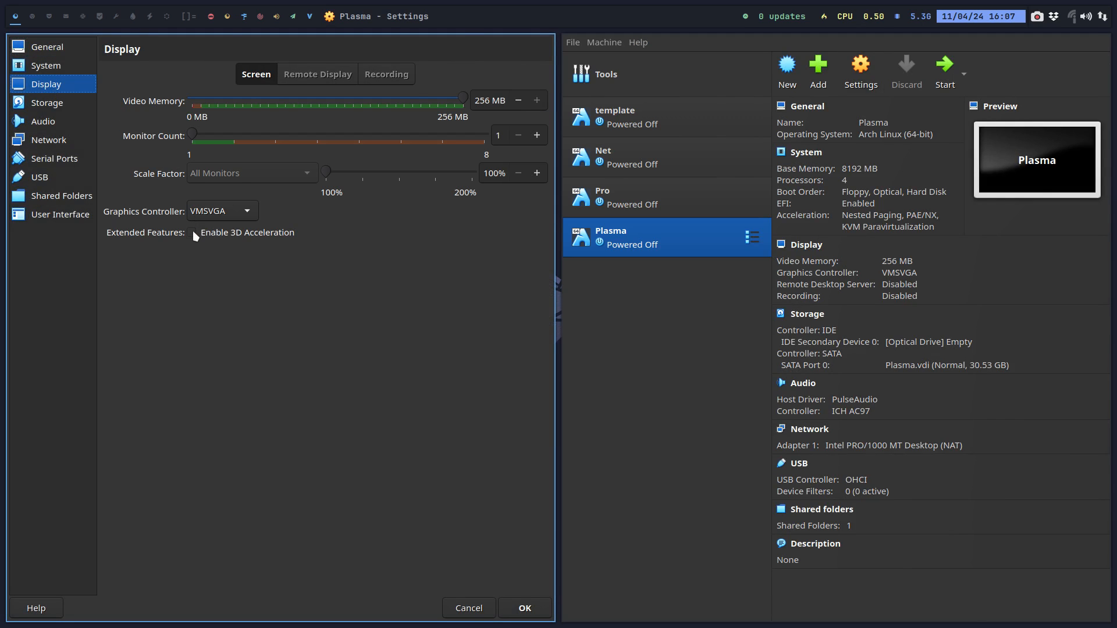
pyautogui.click(192, 233)
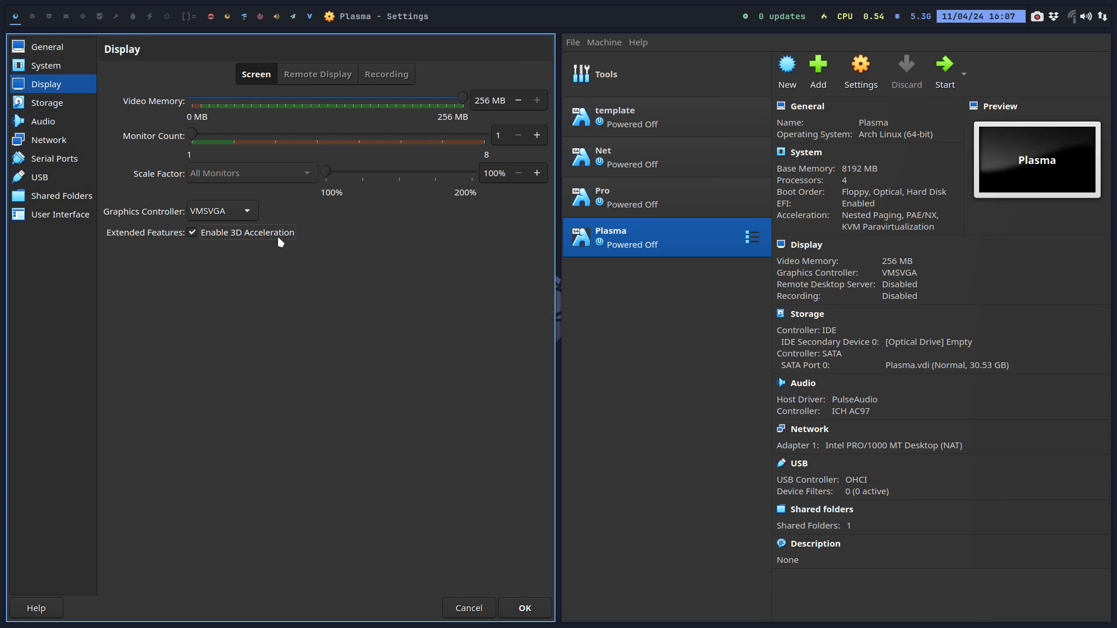
pyautogui.moveTo(291, 245)
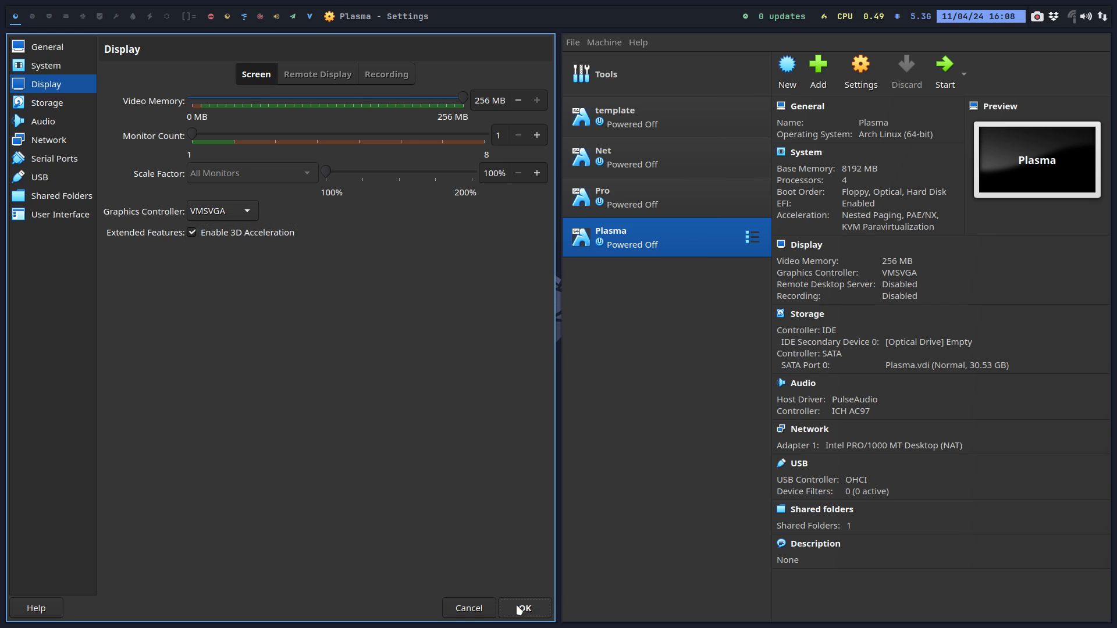
pyautogui.click(524, 608)
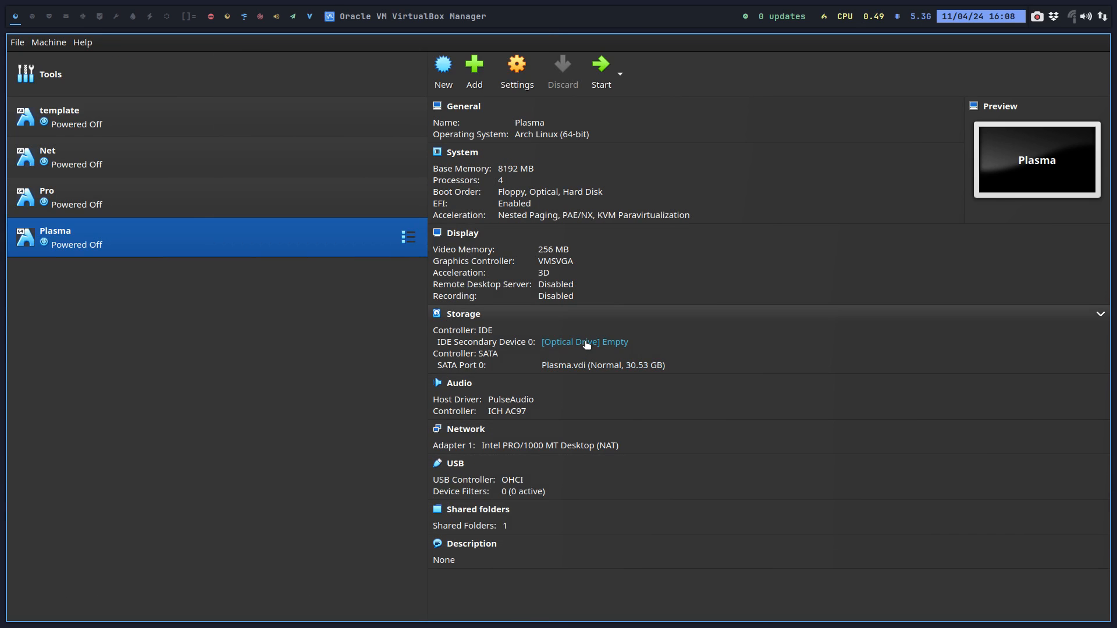
# - Insert arcoplasma-v24.05.03-x86_64.iso into Plasma's optical drive and start the machine
pyautogui.click(584, 342)
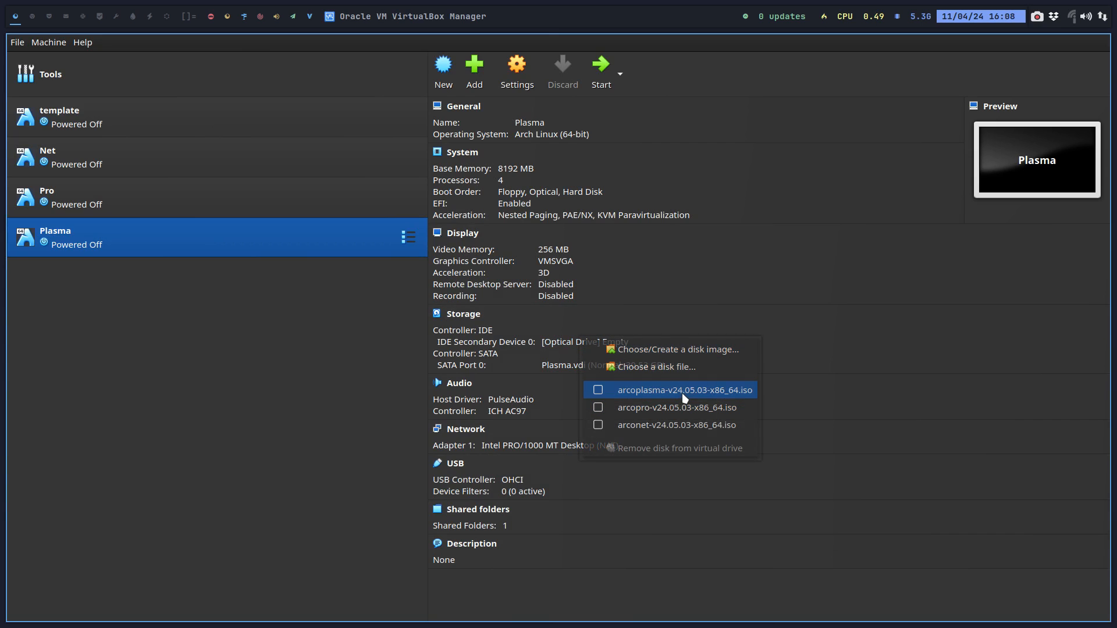
pyautogui.click(684, 390)
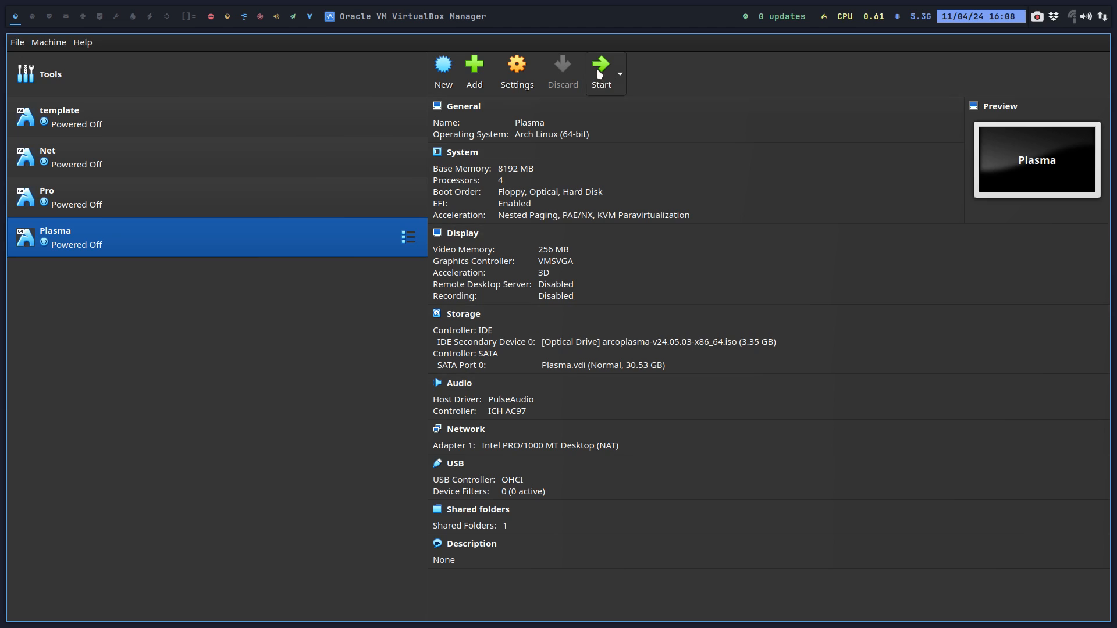
pyautogui.click(600, 64)
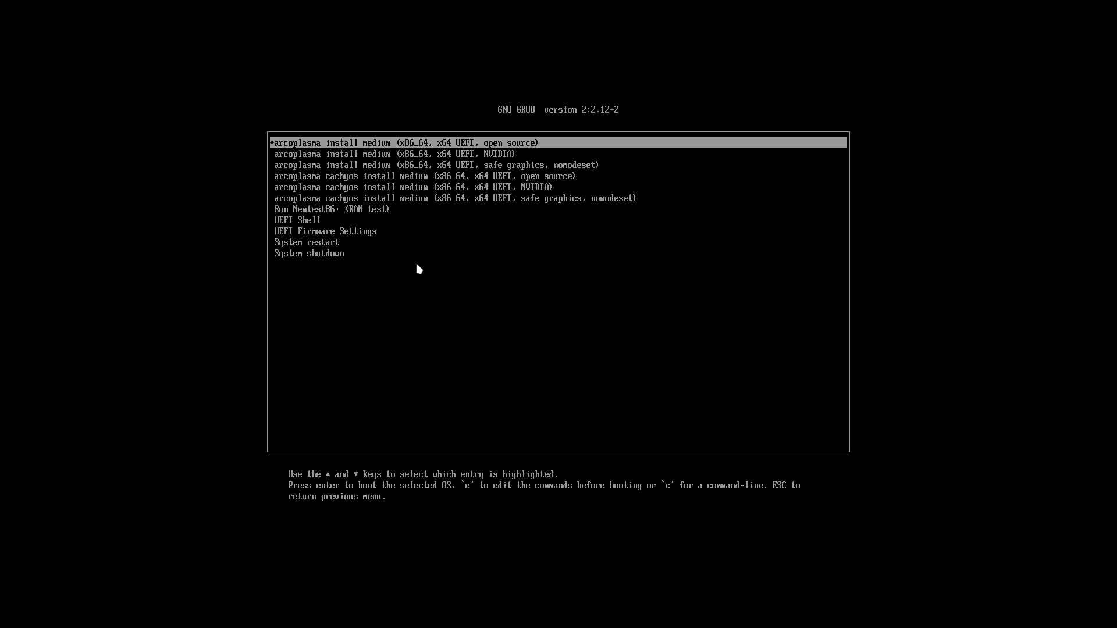
pyautogui.press('Down')
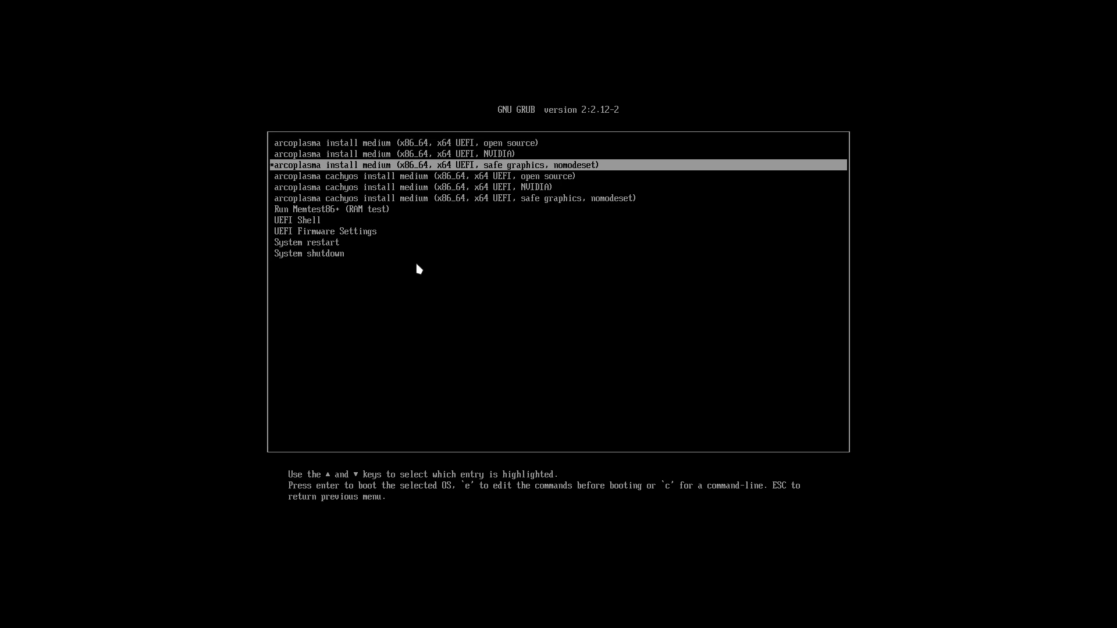
pyautogui.press('Up')
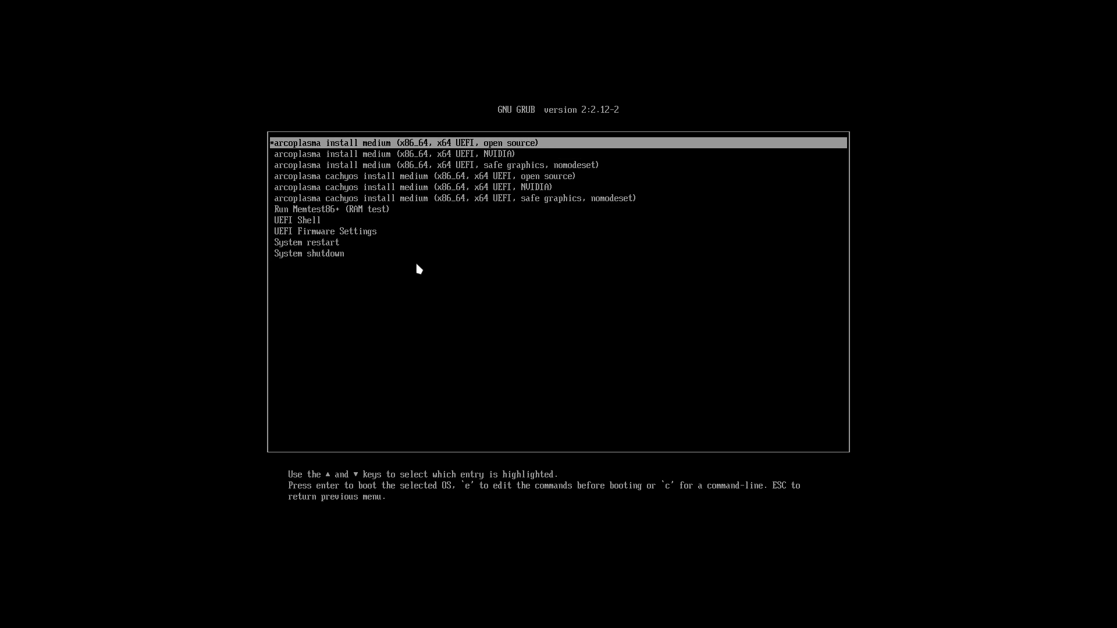
pyautogui.press('Down')
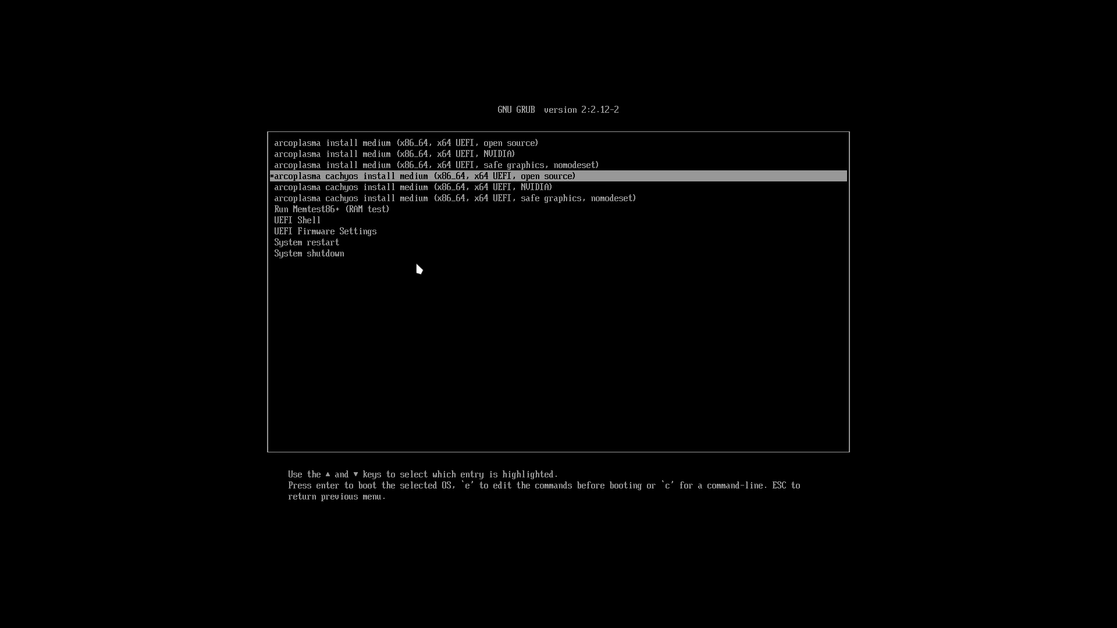
pyautogui.press('Up')
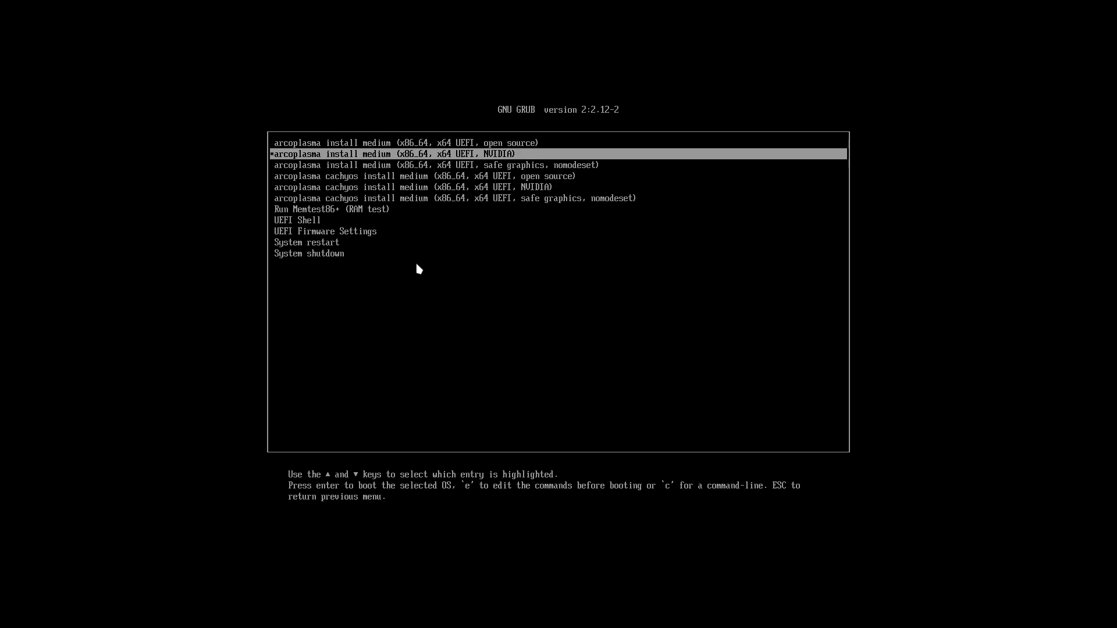
pyautogui.press('Up')
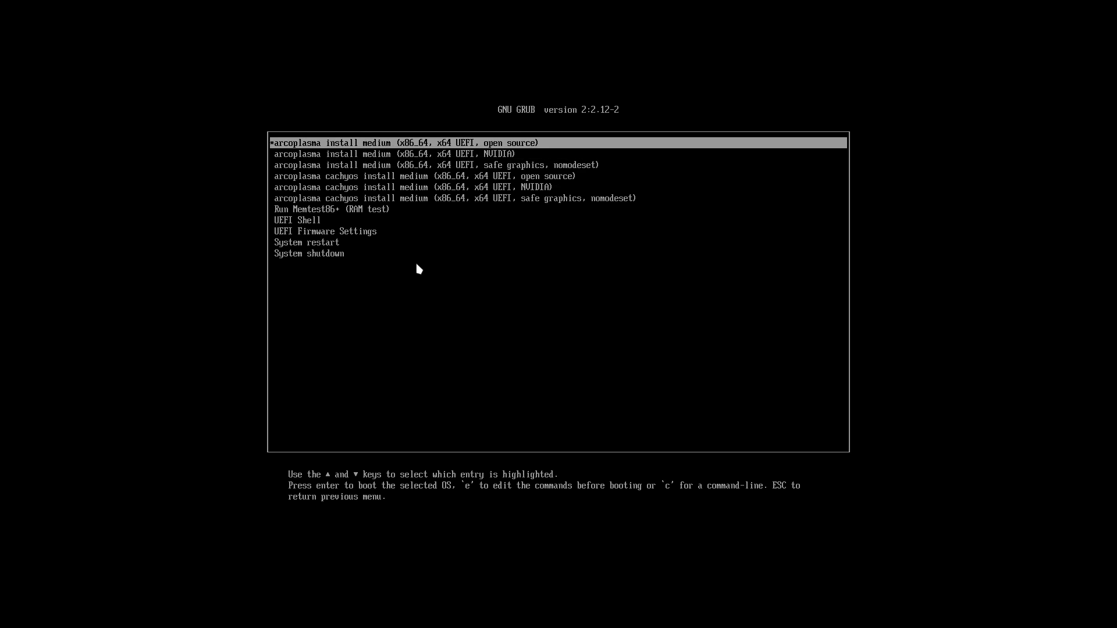
pyautogui.press('Down')
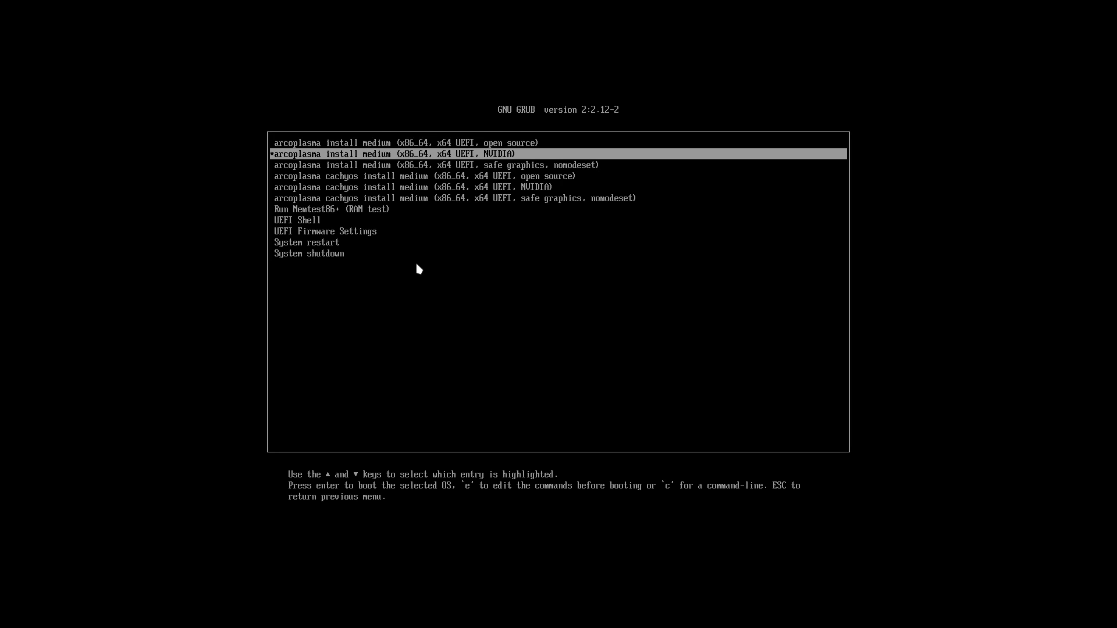
pyautogui.press('Down')
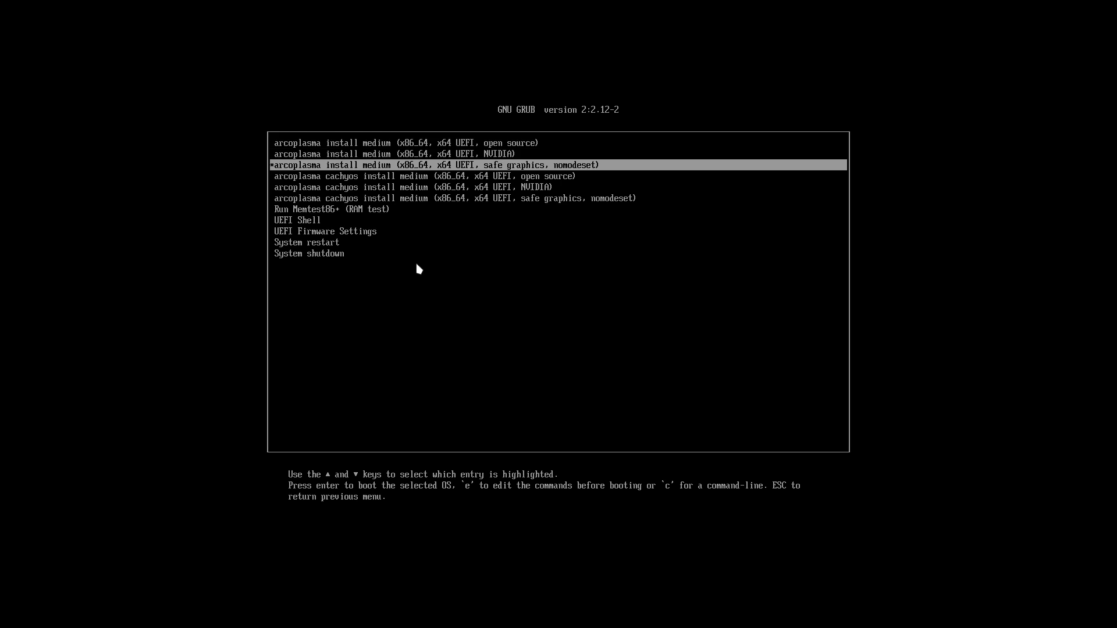
pyautogui.press('Up')
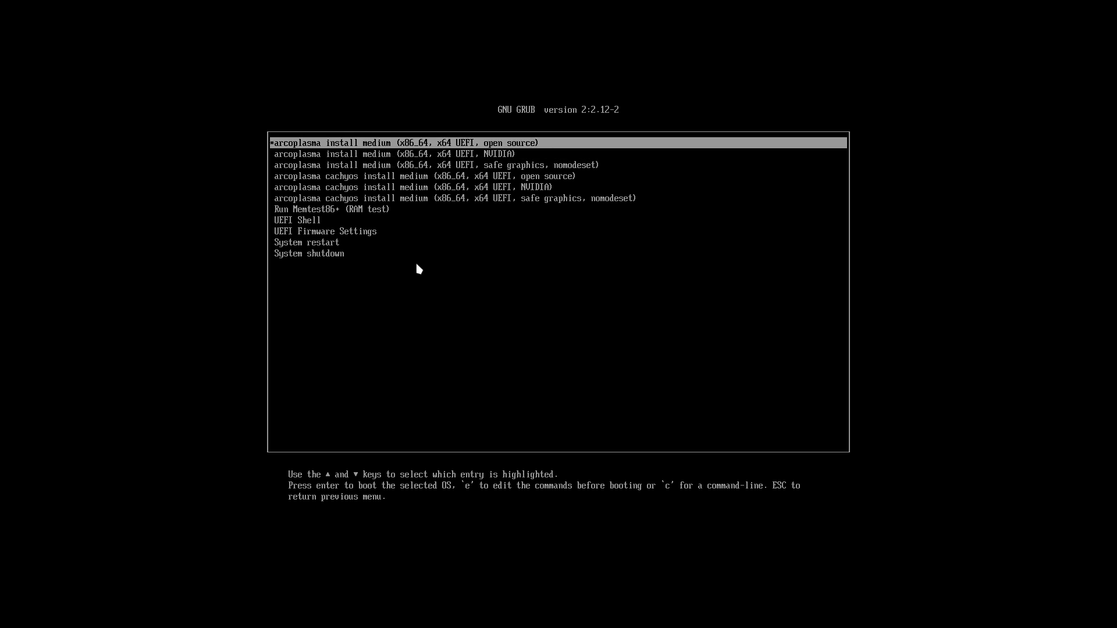
pyautogui.press('Return')
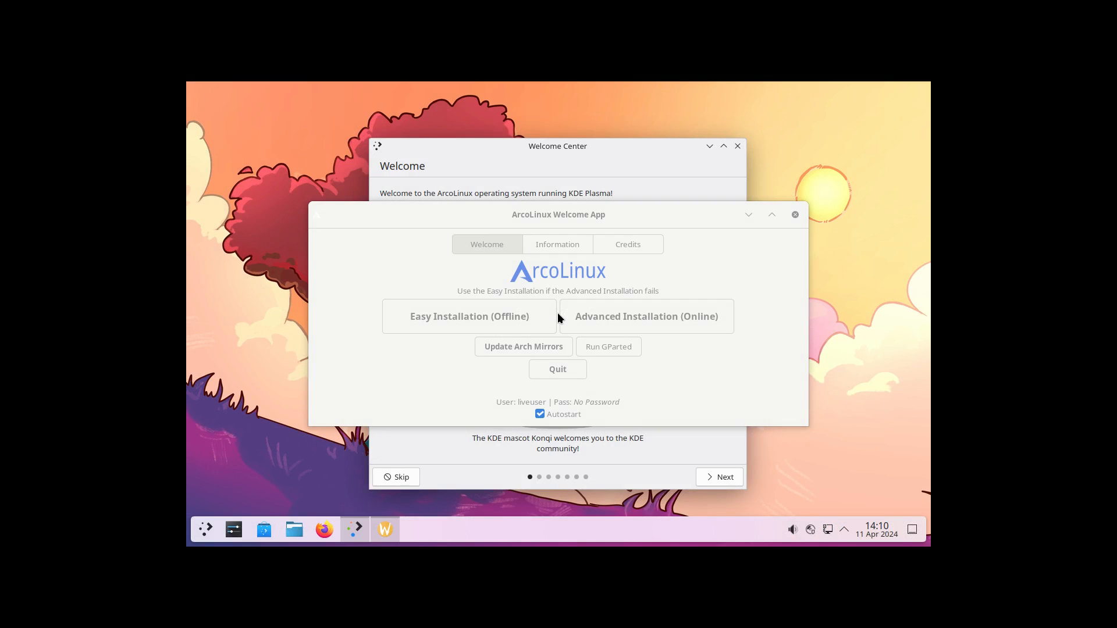
pyautogui.moveTo(436, 232)
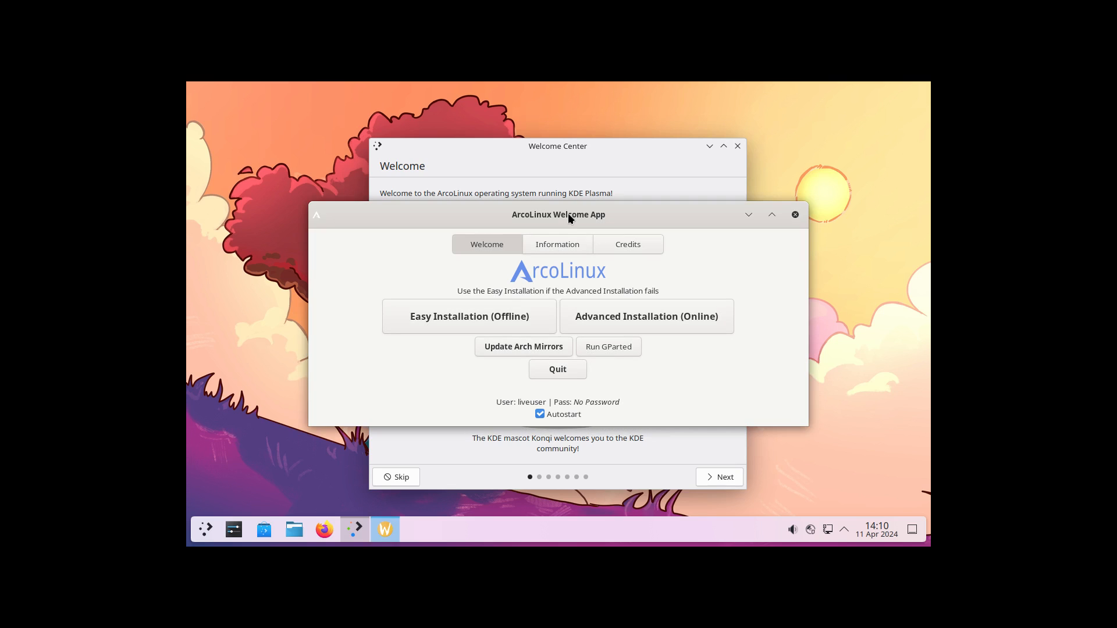
# - Move the ArcoLinux Welcome App window higher on the live desktop
pyautogui.click(738, 146)
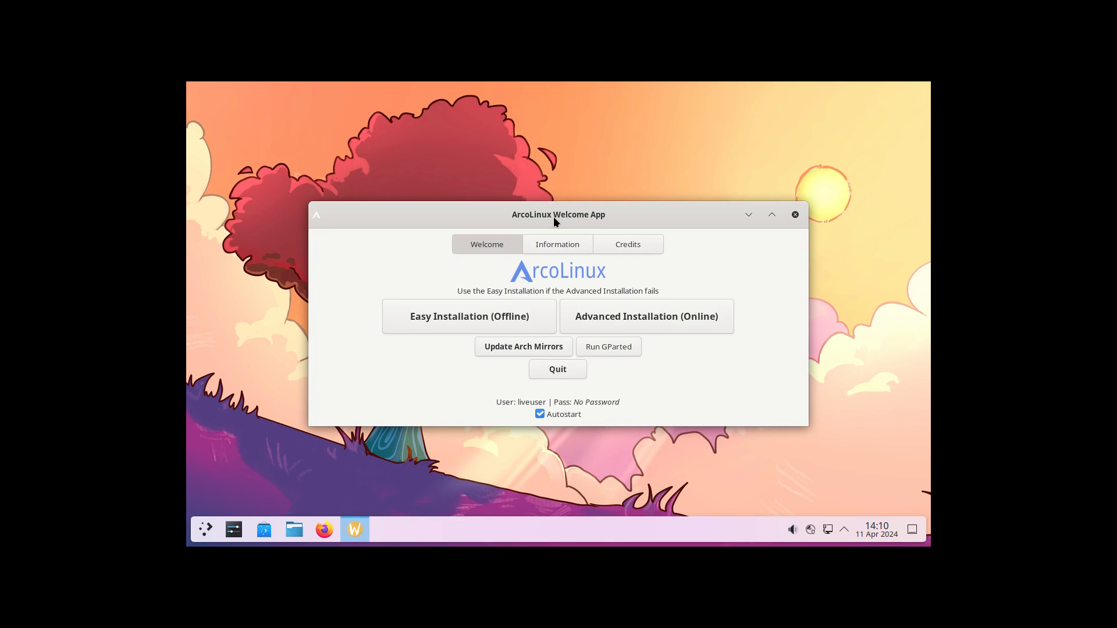
pyautogui.moveTo(557, 214); pyautogui.dragTo(551, 164)
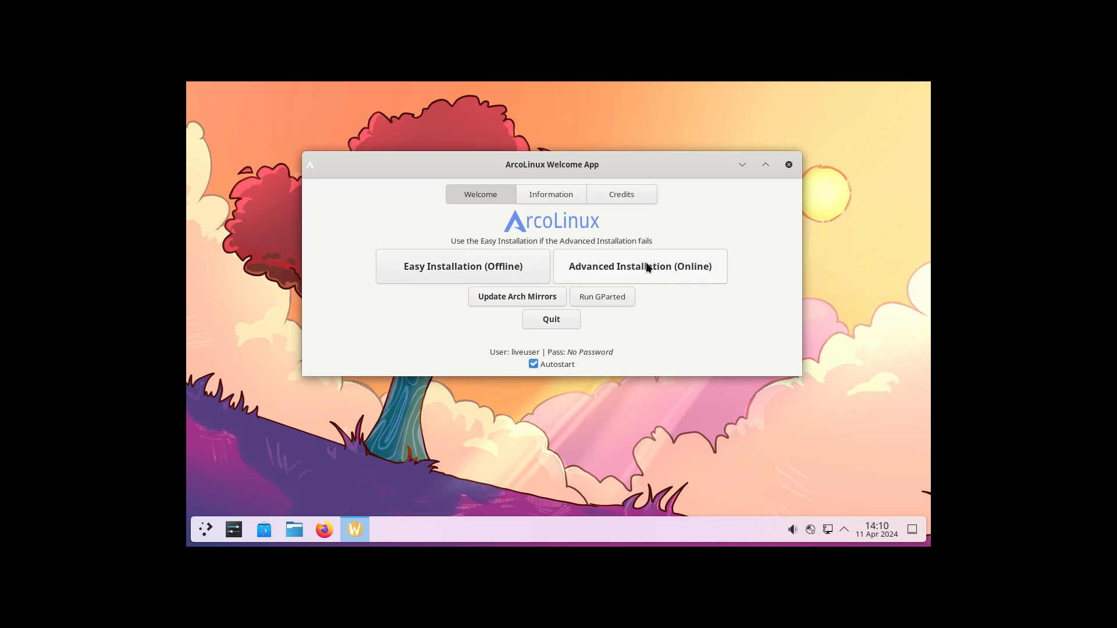
pyautogui.moveTo(440, 270)
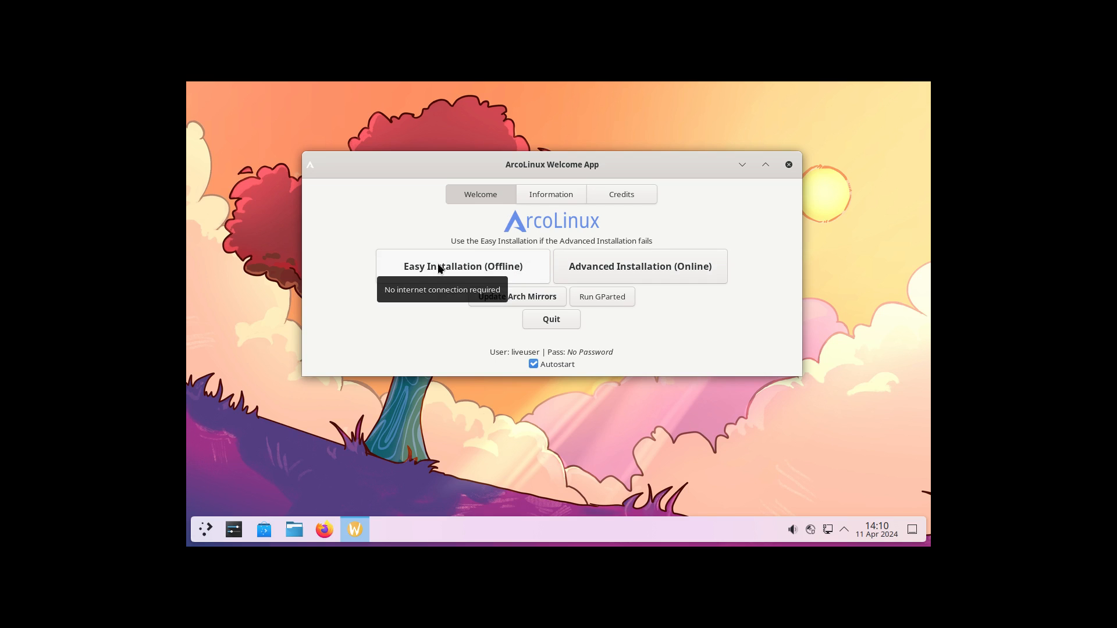
pyautogui.moveTo(193, 535)
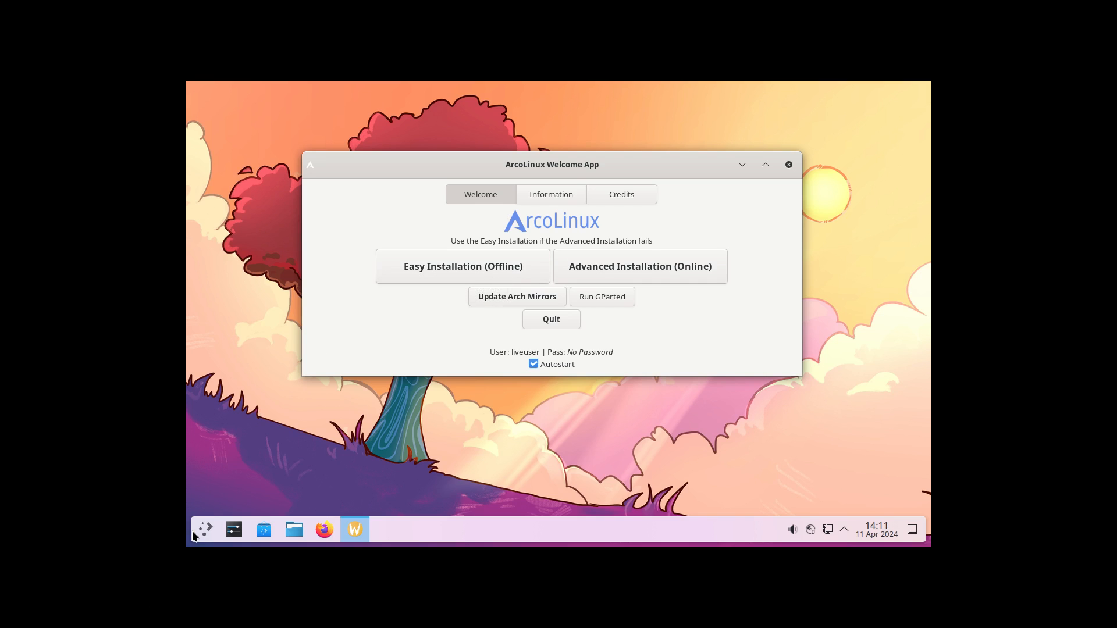
# - Browse the Graphics and Settings categories in the Plasma application launcher
pyautogui.click(203, 529)
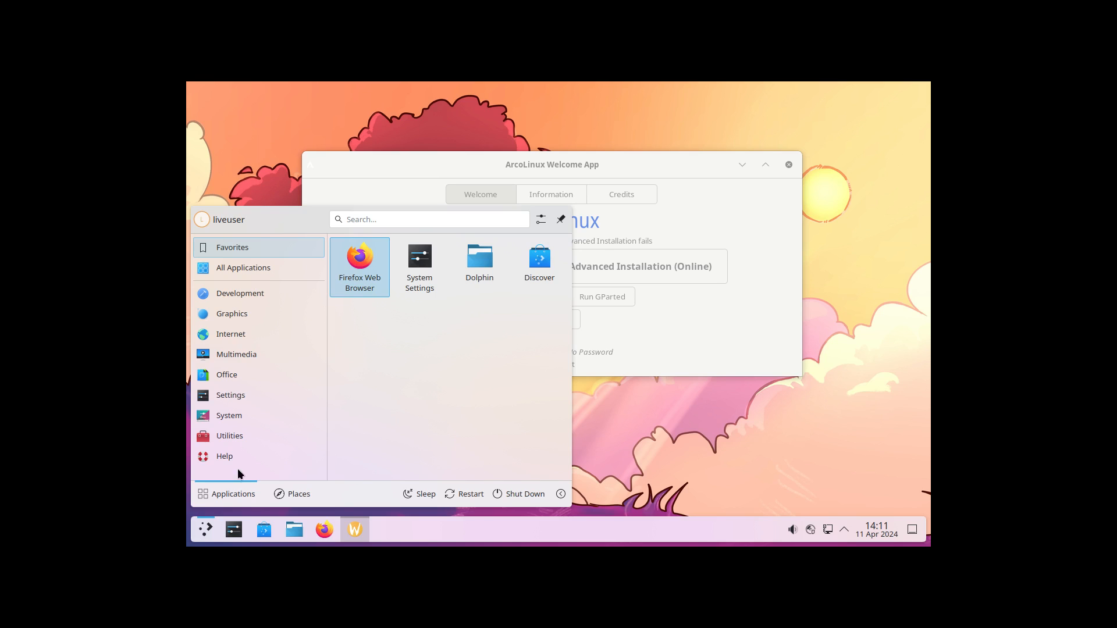
pyautogui.click(232, 315)
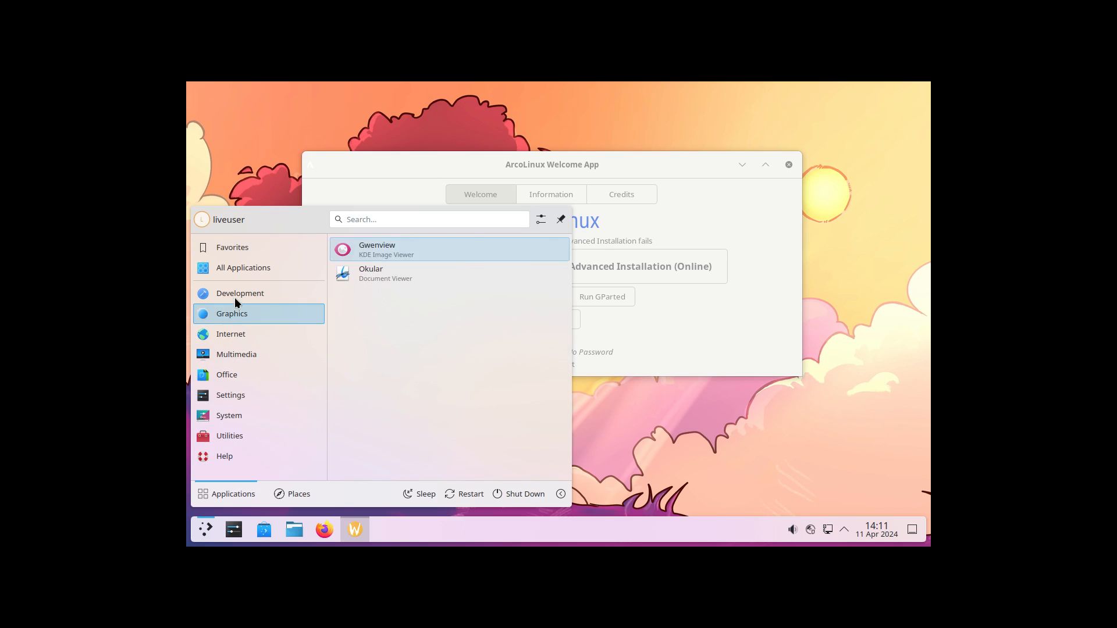
pyautogui.click(230, 396)
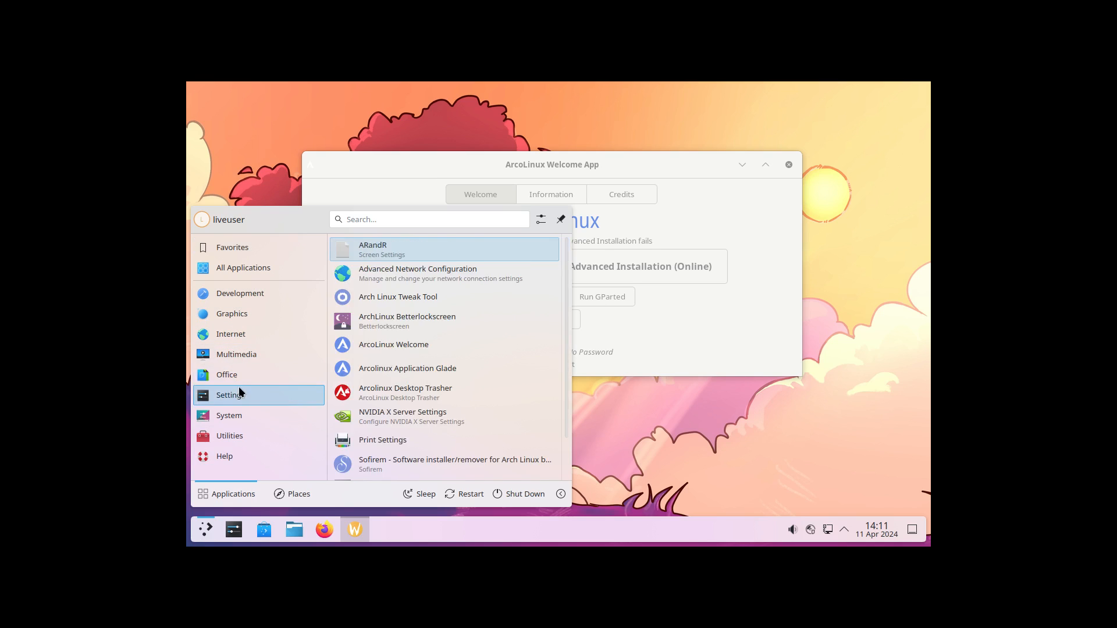
pyautogui.click(225, 456)
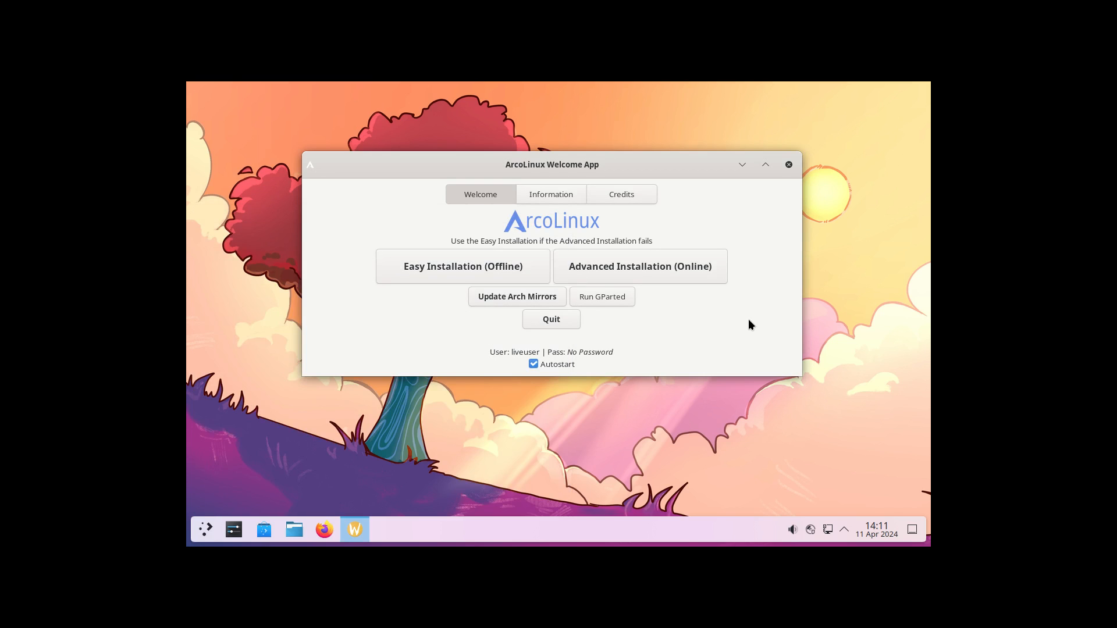
pyautogui.moveTo(633, 270)
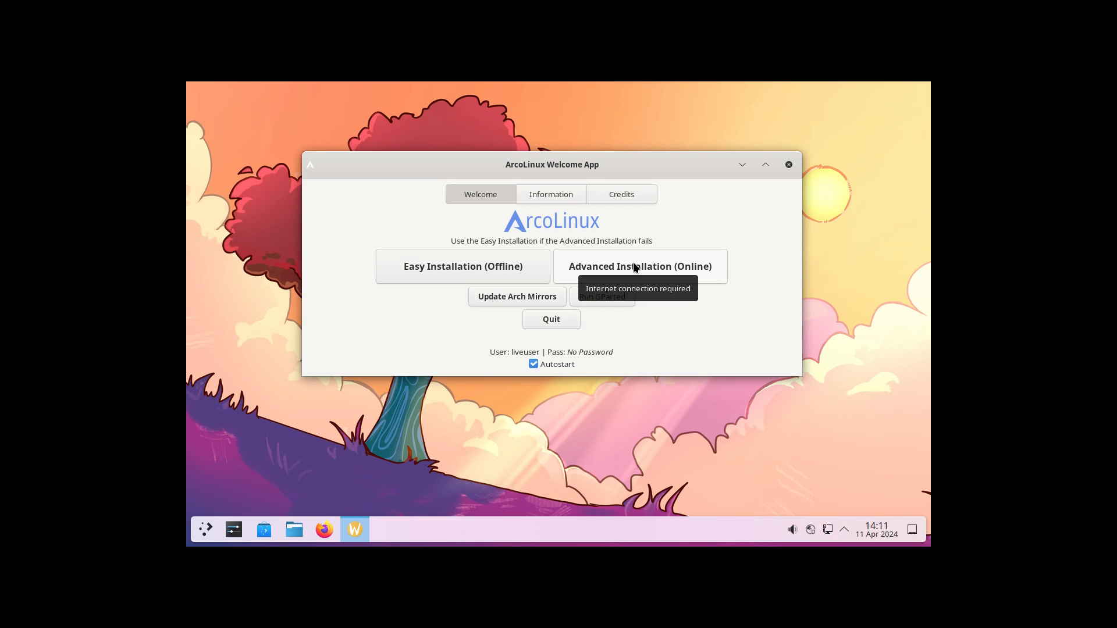
pyautogui.moveTo(507, 281)
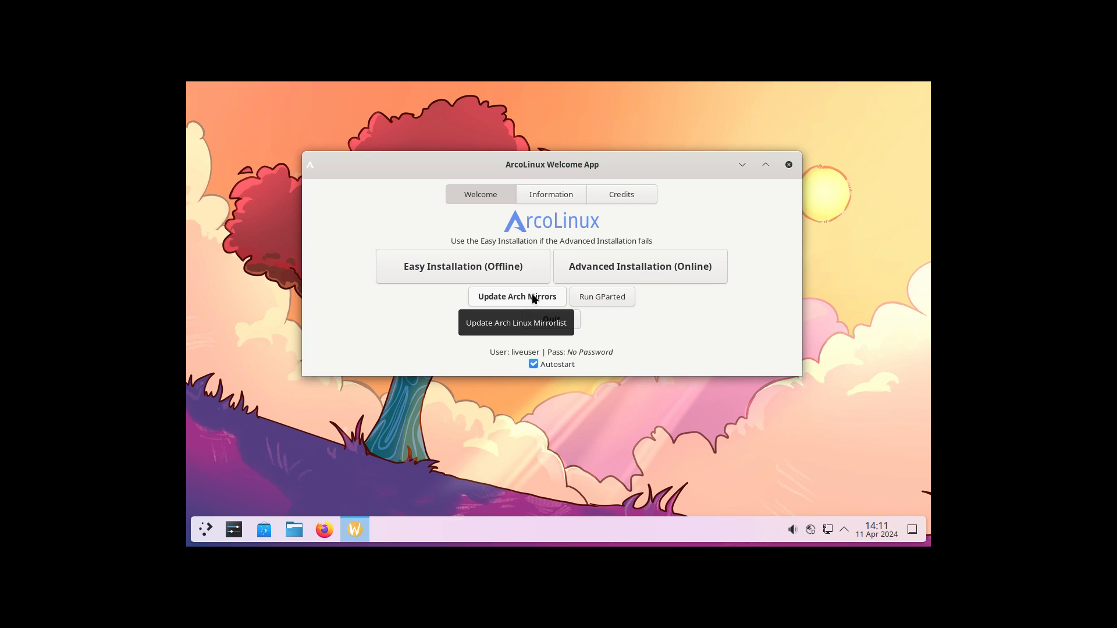
# - Run Update Arch Mirrors in the Welcome App until the mirrorlist reports updated
pyautogui.click(517, 297)
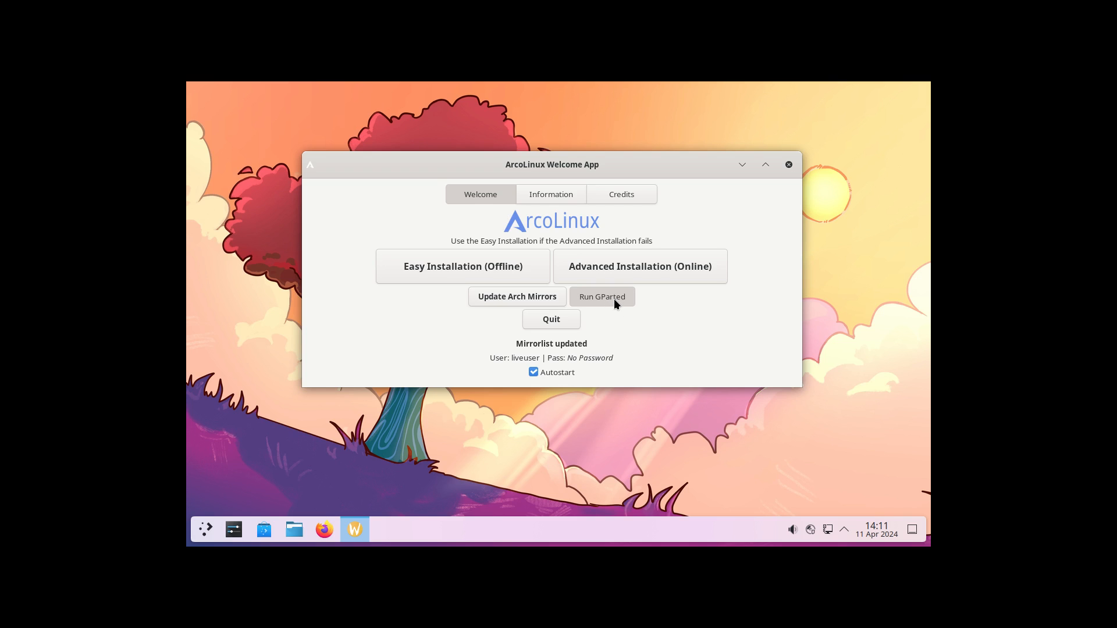
pyautogui.moveTo(617, 304)
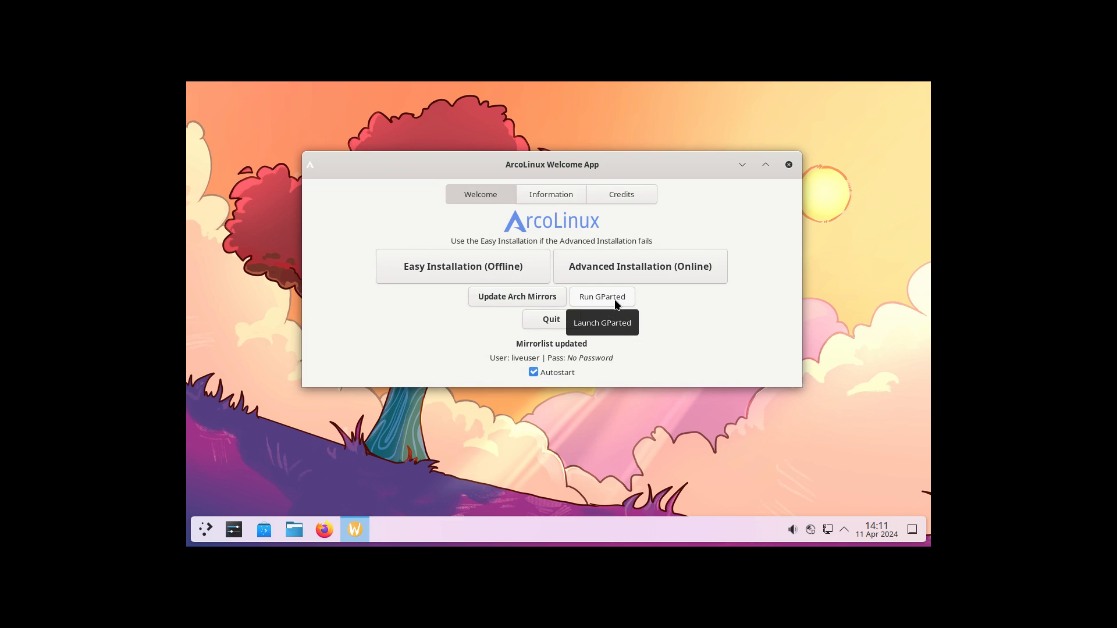
# - Launch GParted from the Welcome App to review the 30.53 GiB unallocated /dev/sda
pyautogui.click(603, 297)
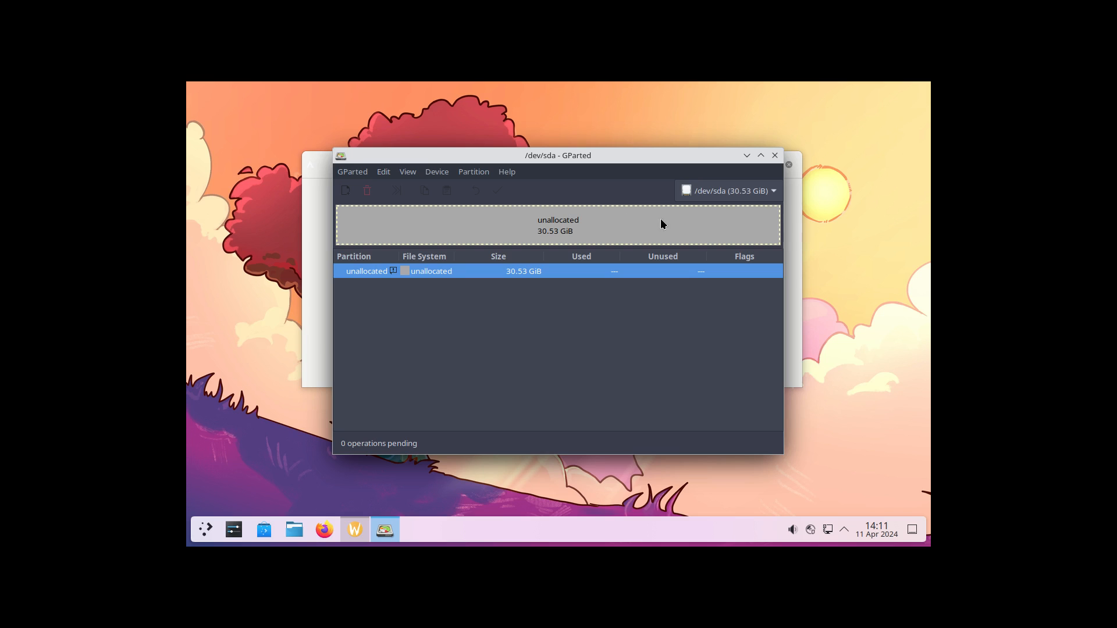
pyautogui.moveTo(528, 230)
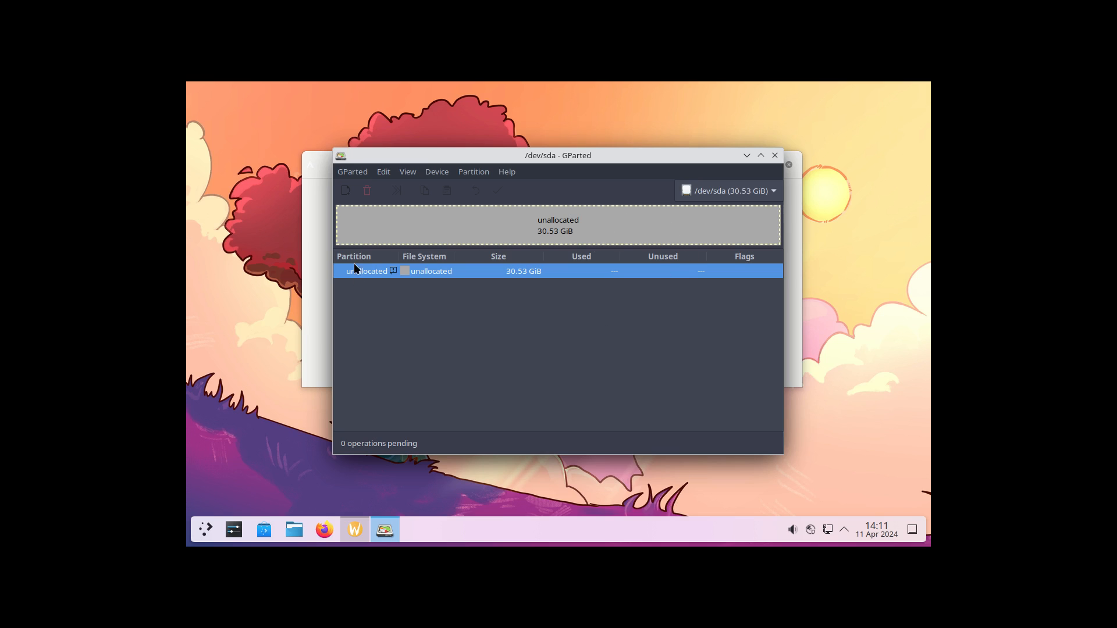
pyautogui.moveTo(622, 245)
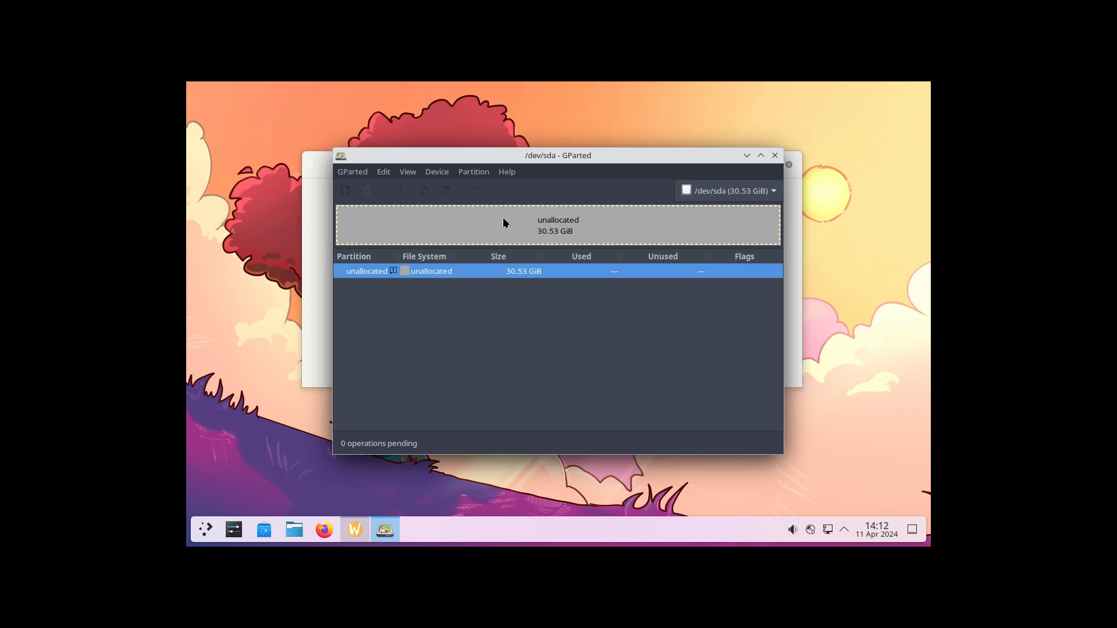
pyautogui.moveTo(537, 327)
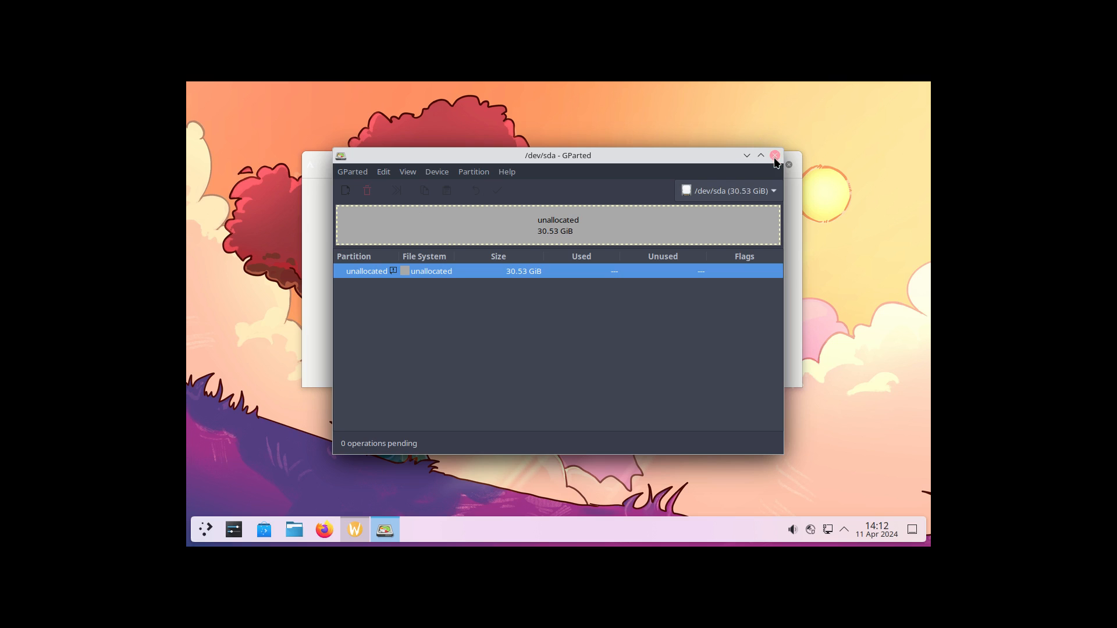
# - Close GParted and choose Easy Installation (Offline), reaching the bootloader choice
pyautogui.click(775, 156)
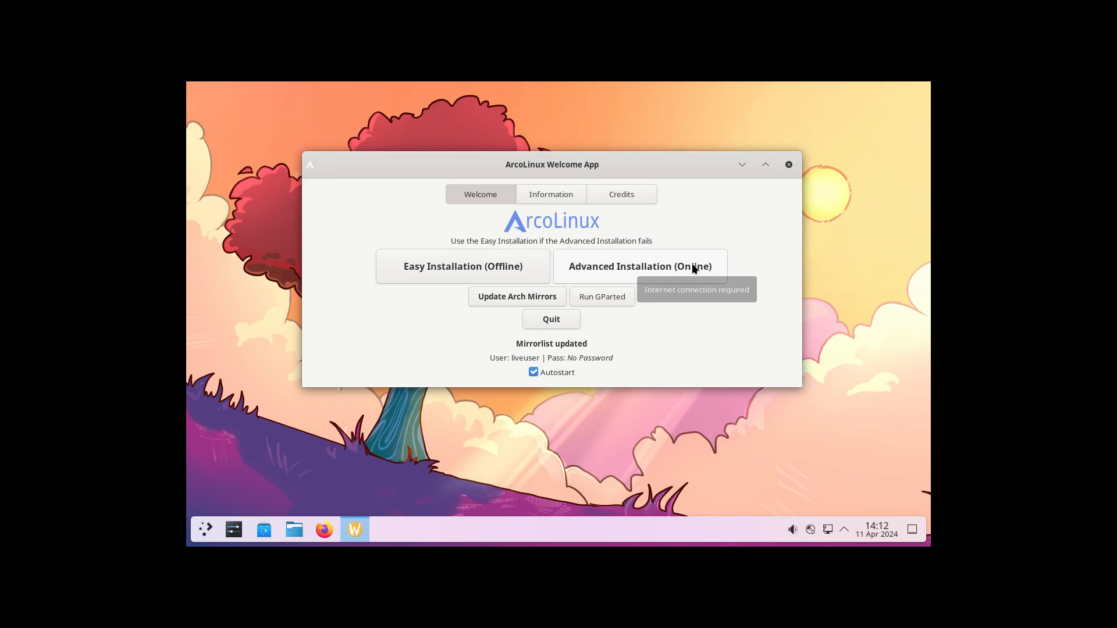
pyautogui.moveTo(692, 269)
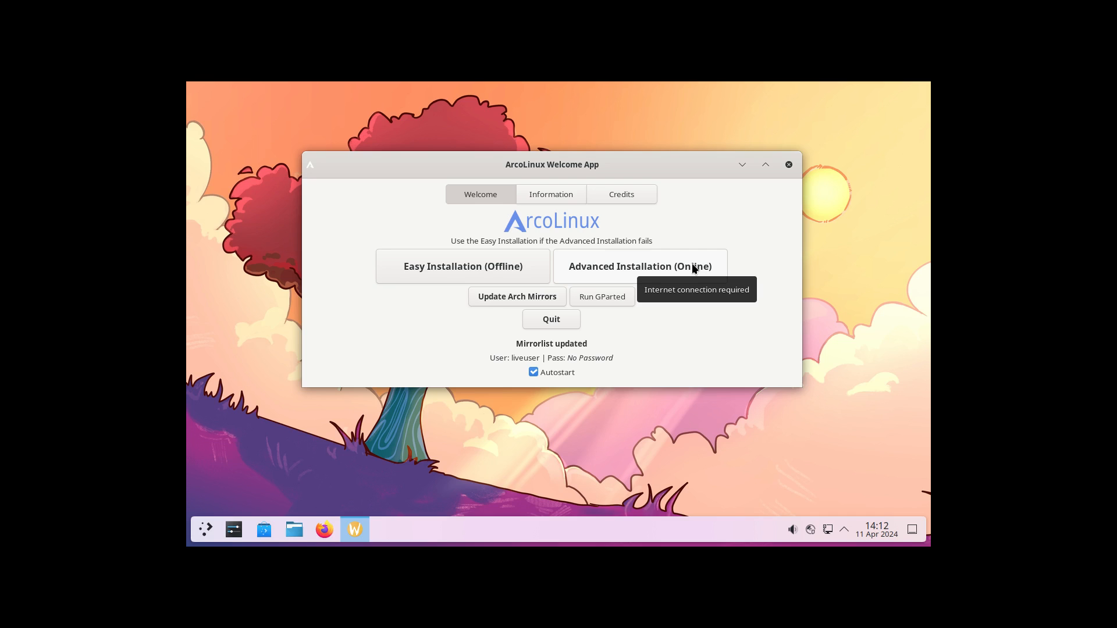
pyautogui.moveTo(533, 269)
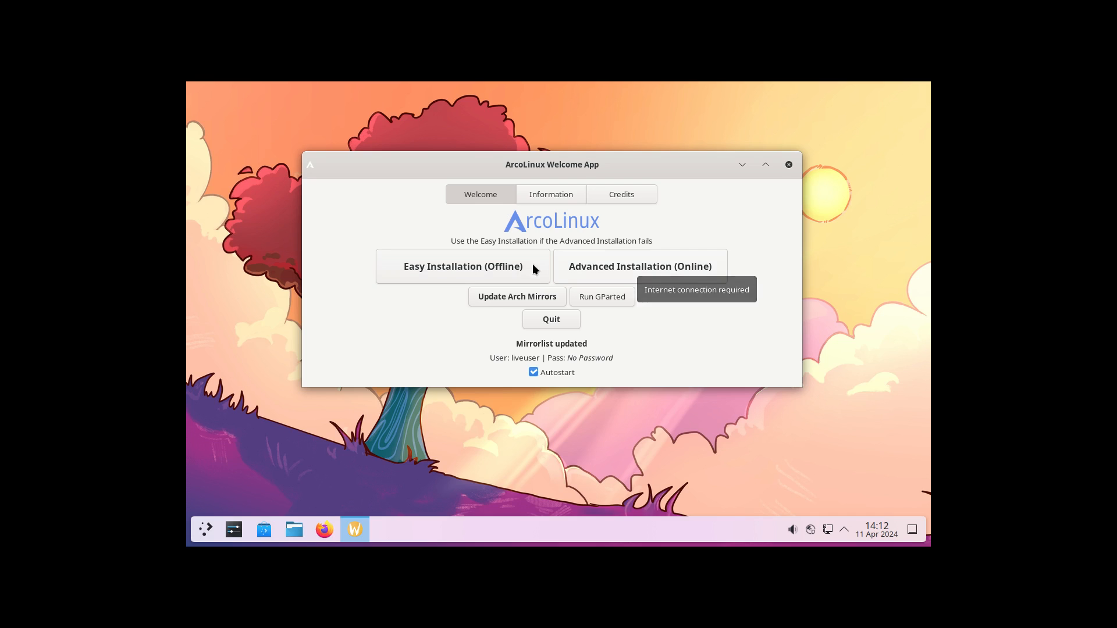
pyautogui.click(463, 265)
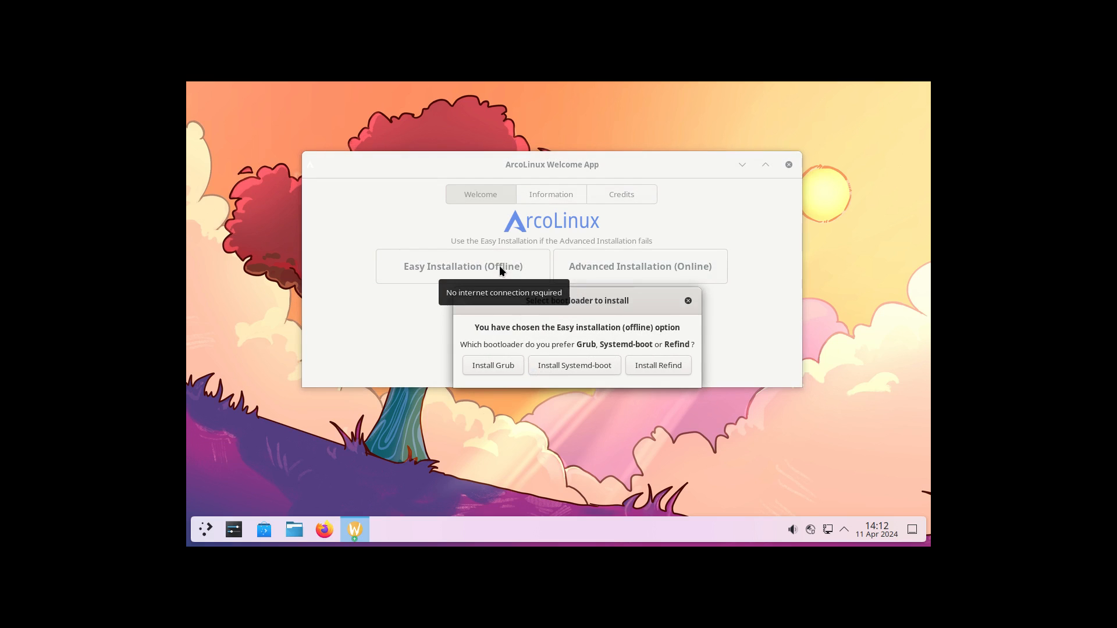
pyautogui.moveTo(523, 335)
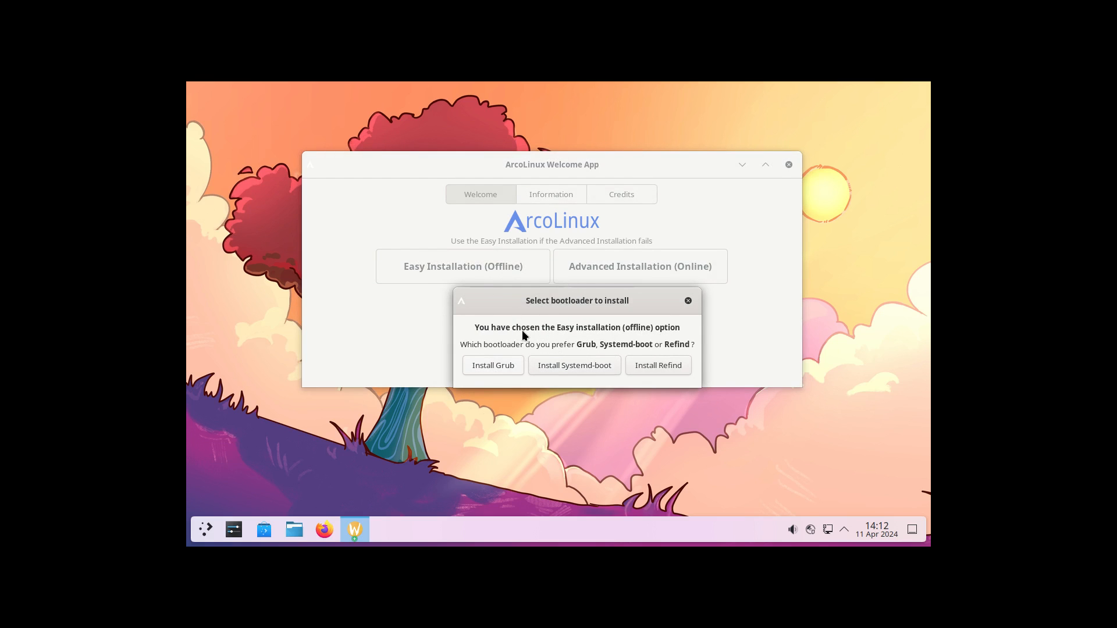
pyautogui.moveTo(516, 376)
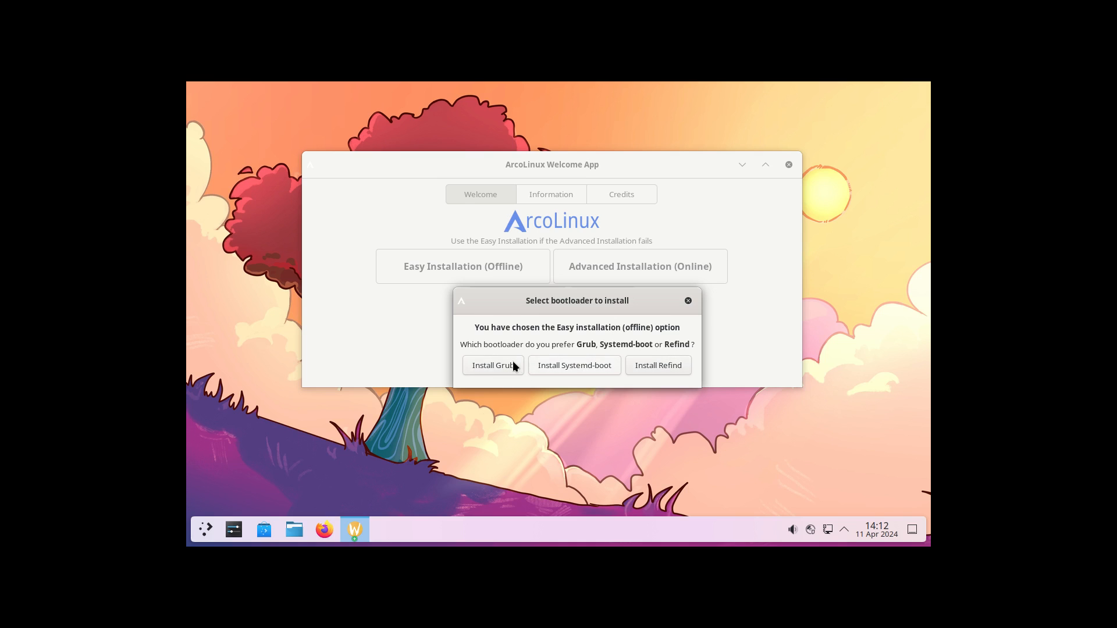
pyautogui.moveTo(658, 367)
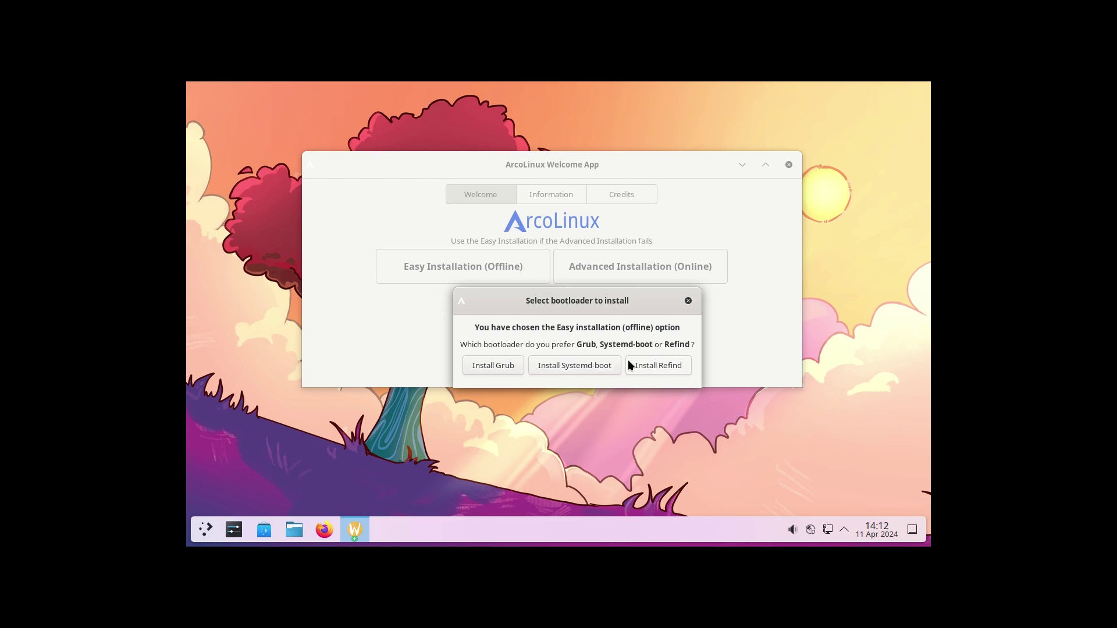
pyautogui.moveTo(617, 369)
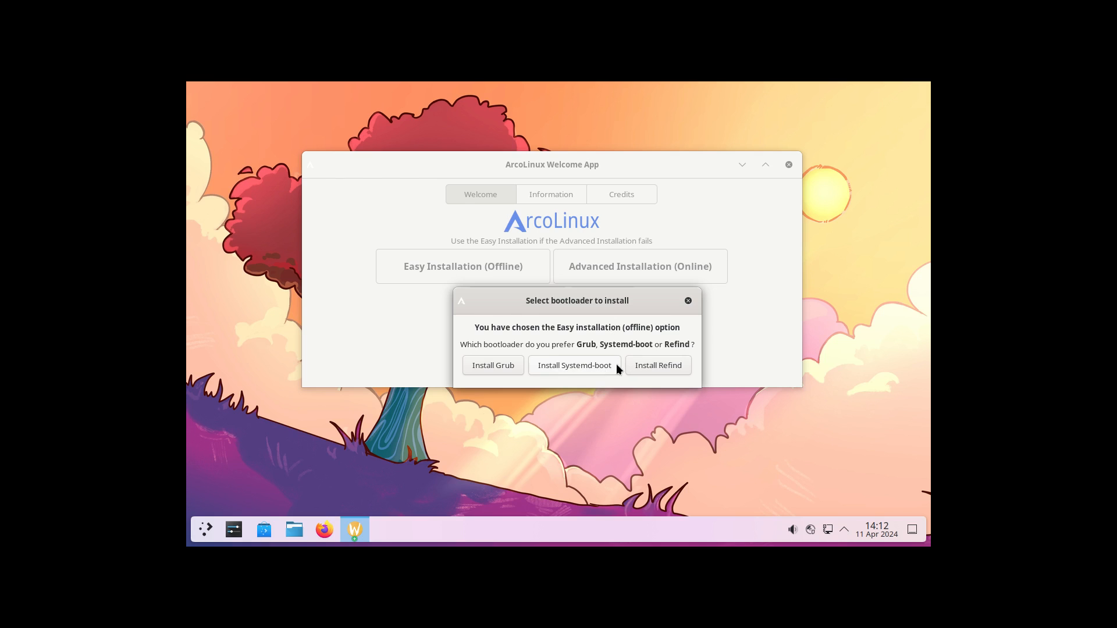
pyautogui.moveTo(648, 370)
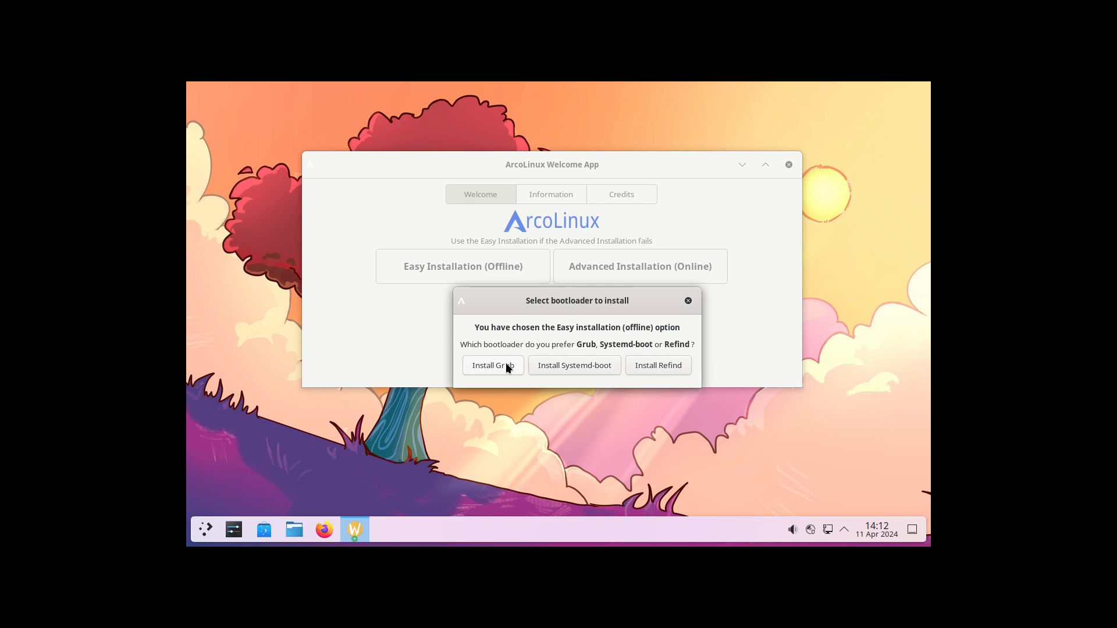
# - Choose Install Grub as the bootloader, launching the ArcoLinux Installer welcome page
pyautogui.click(494, 364)
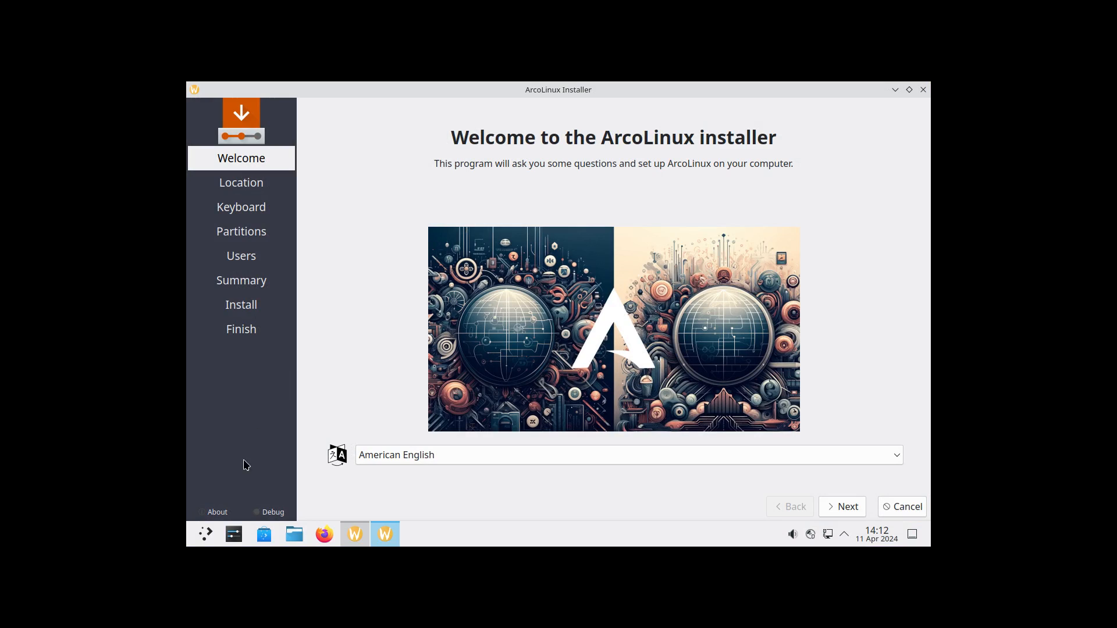
pyautogui.click(232, 535)
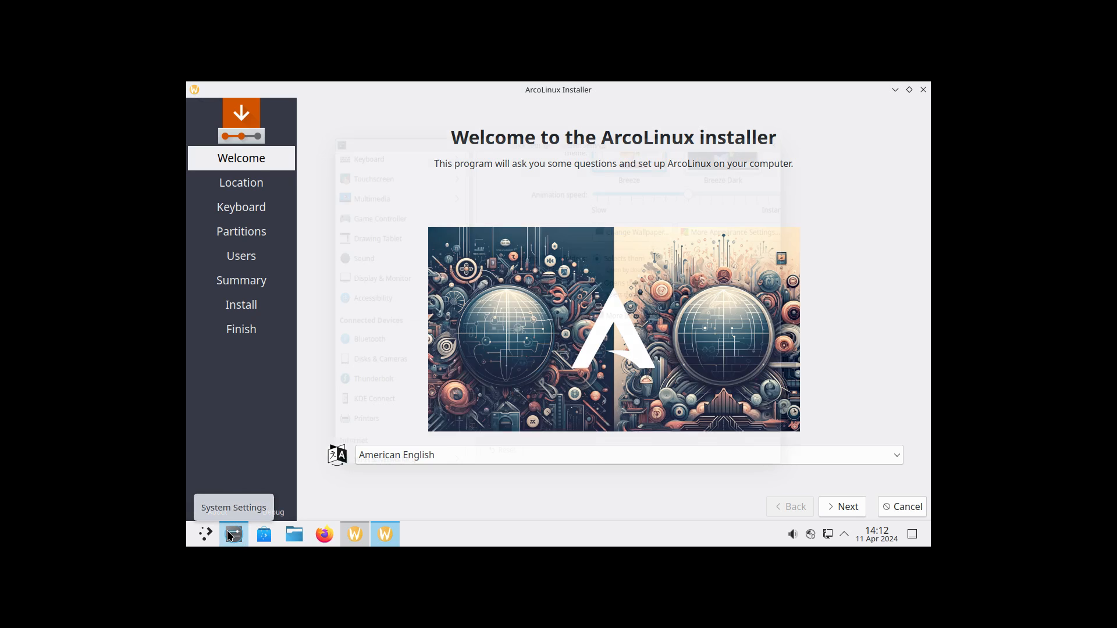
# - Set the display to 1920x1080 (16:9) in Display & Monitor, keep it, and close System Settings
pyautogui.click(232, 533)
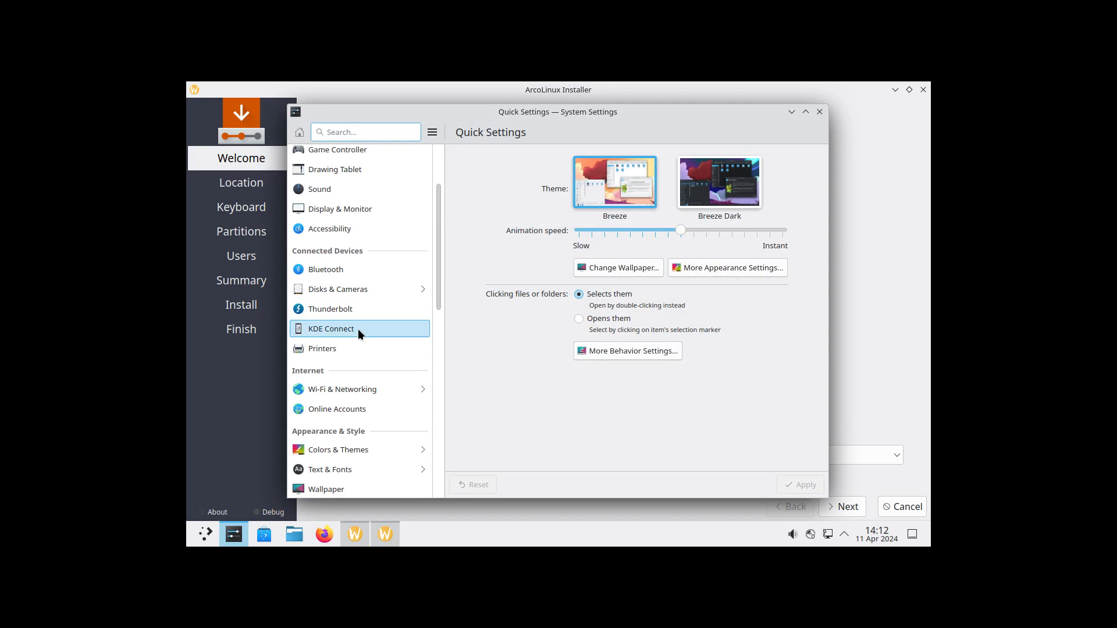
pyautogui.scroll(-3)
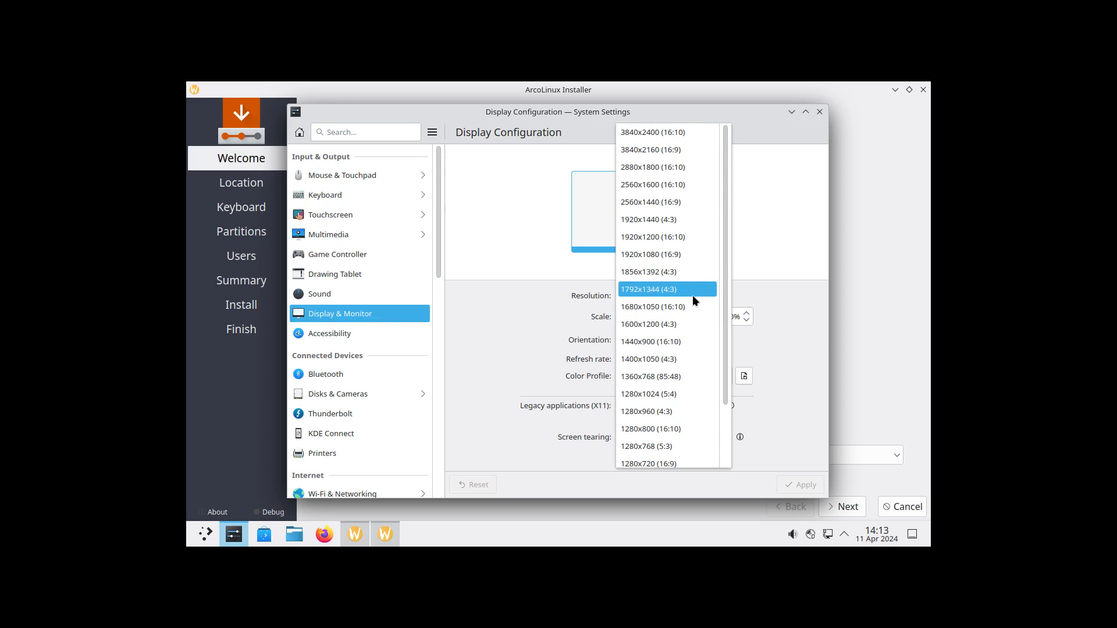
pyautogui.click(650, 254)
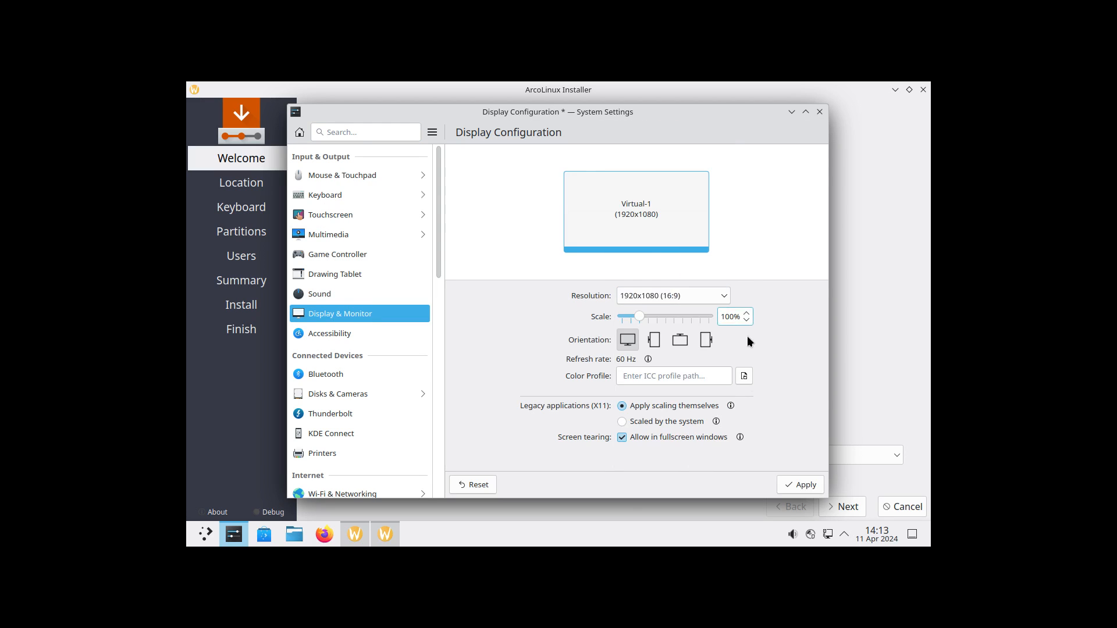
pyautogui.click(801, 484)
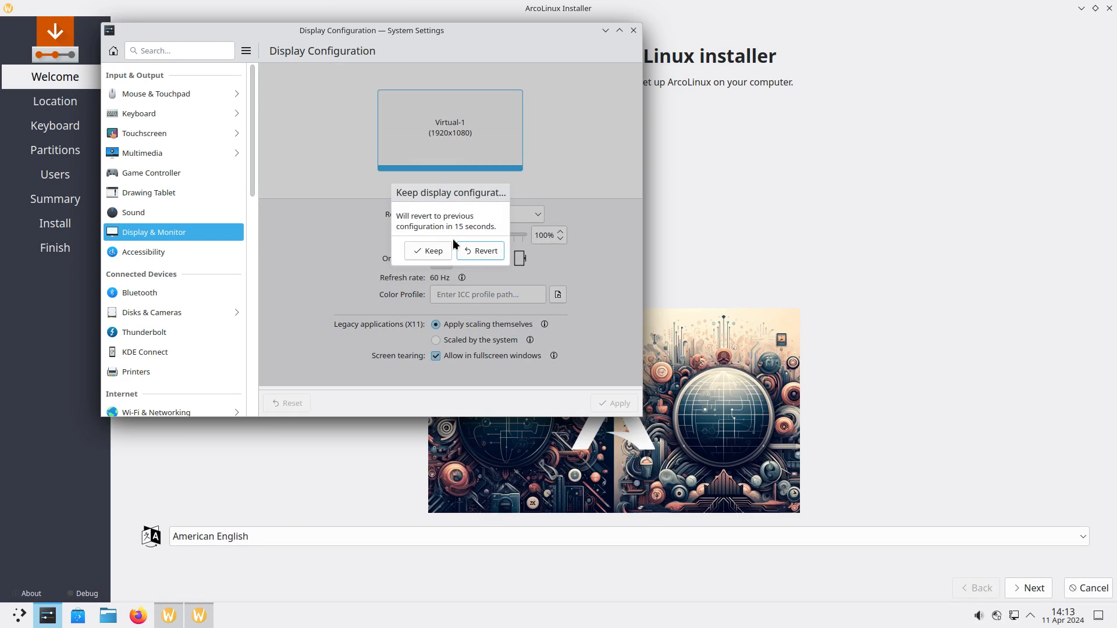
pyautogui.click(429, 251)
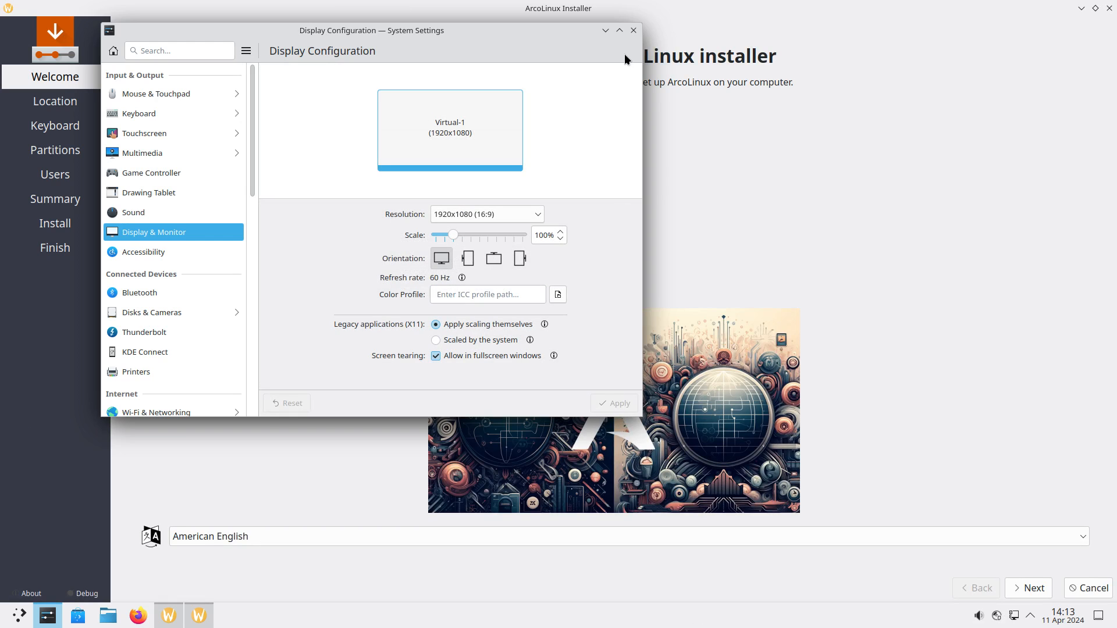
pyautogui.click(634, 30)
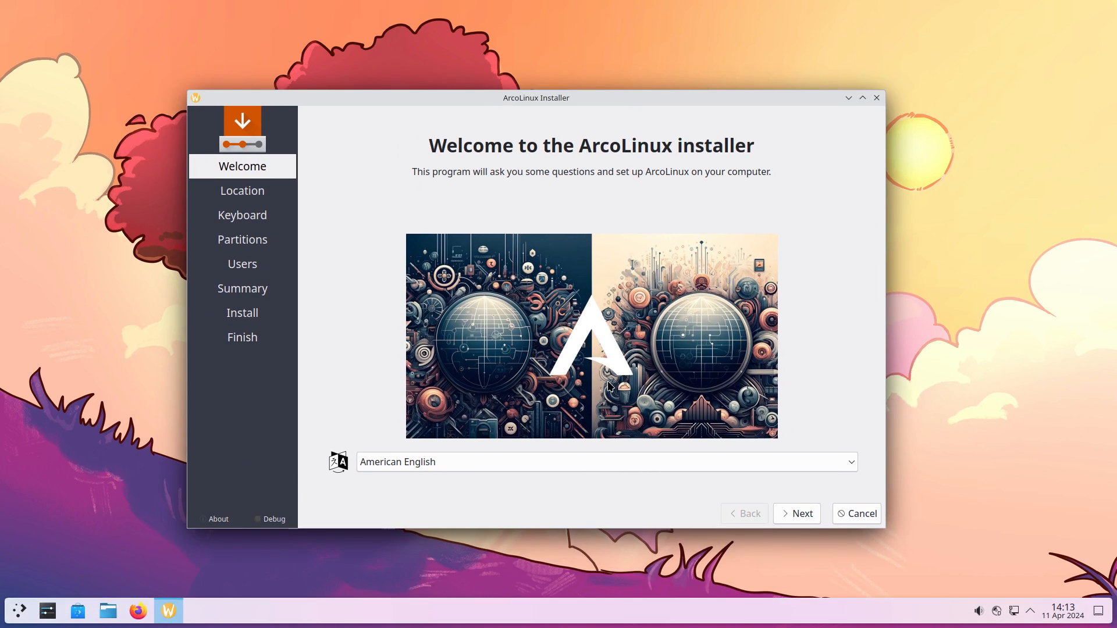
pyautogui.moveTo(598, 391)
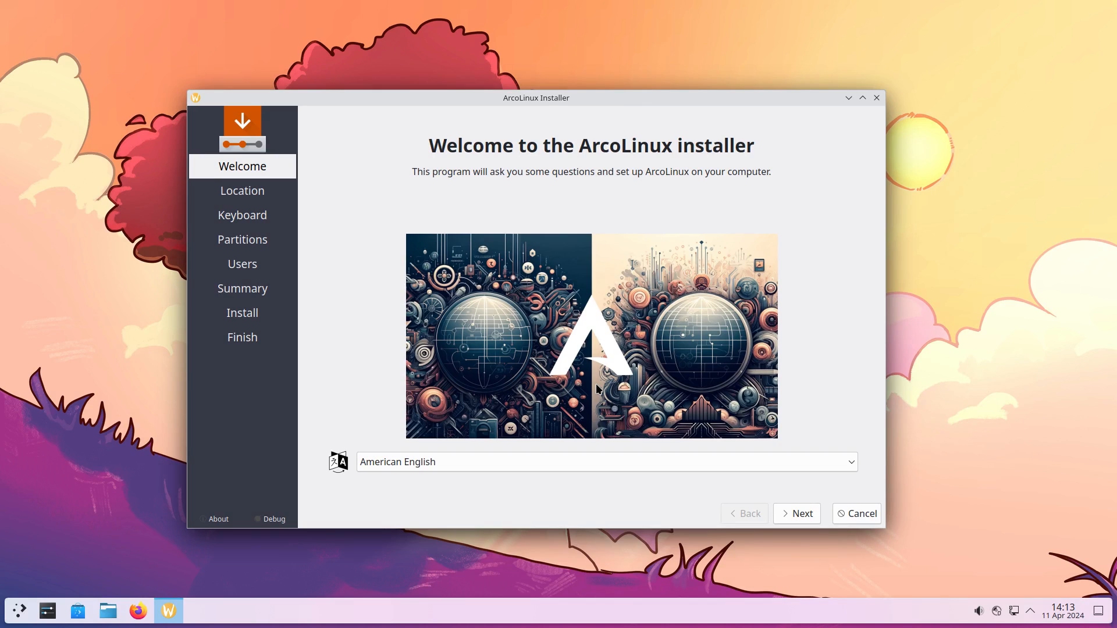
pyautogui.moveTo(324, 316)
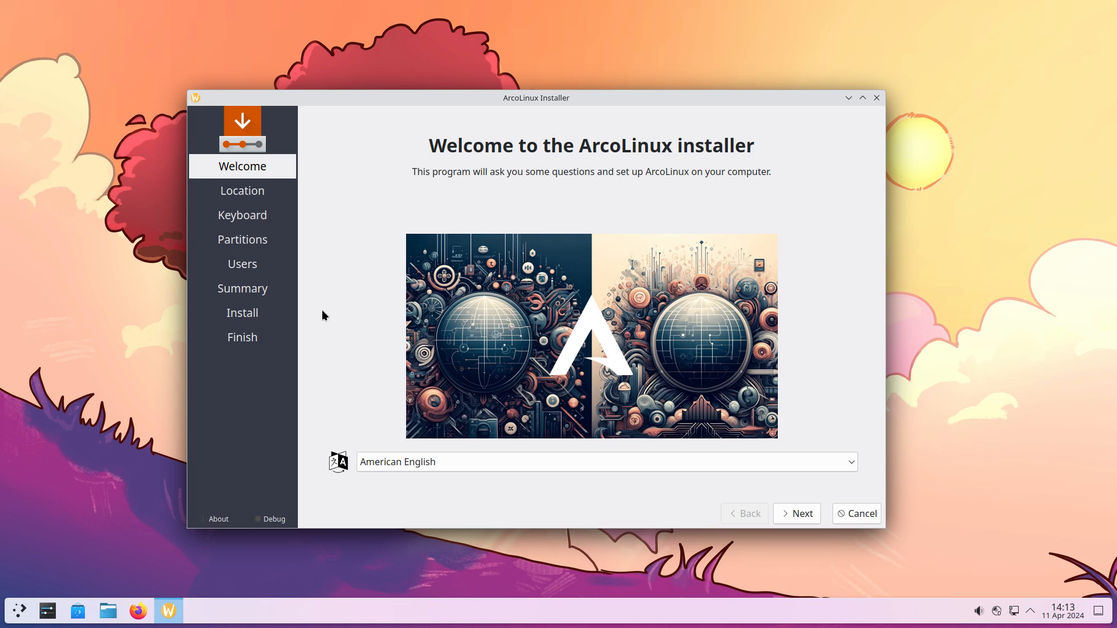
pyautogui.moveTo(280, 353)
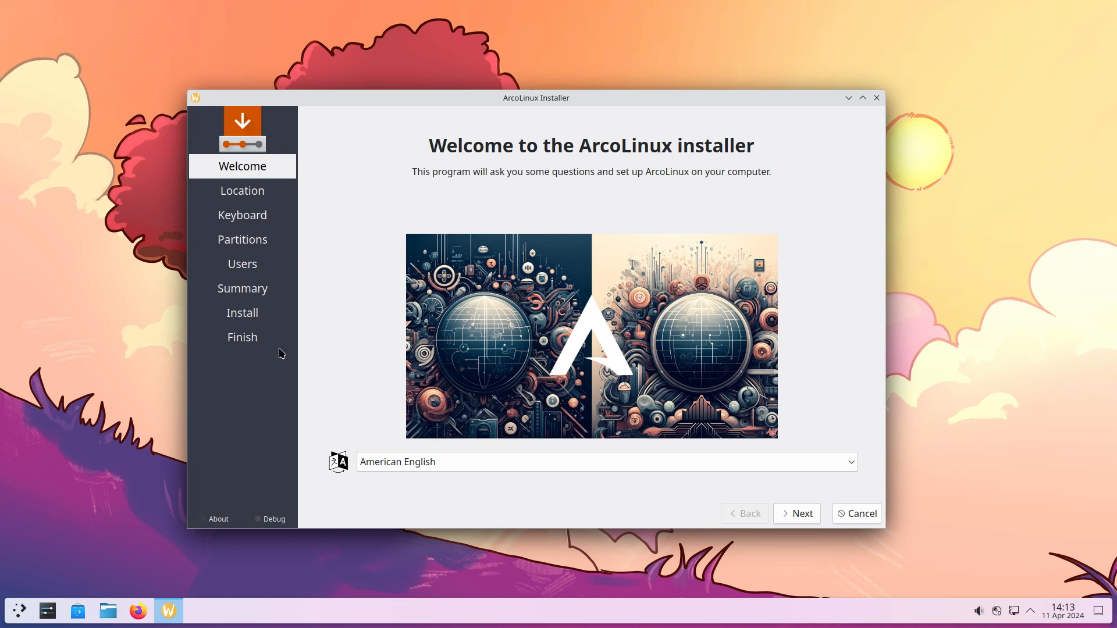
# - Accept American English and Europe/Brussels, then keep Erase disk with no swap and ext4
pyautogui.click(796, 515)
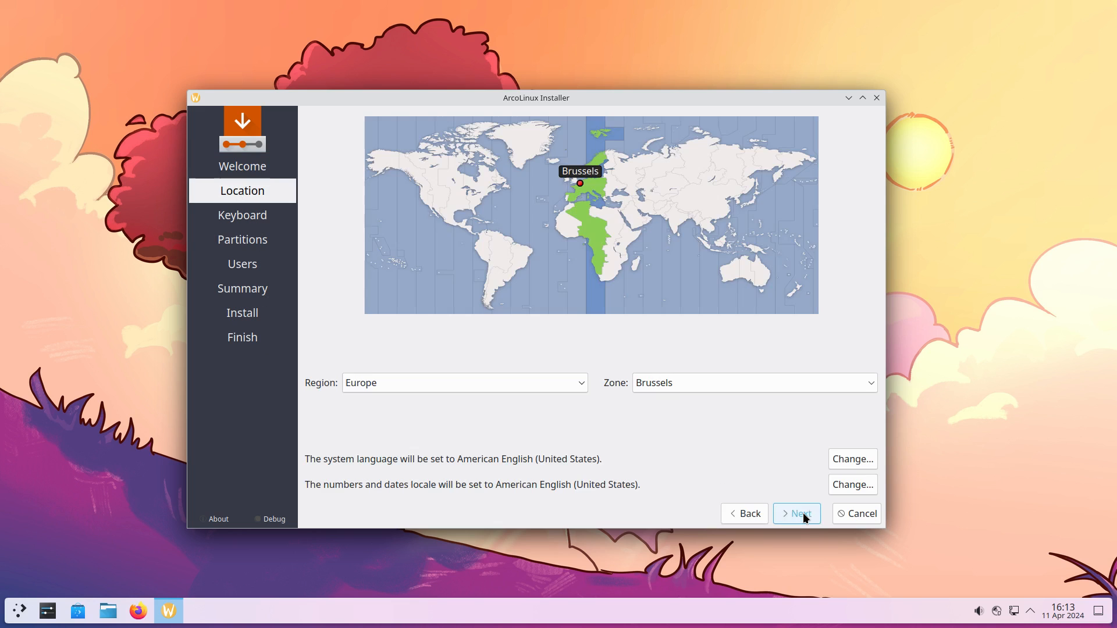
pyautogui.click(796, 515)
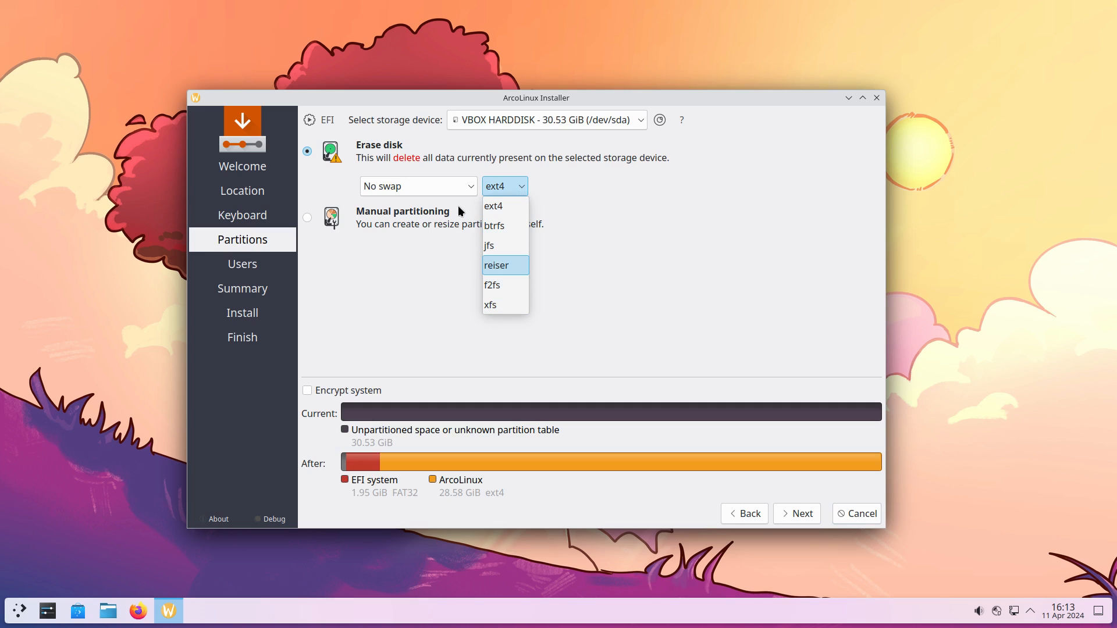
pyautogui.click(418, 186)
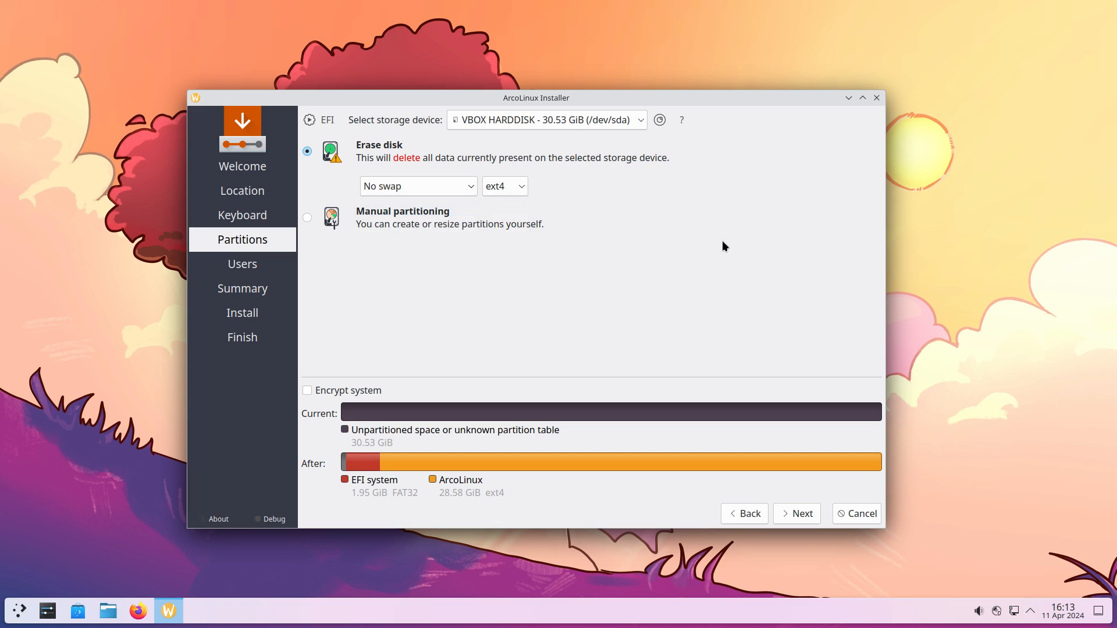
# - Enter 'erik' as the user's full name on the Users page
pyautogui.click(798, 514)
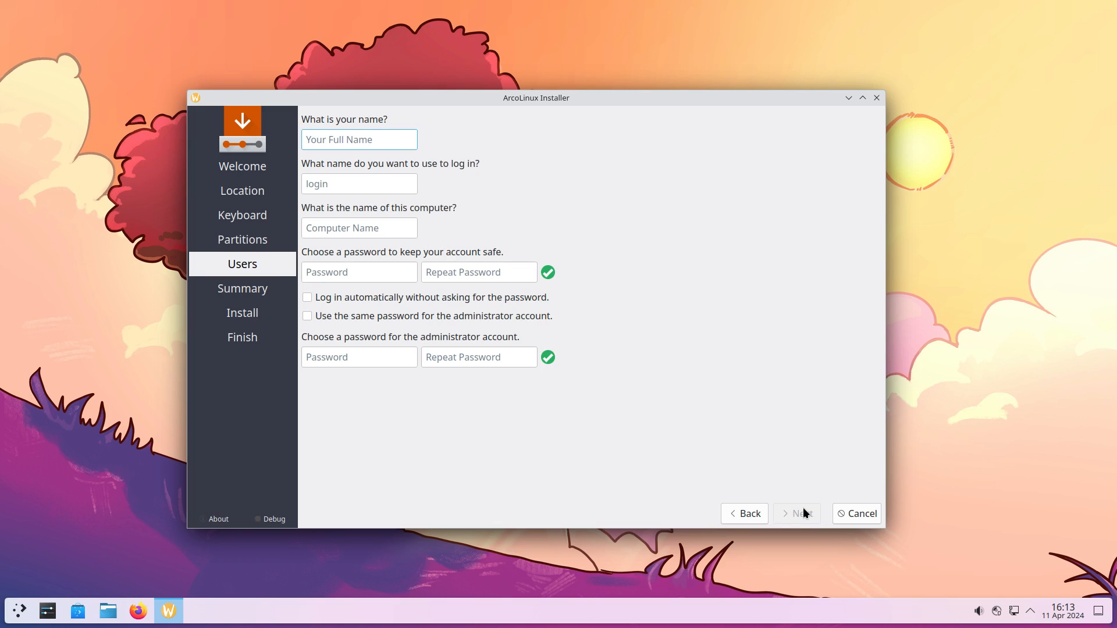
pyautogui.write('erik')
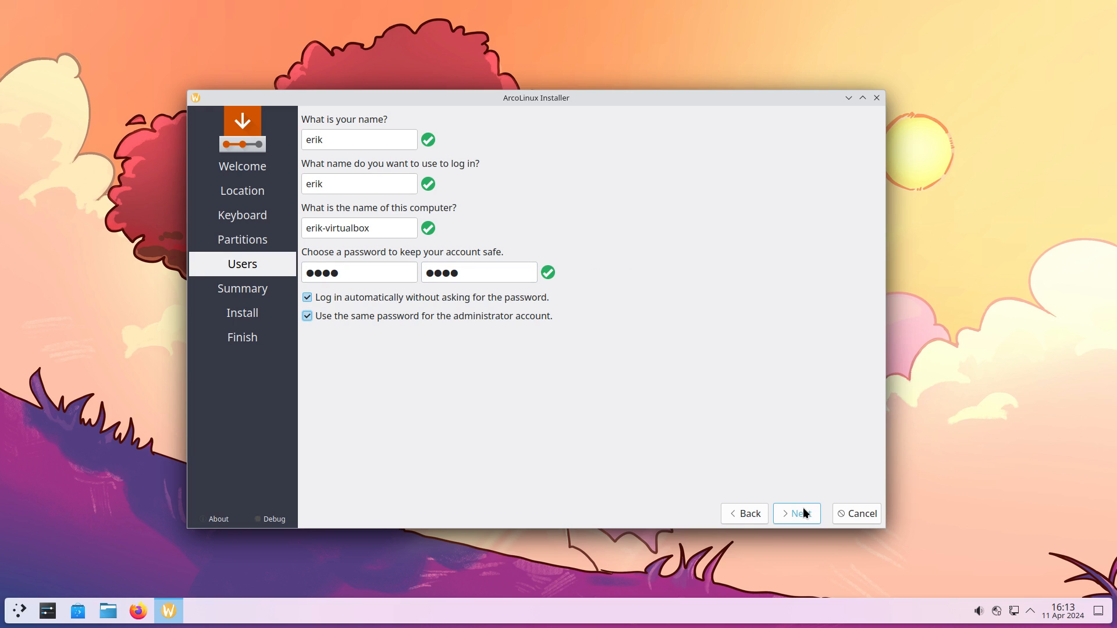
pyautogui.moveTo(670, 406)
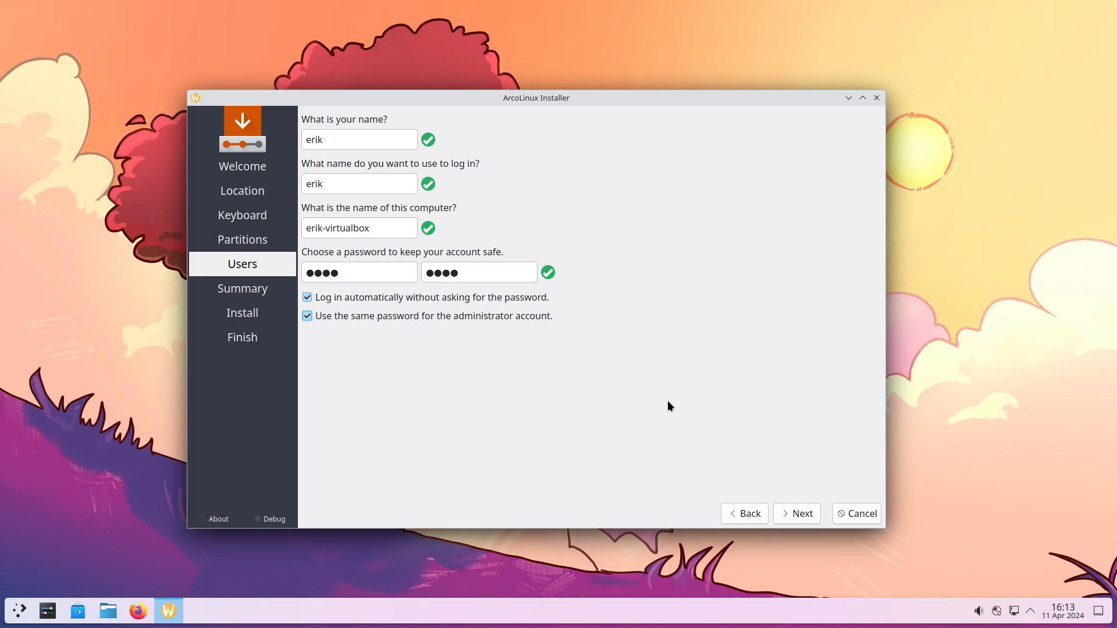
# - Reach the Summary page, cancel the installation and confirm quitting the installer
pyautogui.click(796, 515)
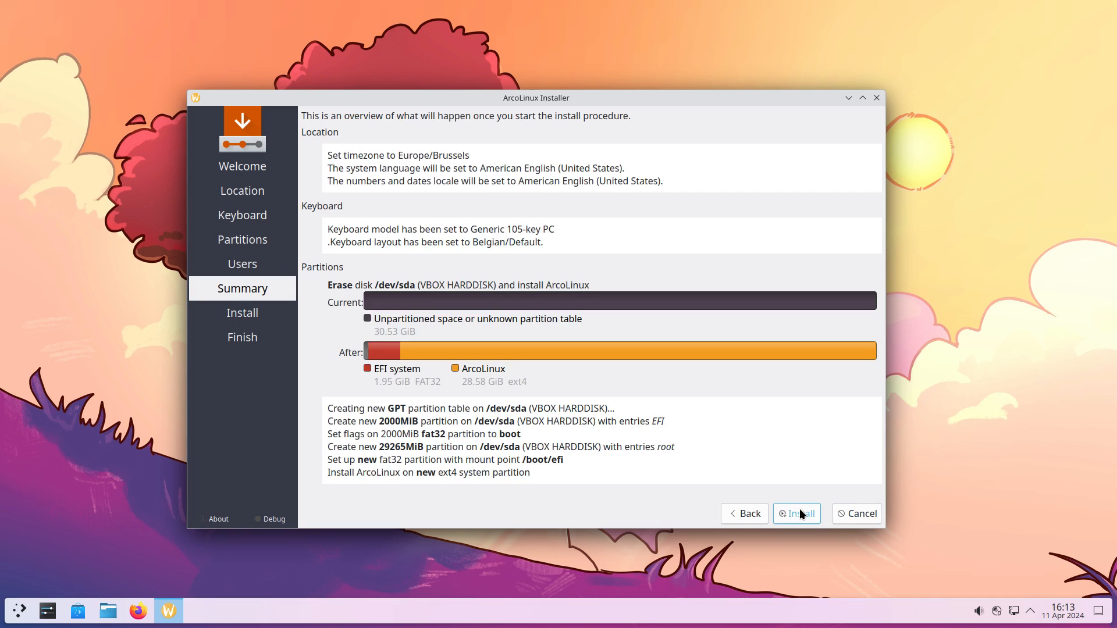
pyautogui.click(797, 515)
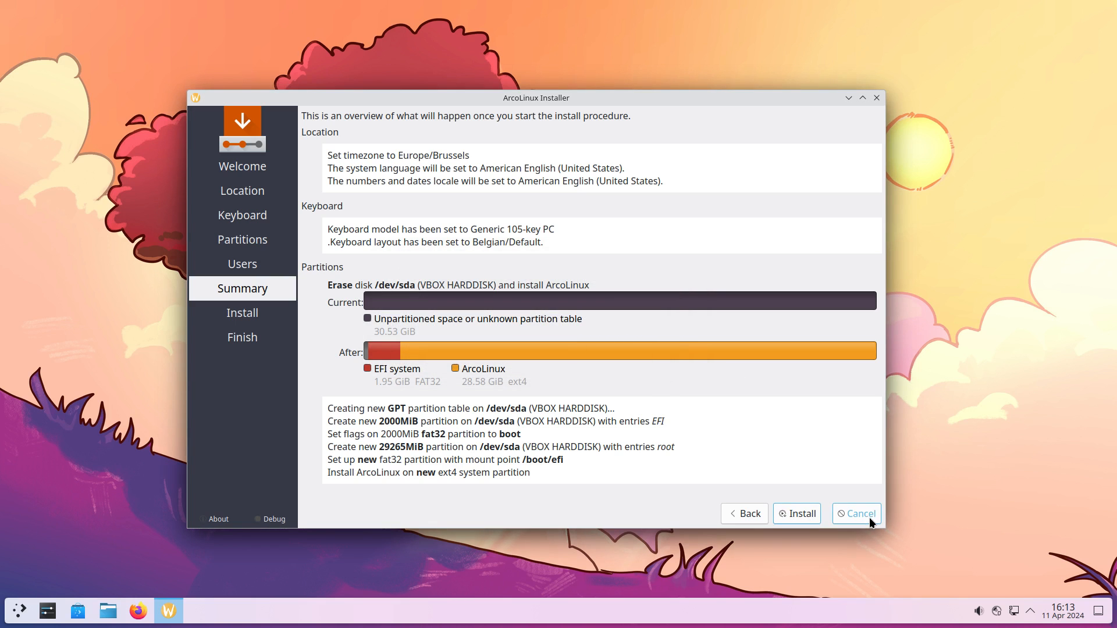
pyautogui.click(857, 514)
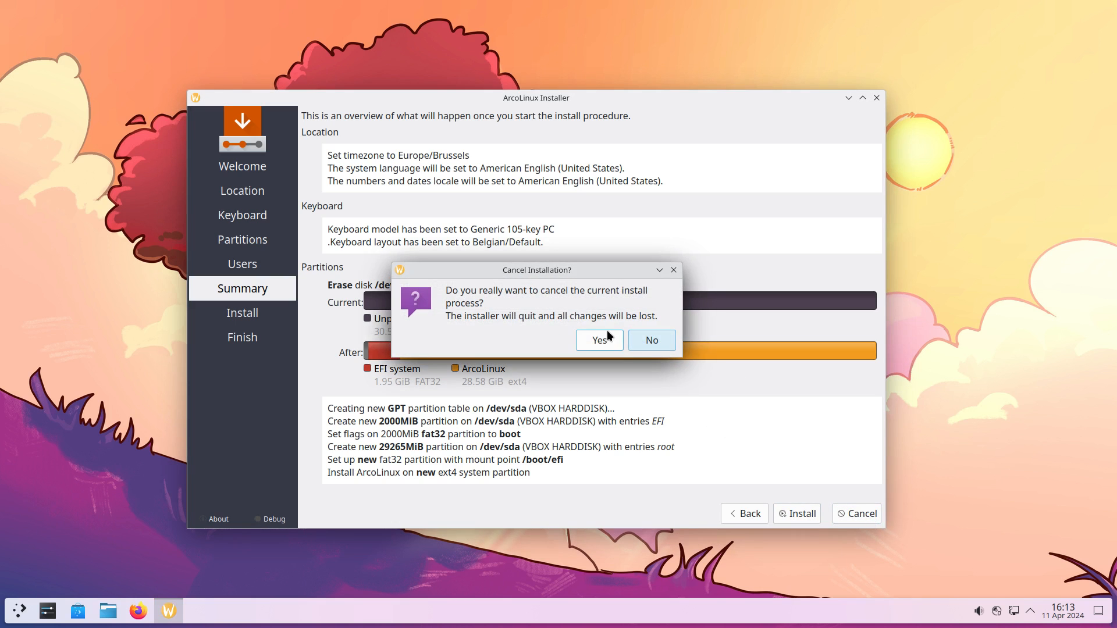
pyautogui.click(599, 340)
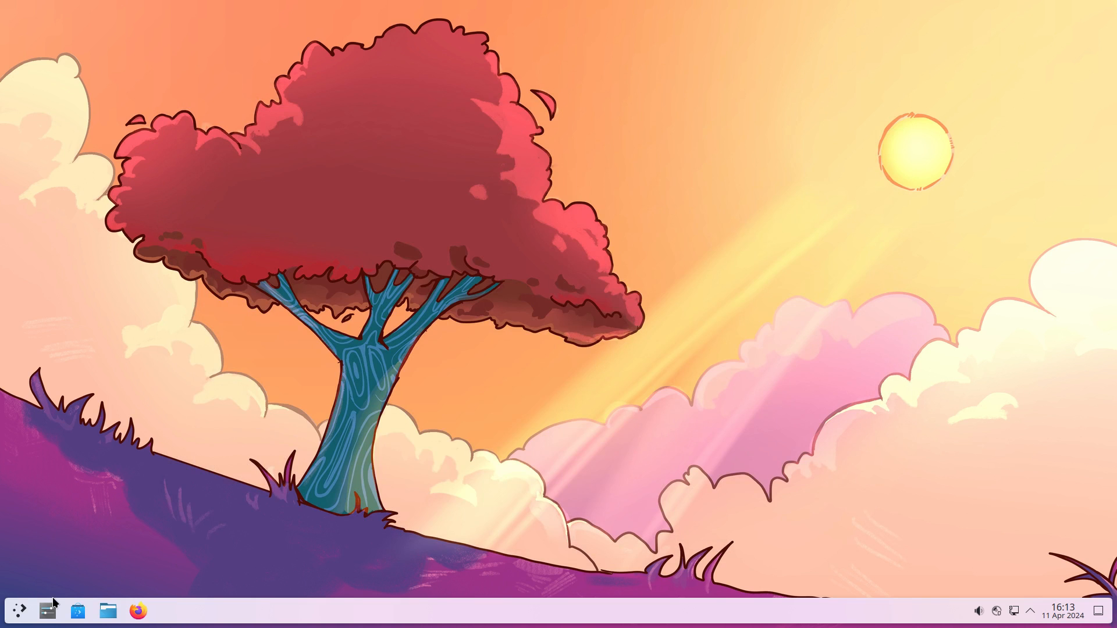
# - Bring up the KDE application launcher from the panel
pyautogui.click(19, 609)
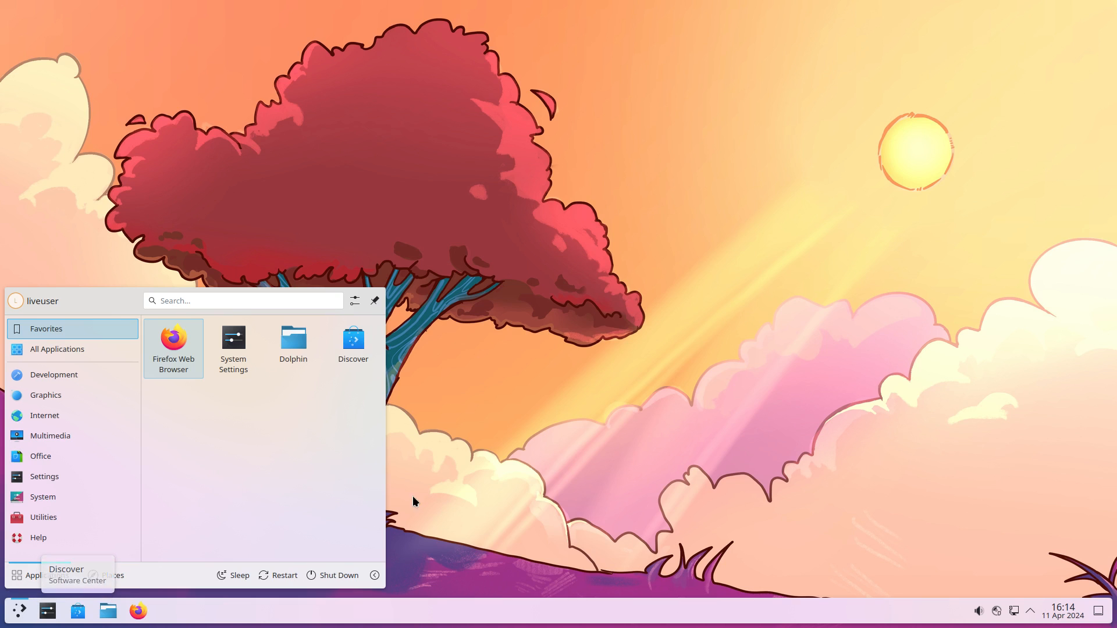
# - Search 'arc', launch the ArcoLinux Welcome app and start Advanced Installation (Online)
pyautogui.write('qr')
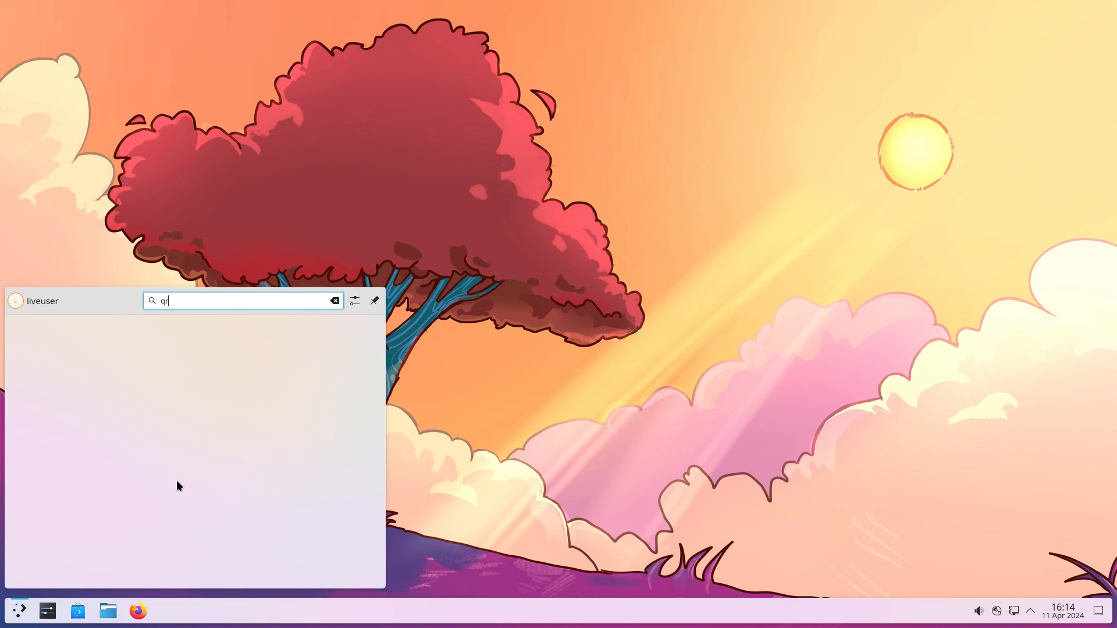
pyautogui.write('arc')
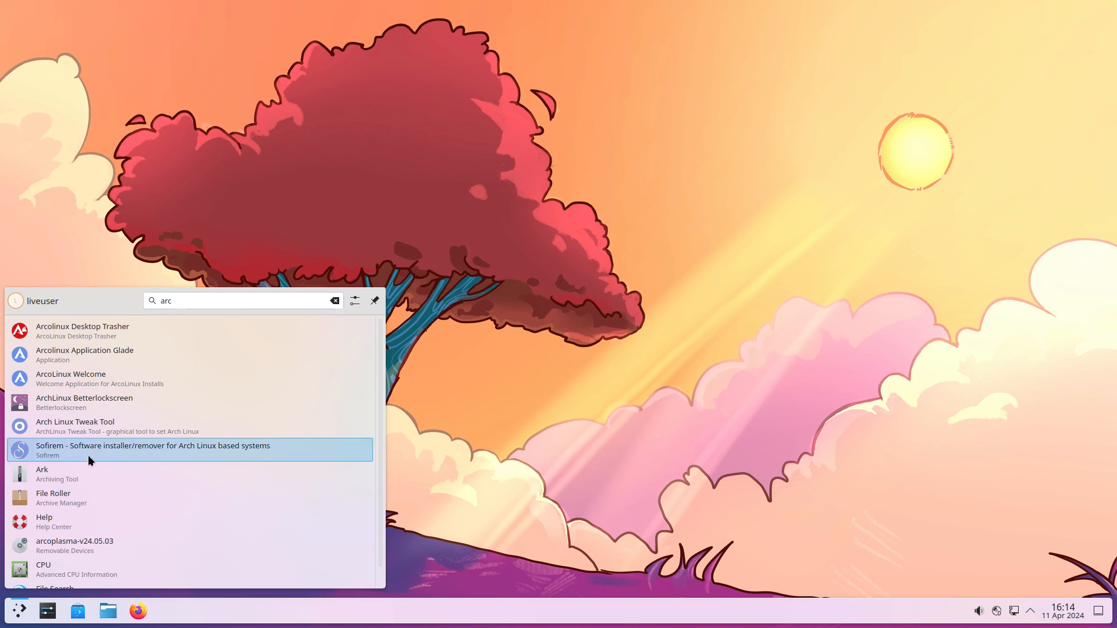
pyautogui.click(70, 379)
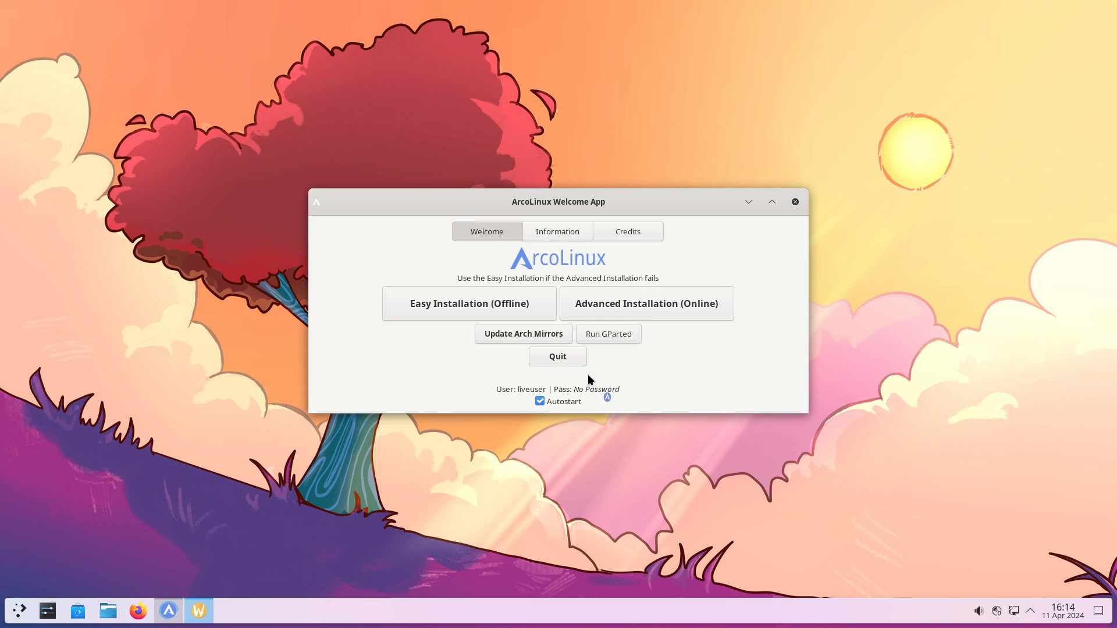
pyautogui.moveTo(647, 307)
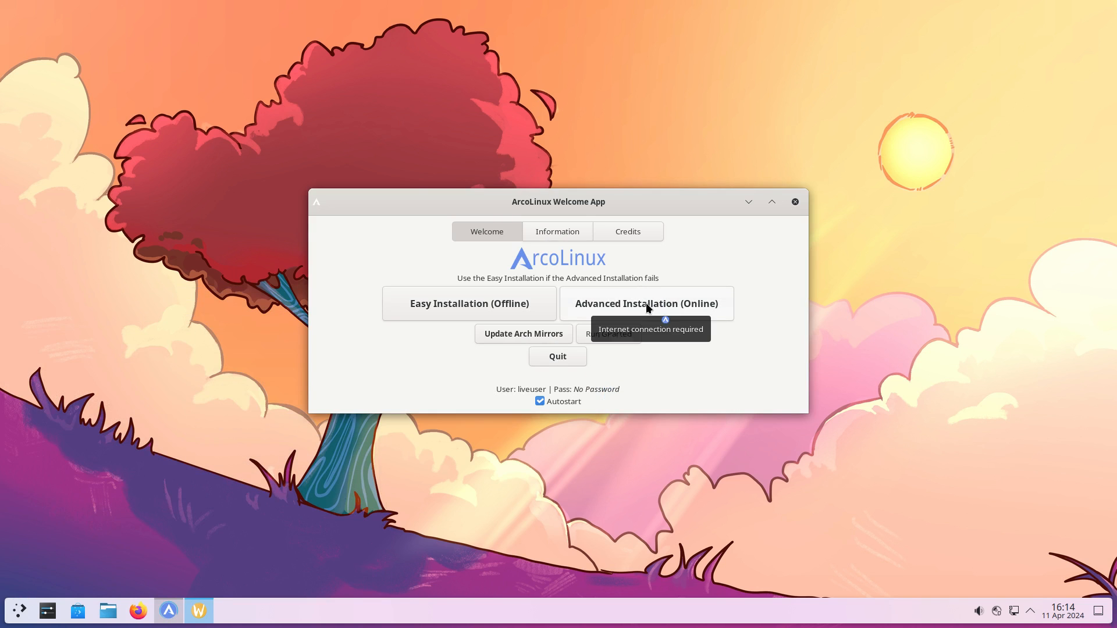
pyautogui.click(647, 304)
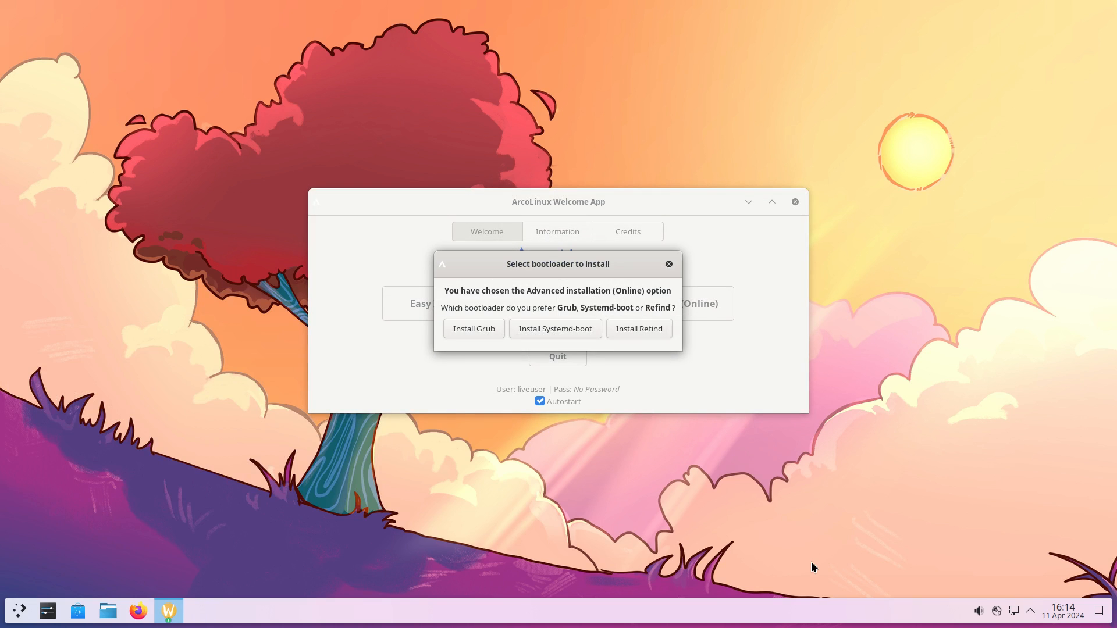
pyautogui.moveTo(478, 330)
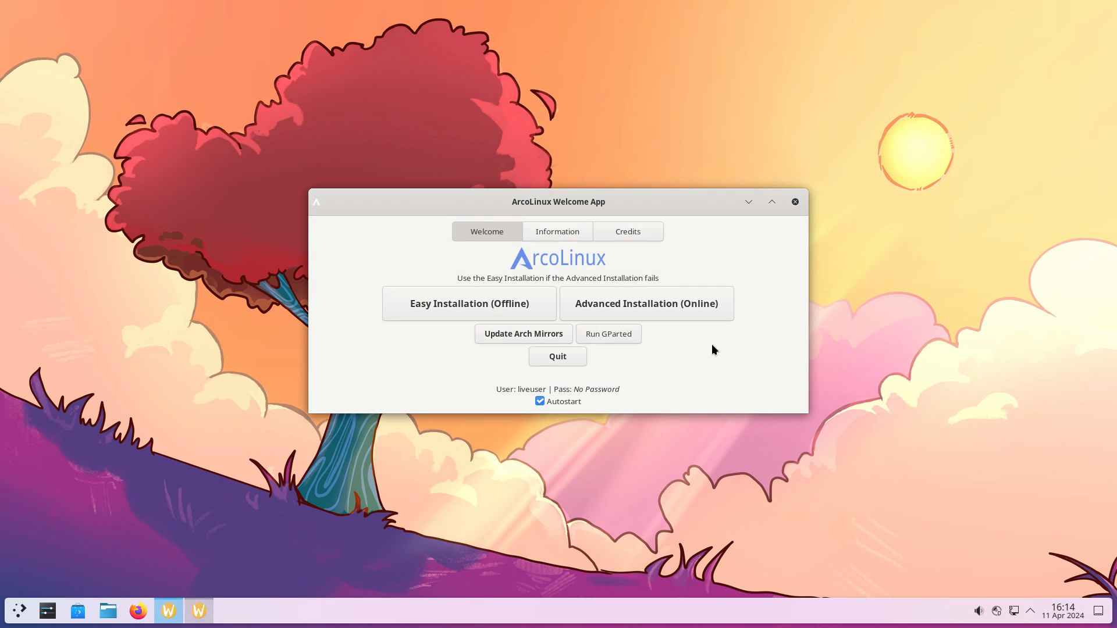
# - Step through the Welcome and Kernel pages to the Drivers page
pyautogui.click(647, 303)
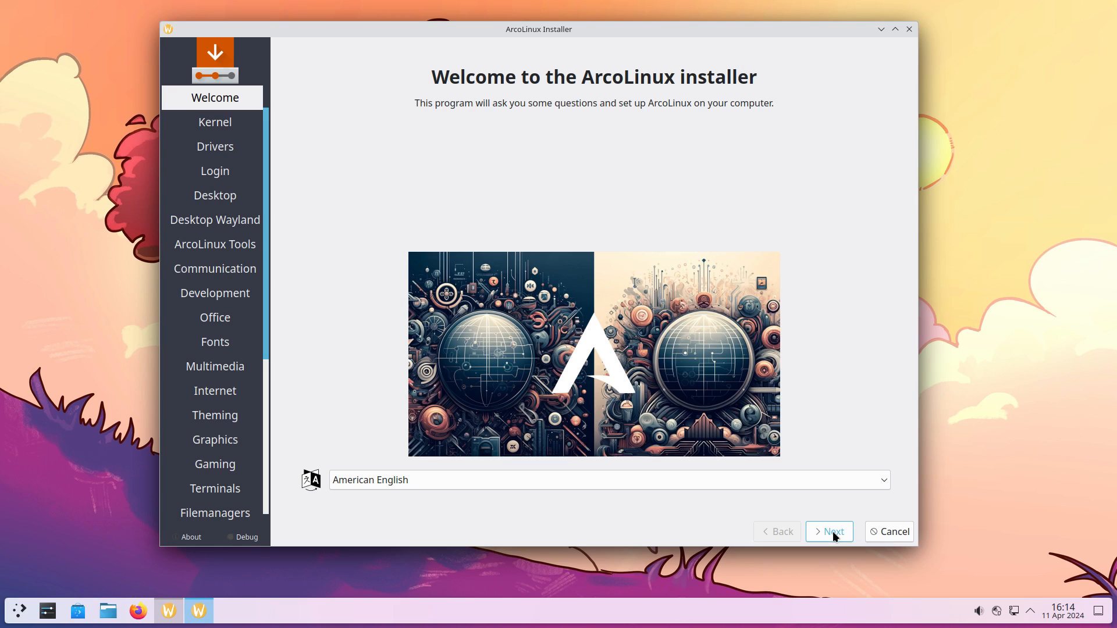
pyautogui.click(829, 532)
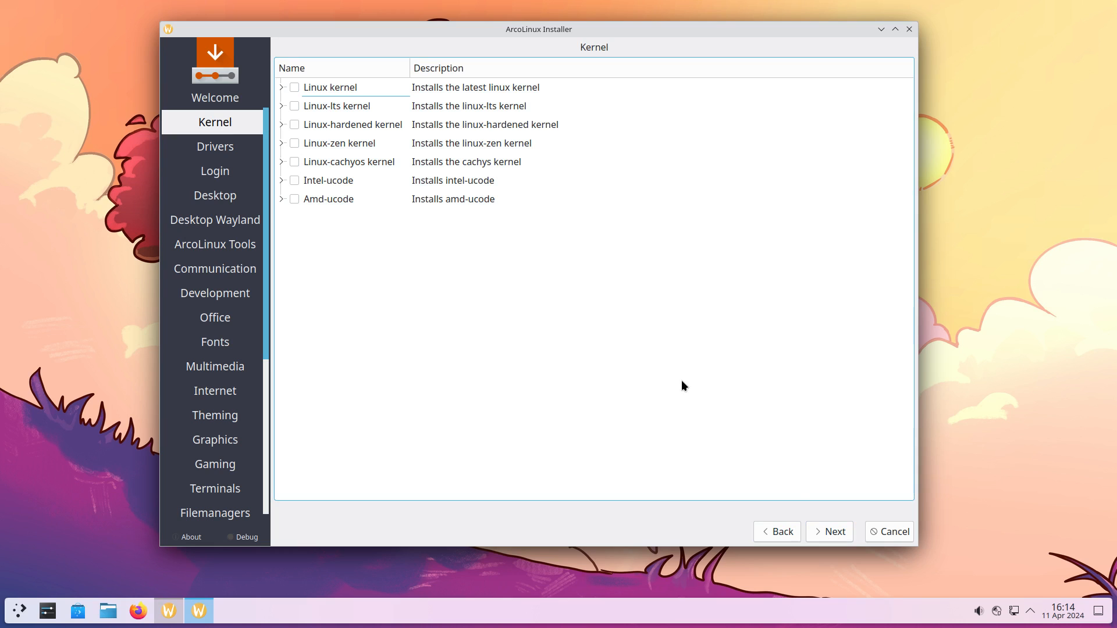
pyautogui.click(830, 532)
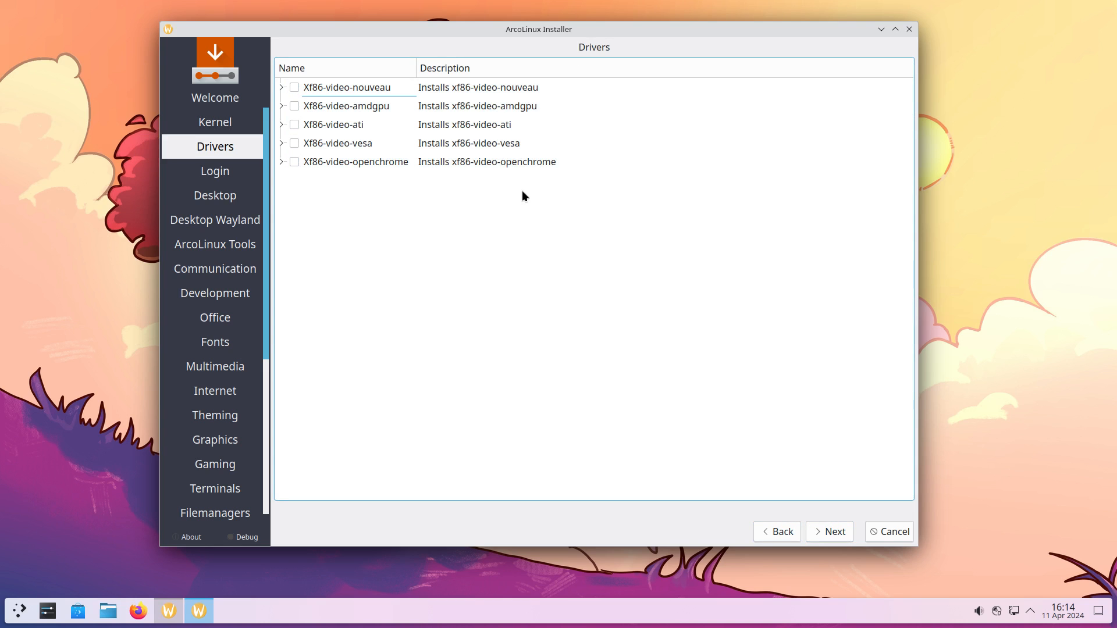
pyautogui.moveTo(705, 414)
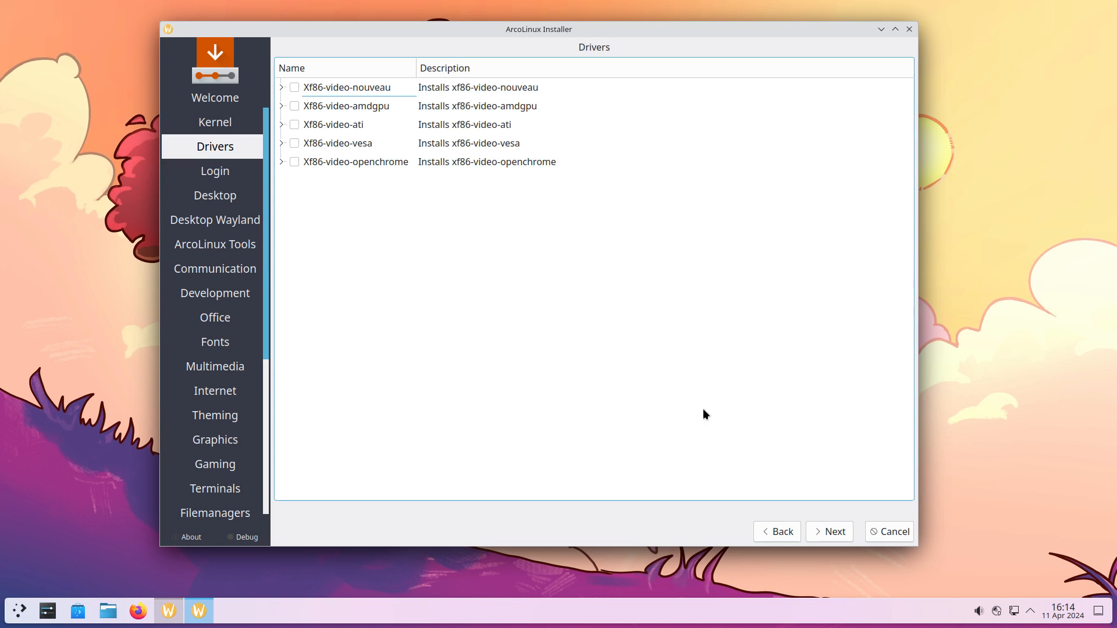
pyautogui.moveTo(832, 536)
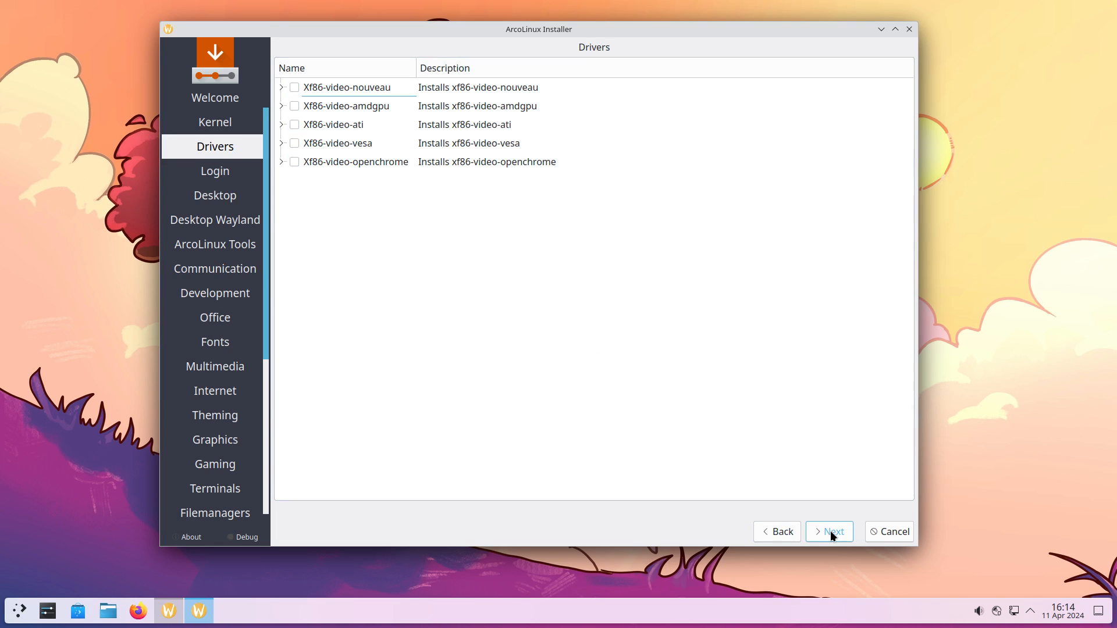
# - Pass the Drivers and Login pages with no login manager ticked, reaching Desktop
pyautogui.click(832, 532)
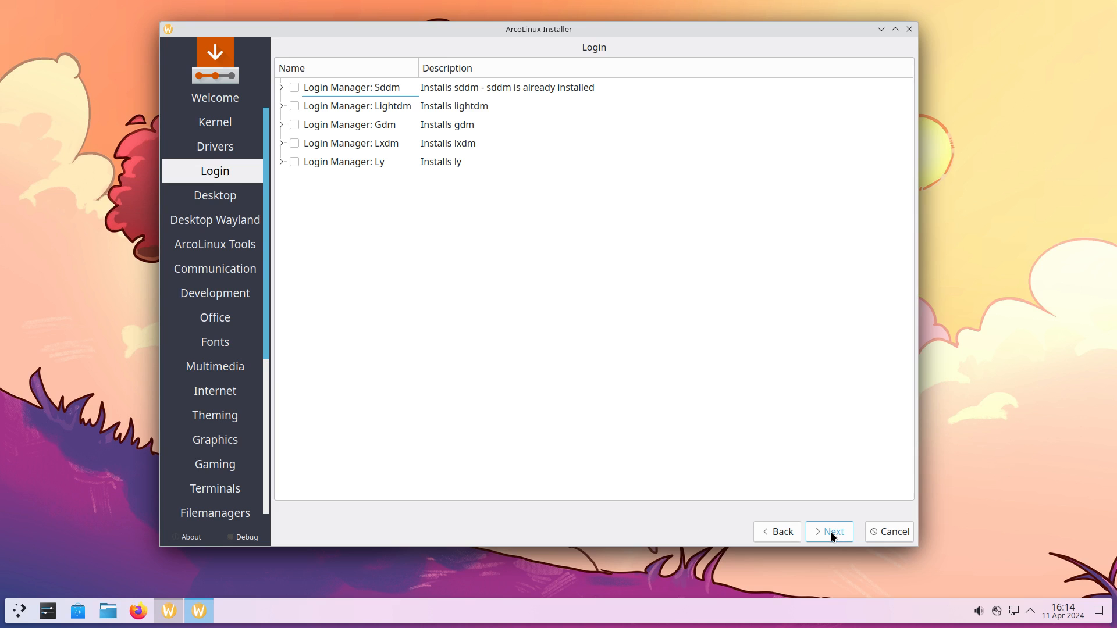
pyautogui.moveTo(34, 612)
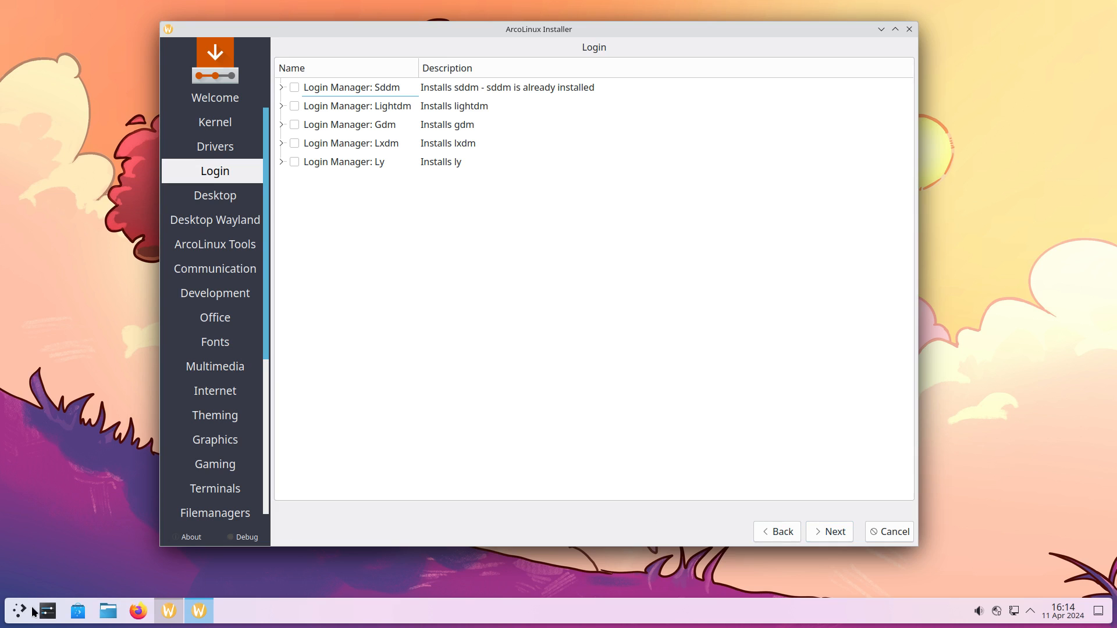
pyautogui.click(19, 611)
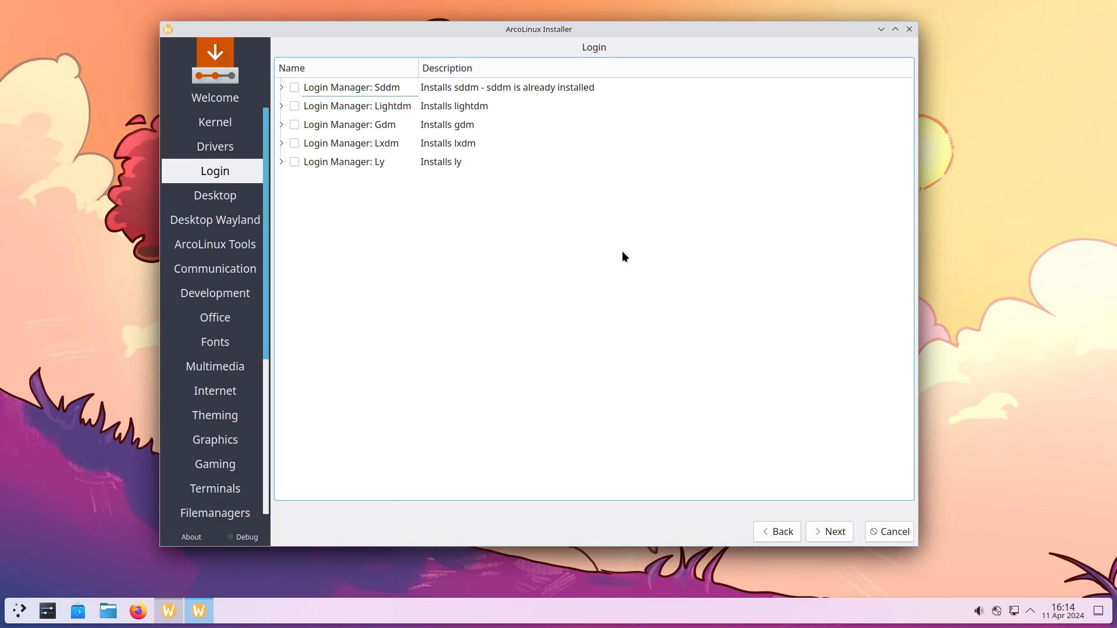
pyautogui.click(470, 87)
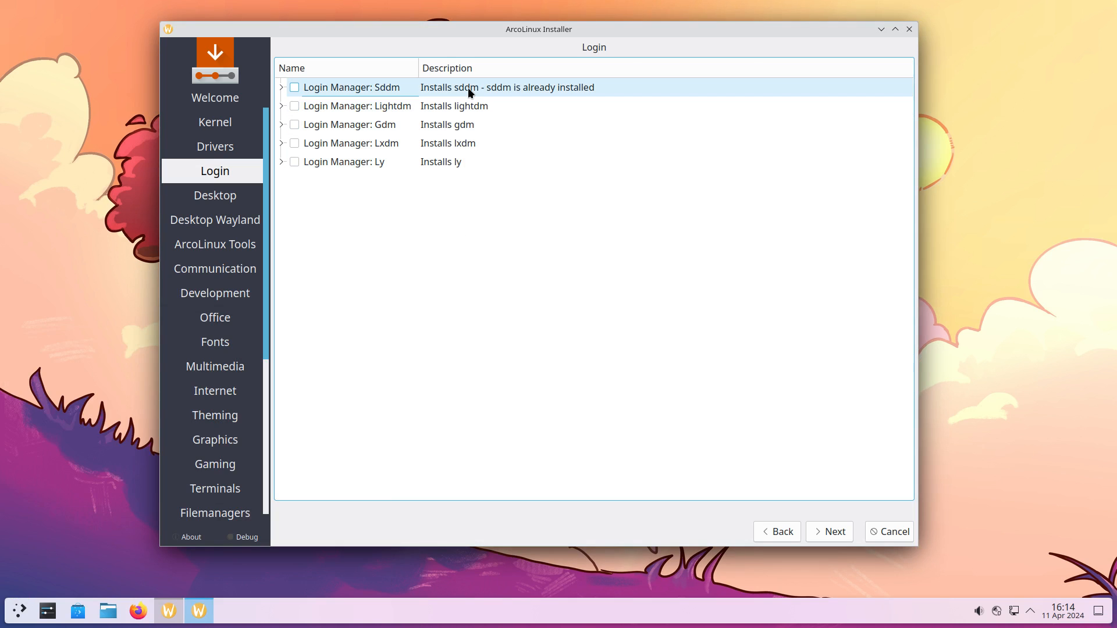
pyautogui.click(833, 532)
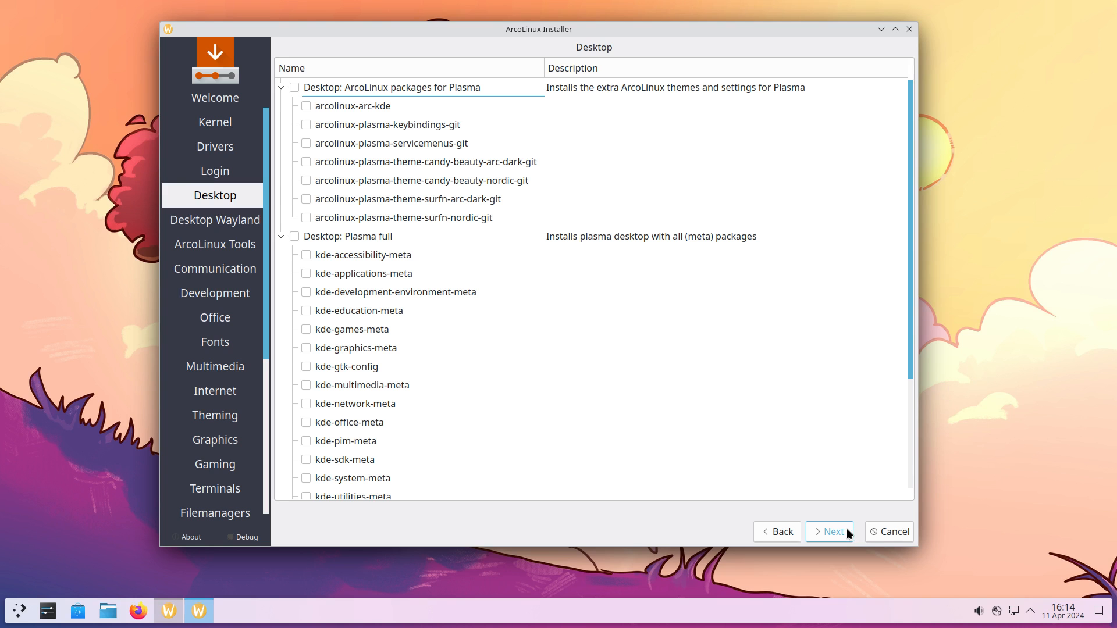
# - Tick the 'Desktop: ArcoLinux packages for Plasma' group with all its sub-packages
pyautogui.click(17, 610)
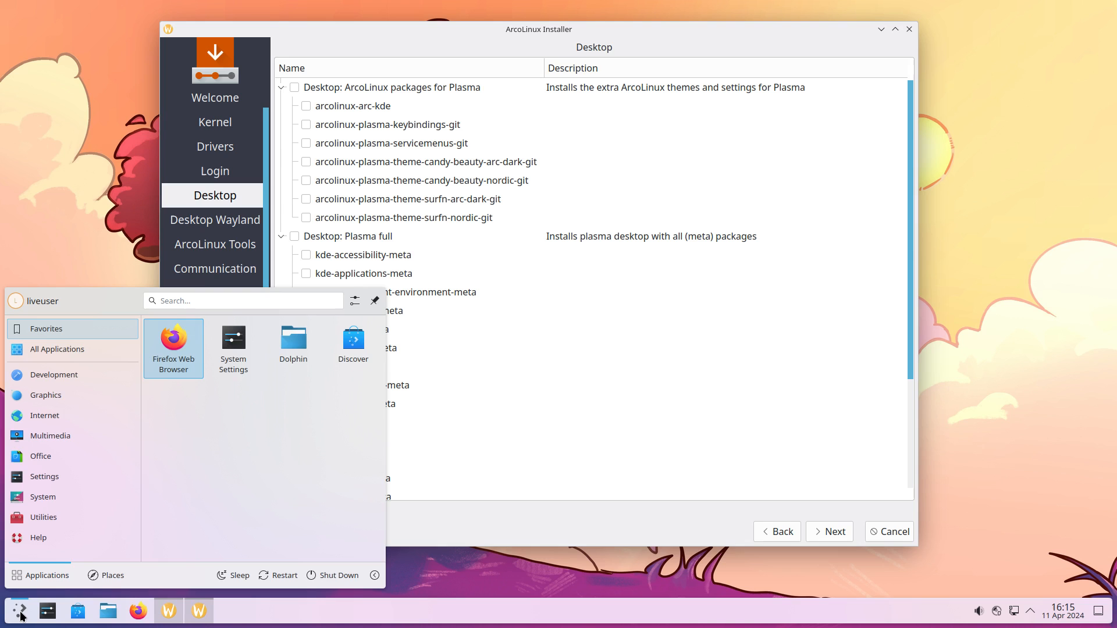
pyautogui.moveTo(307, 432)
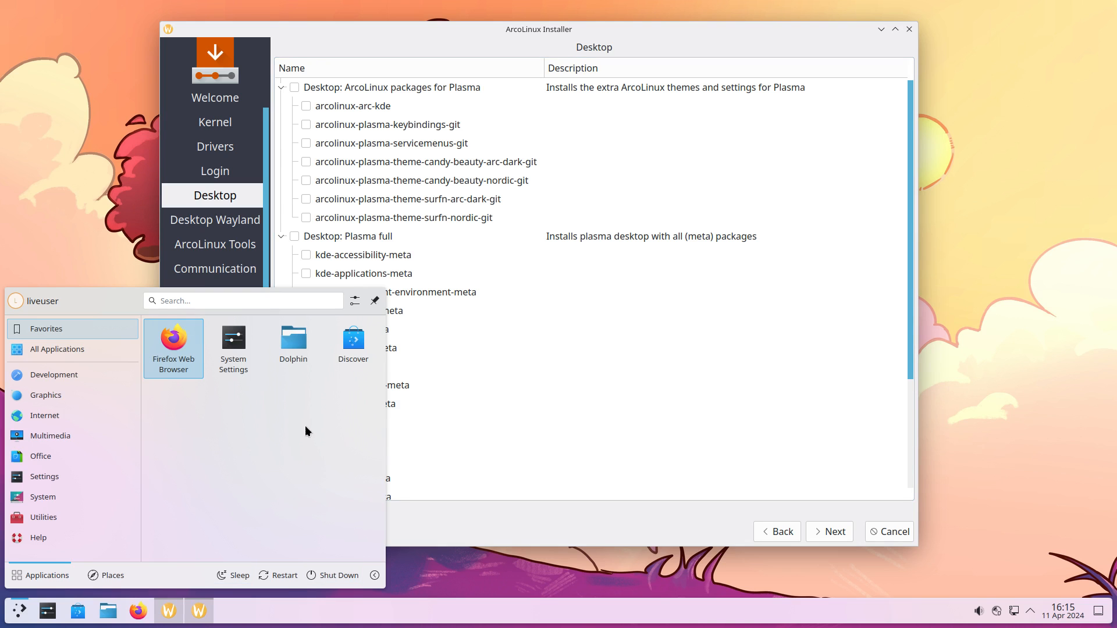
pyautogui.moveTo(580, 507)
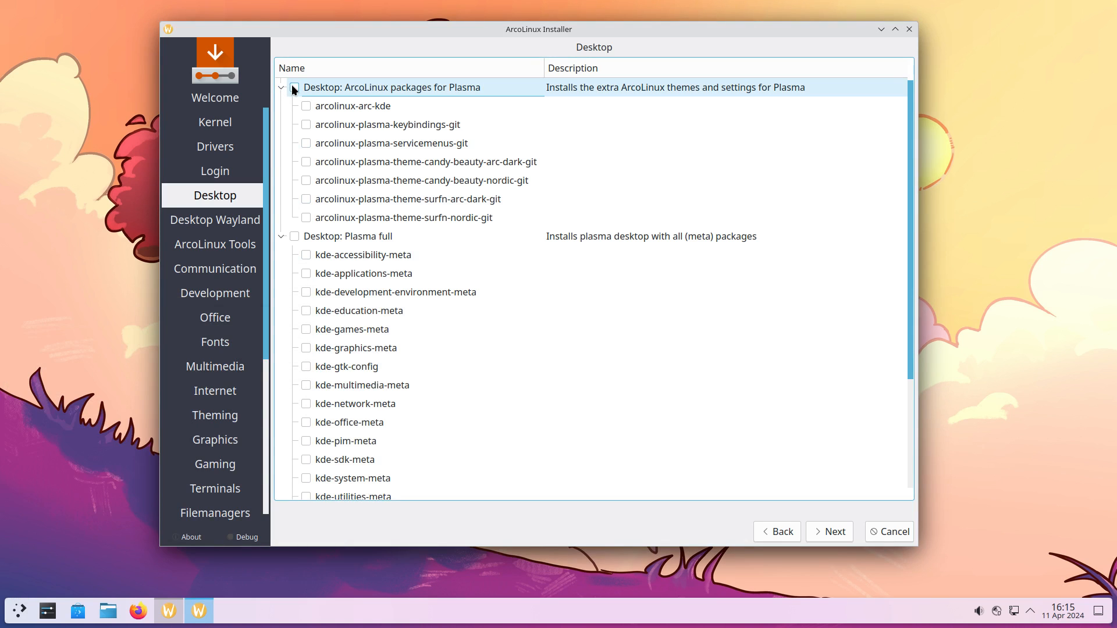
pyautogui.click(293, 87)
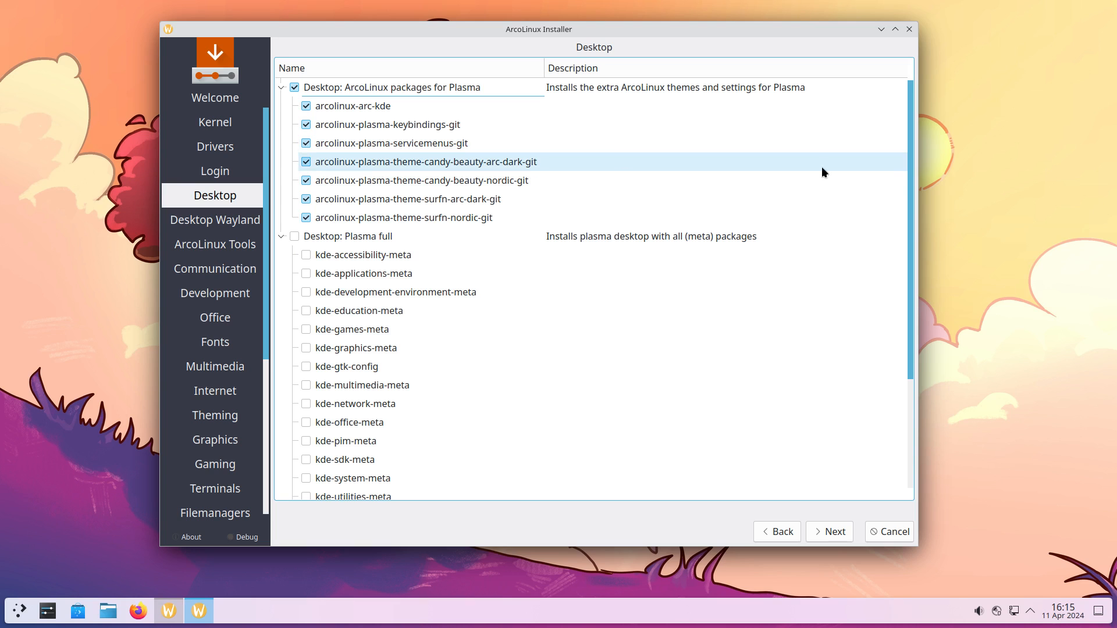
pyautogui.moveTo(1001, 219)
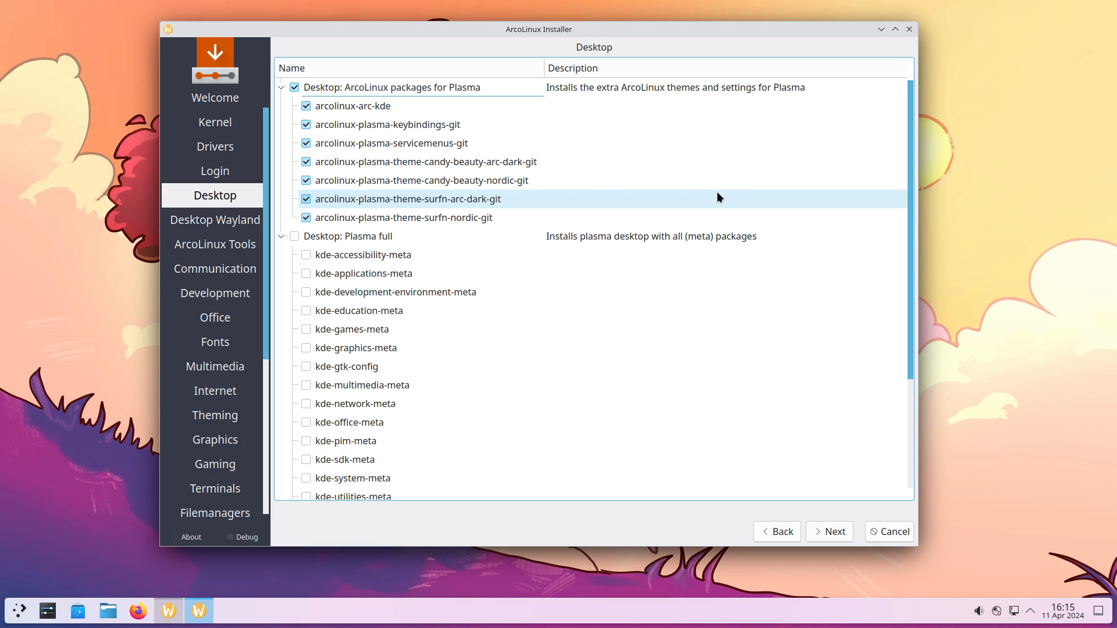
pyautogui.moveTo(459, 197)
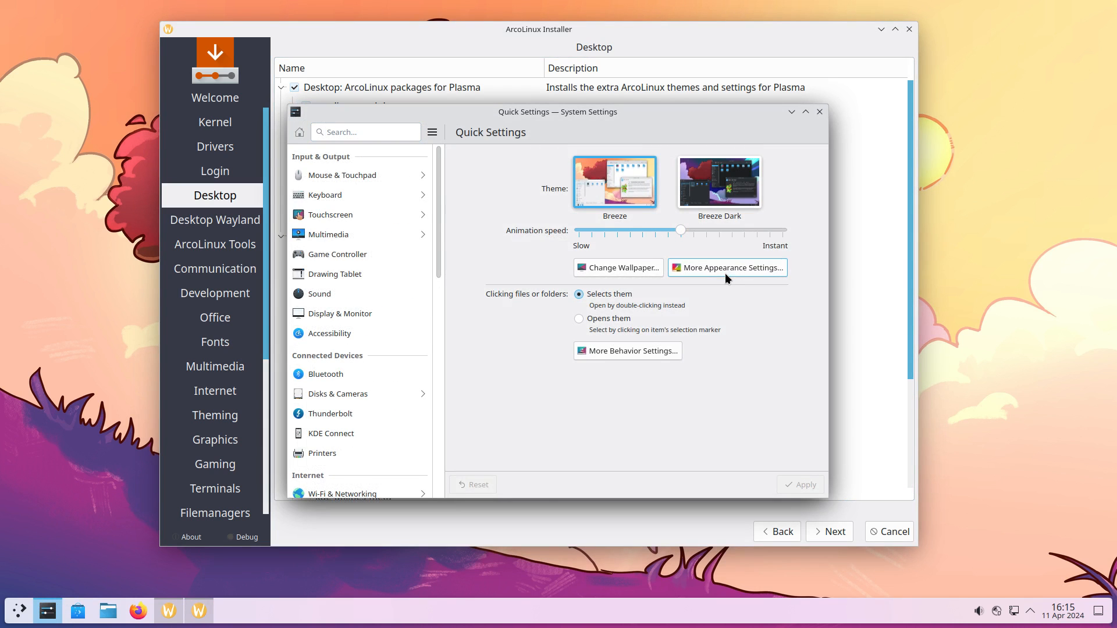
# - View the Global Theme page in System Settings, then close it back to the installer
pyautogui.click(727, 268)
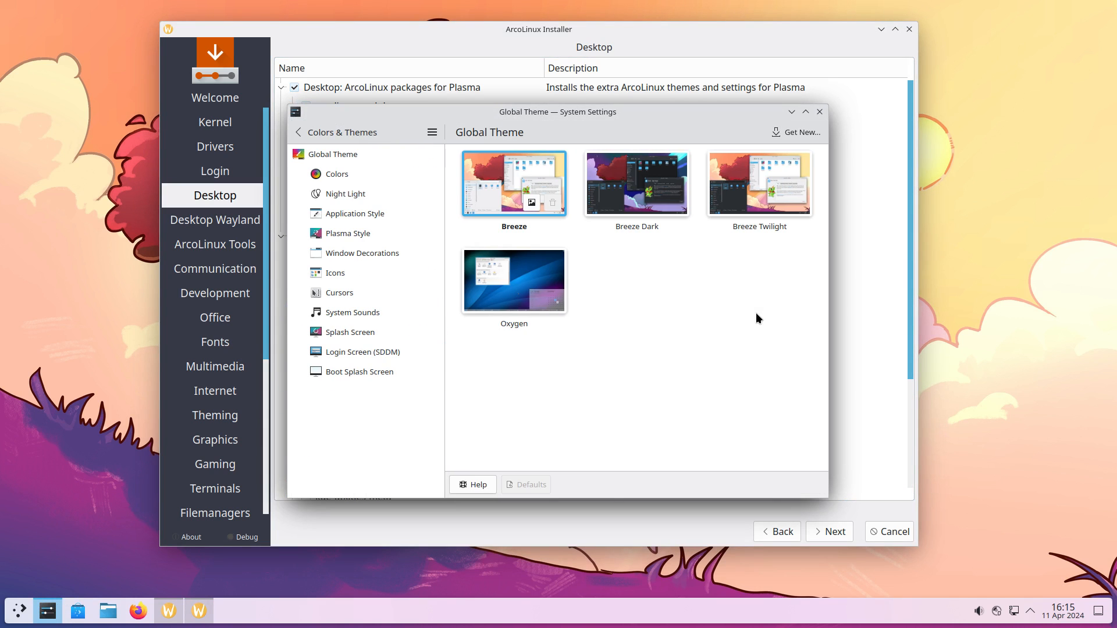
pyautogui.moveTo(736, 368)
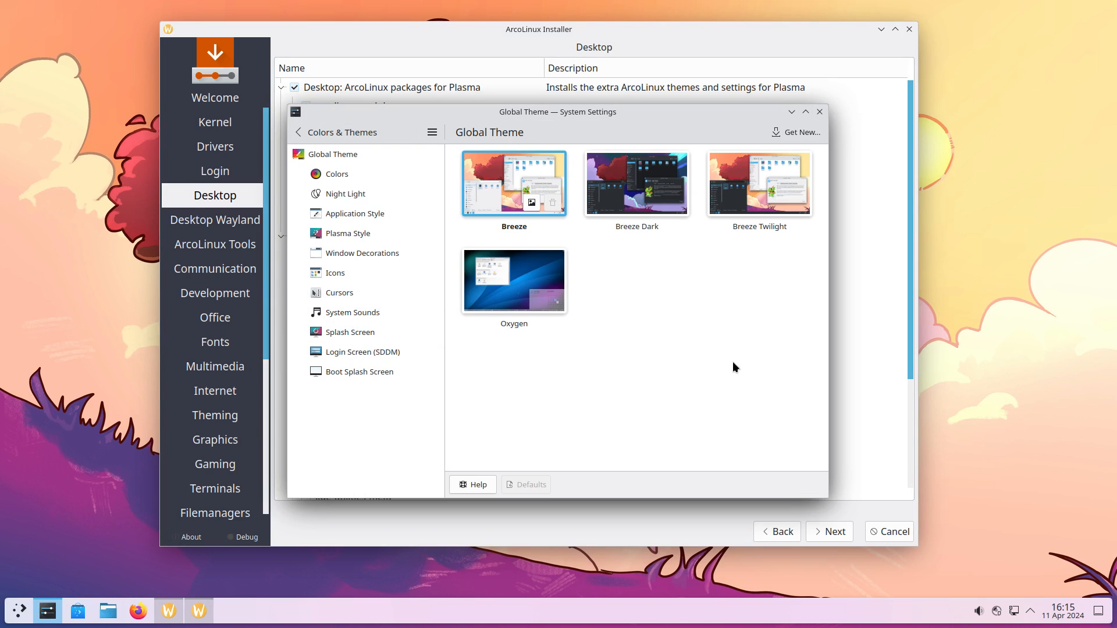
pyautogui.moveTo(726, 397)
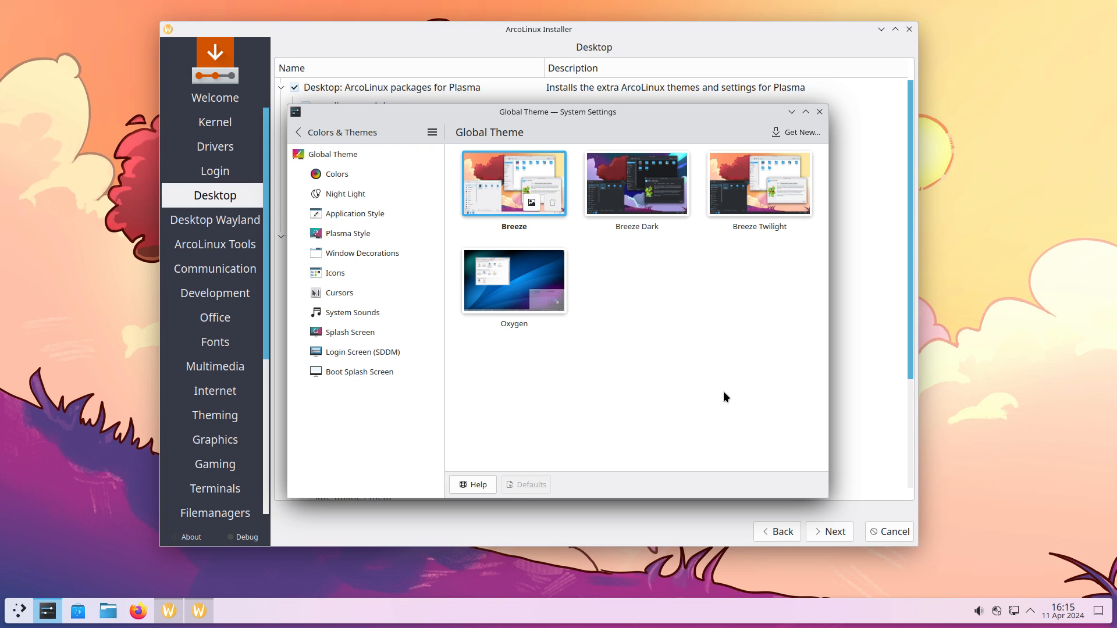
pyautogui.click(819, 111)
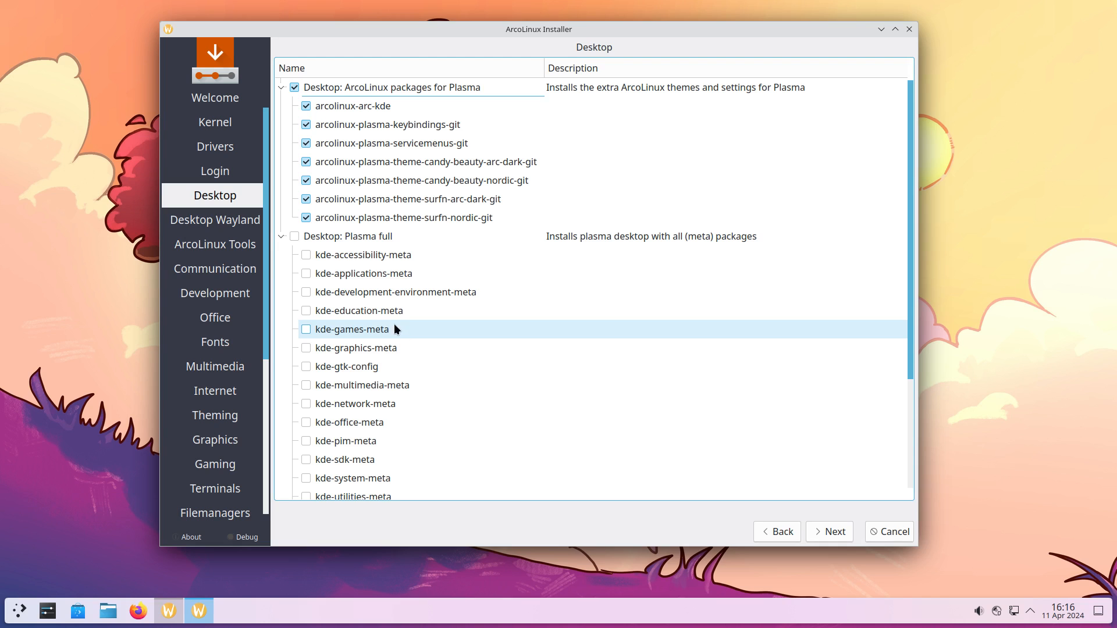
pyautogui.click(306, 236)
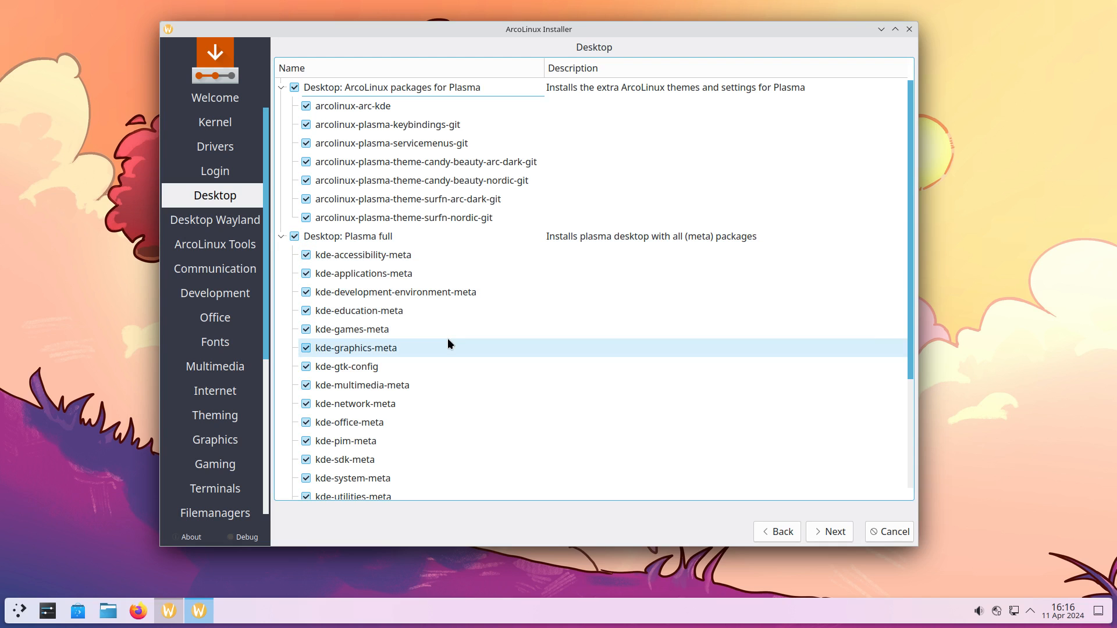
pyautogui.moveTo(466, 367)
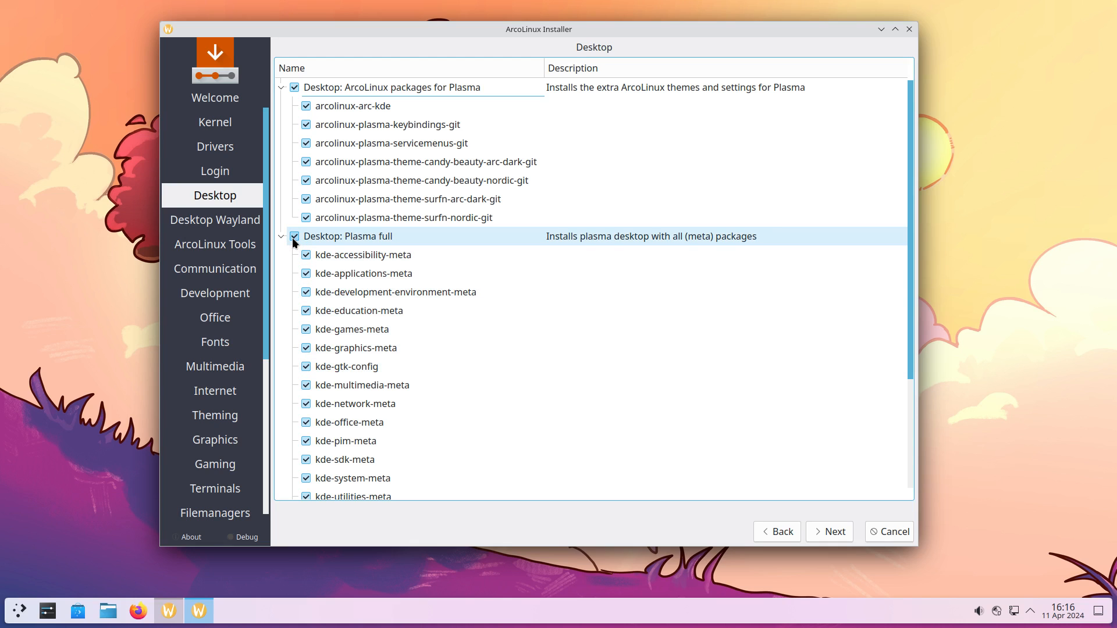
pyautogui.click(294, 236)
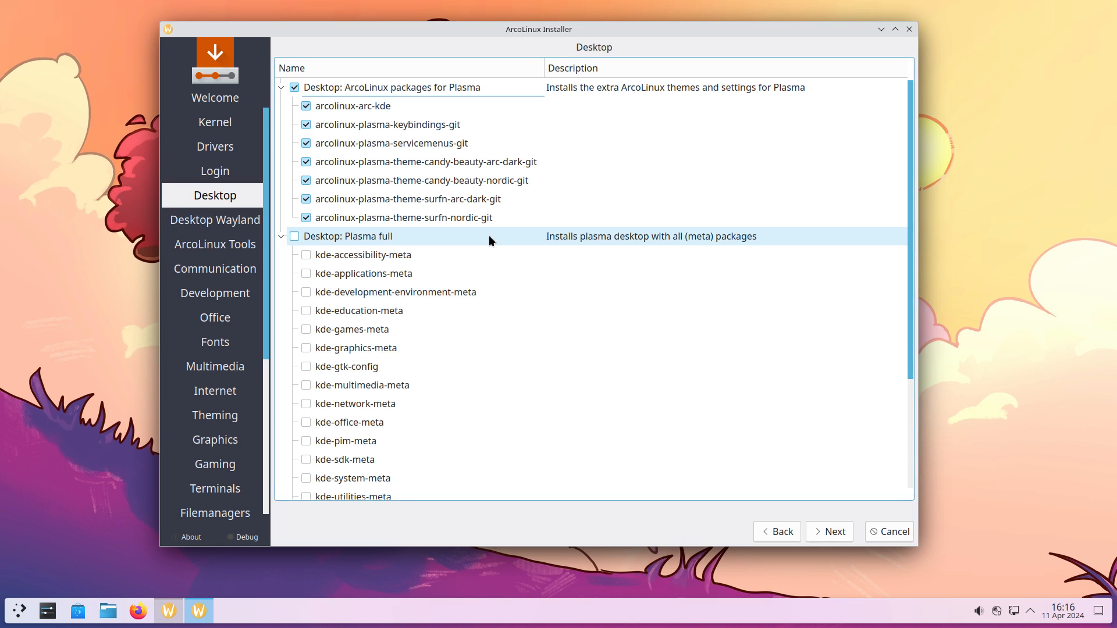
pyautogui.moveTo(475, 241)
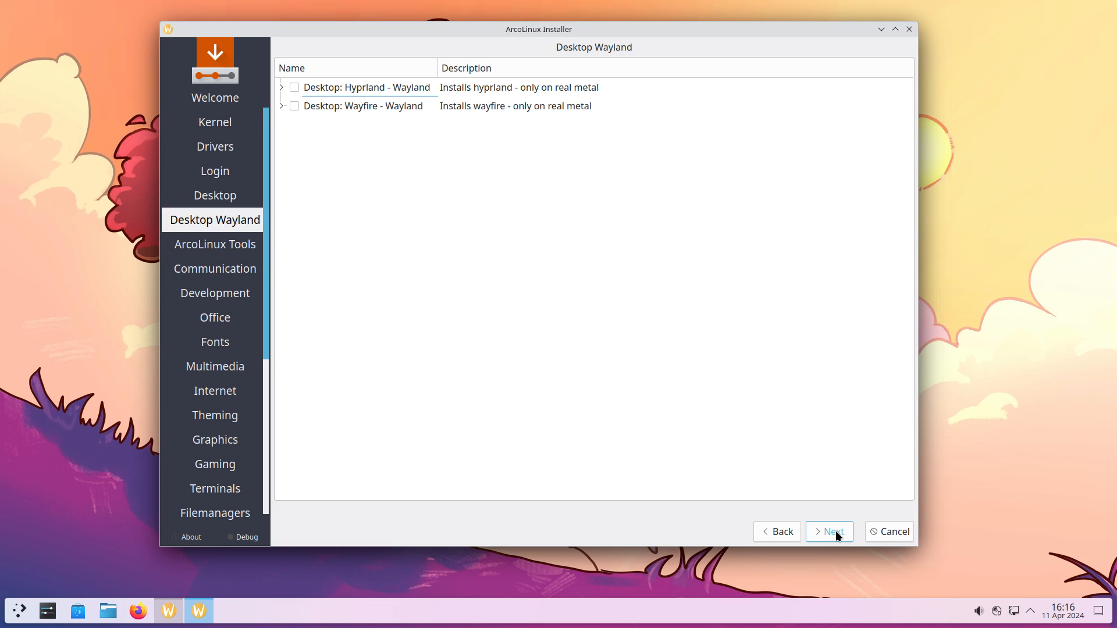
pyautogui.moveTo(844, 525)
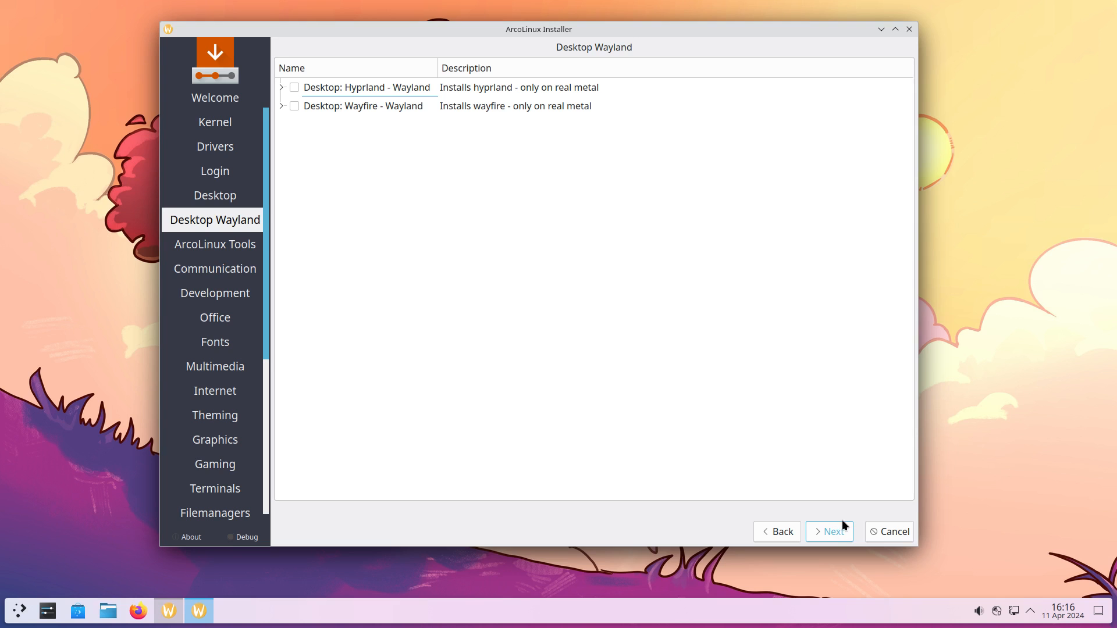
pyautogui.moveTo(618, 344)
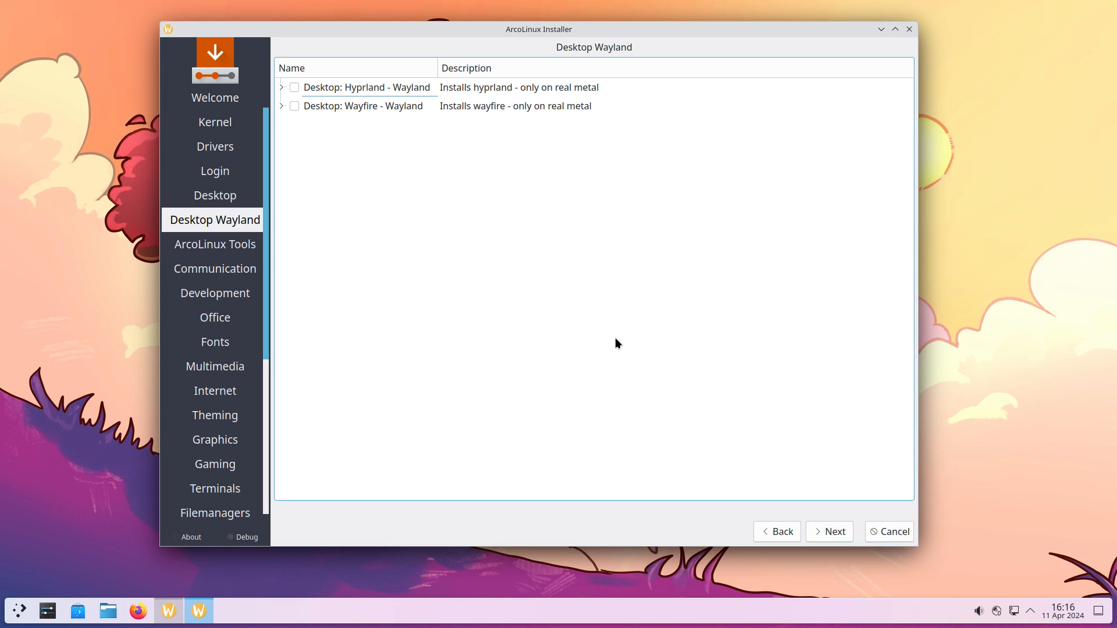
pyautogui.moveTo(601, 336)
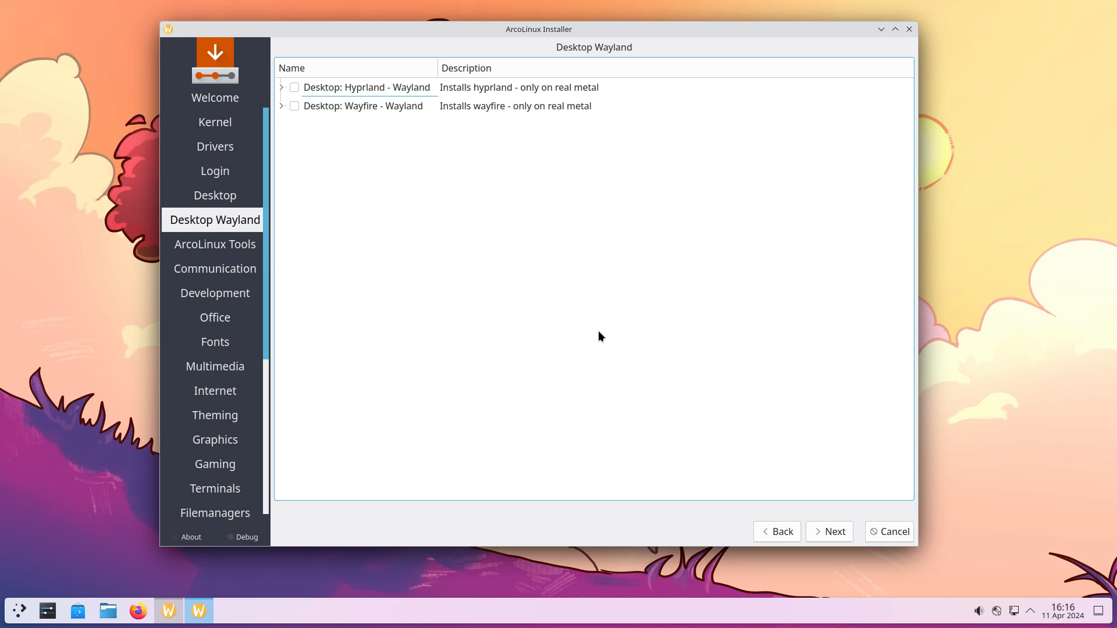
pyautogui.moveTo(603, 342)
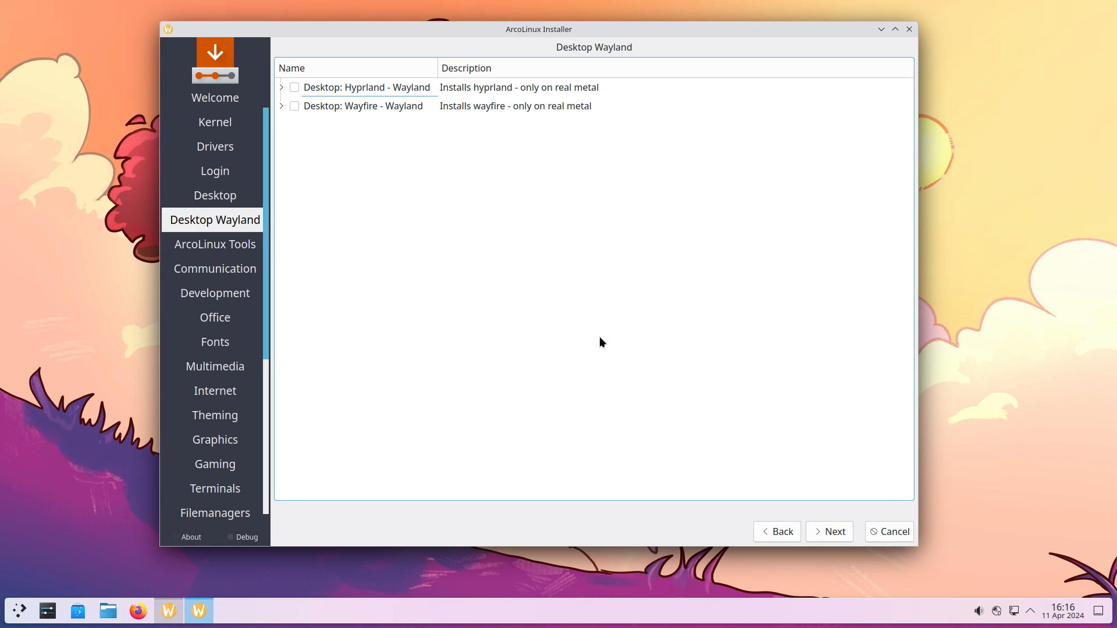
pyautogui.moveTo(562, 336)
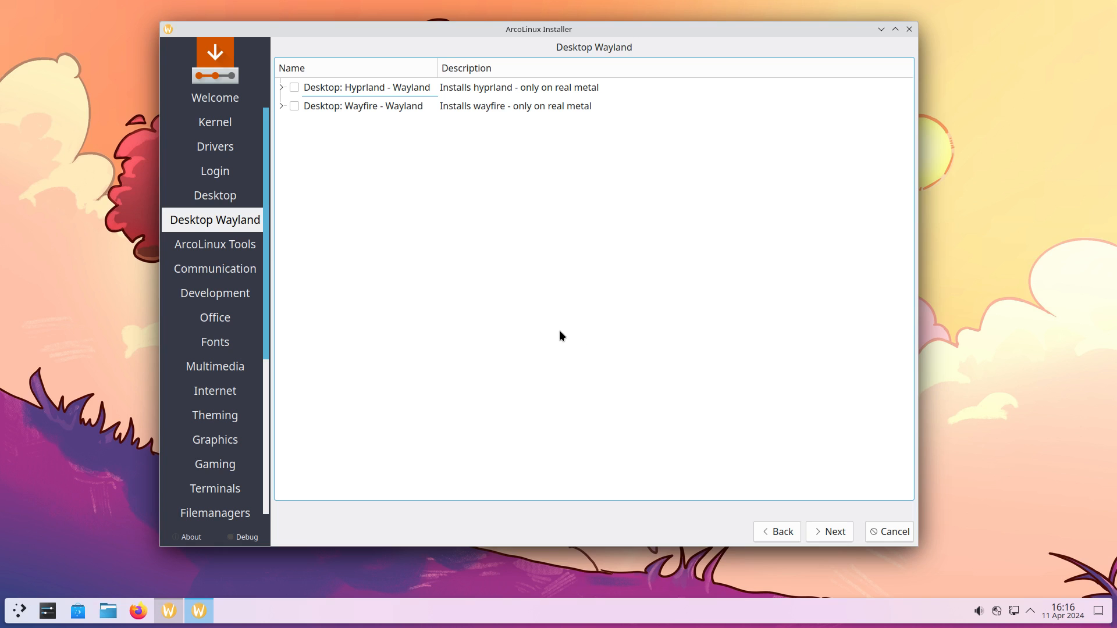
pyautogui.moveTo(559, 335)
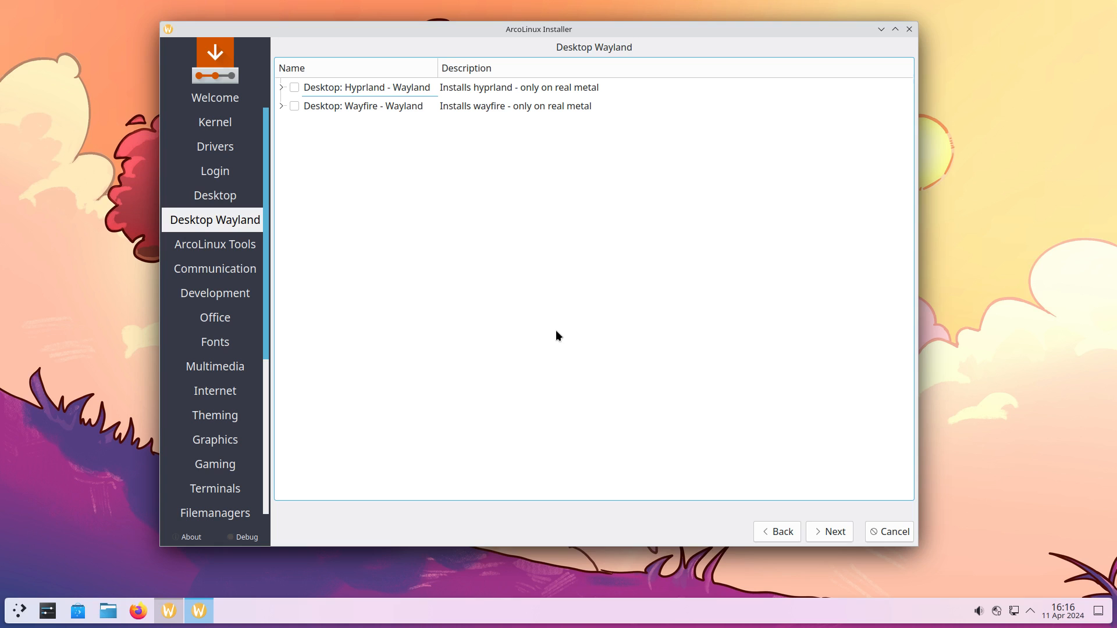
# - Leave Hyprland and Wayfire unticked on Desktop Wayland and advance to Communication
pyautogui.click(366, 87)
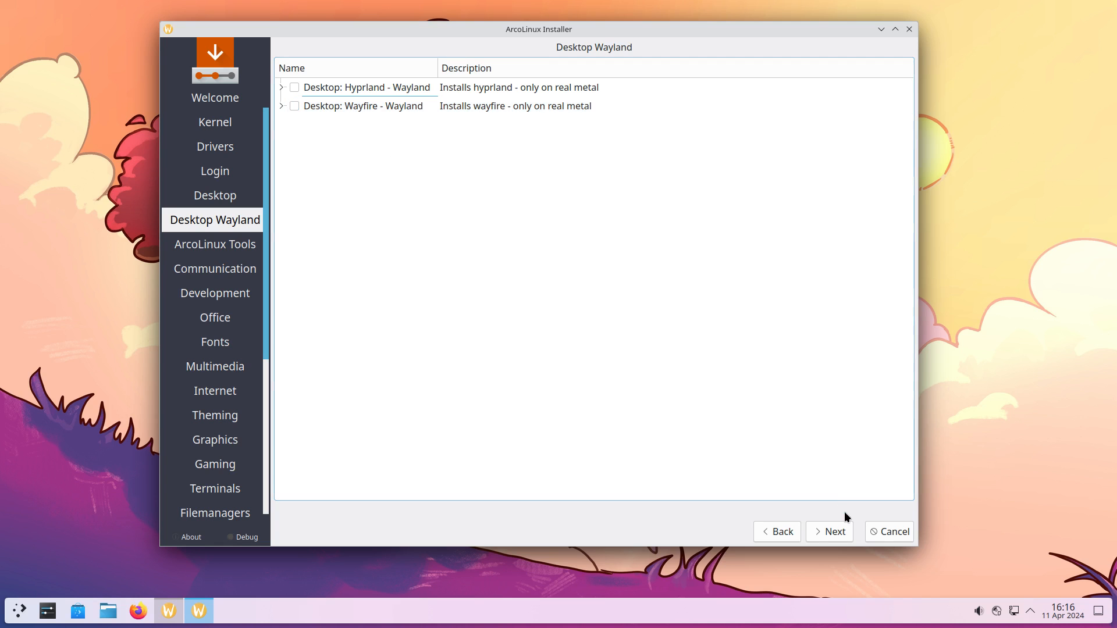
pyautogui.click(836, 531)
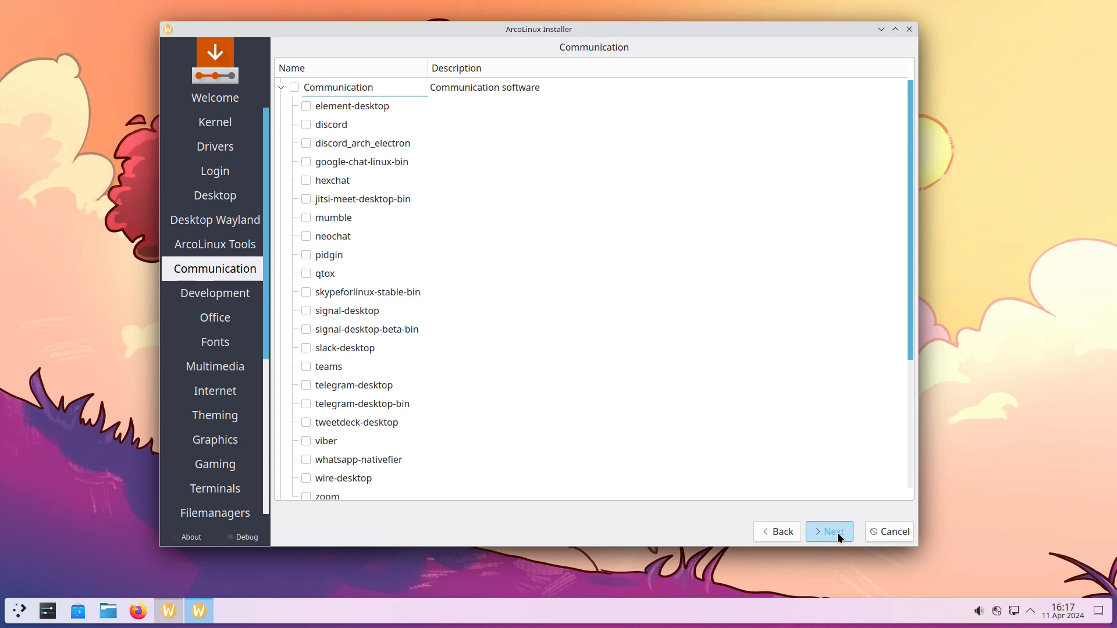
# - Scroll the Communication list unticked and maximize the installer window
pyautogui.scroll(-3)
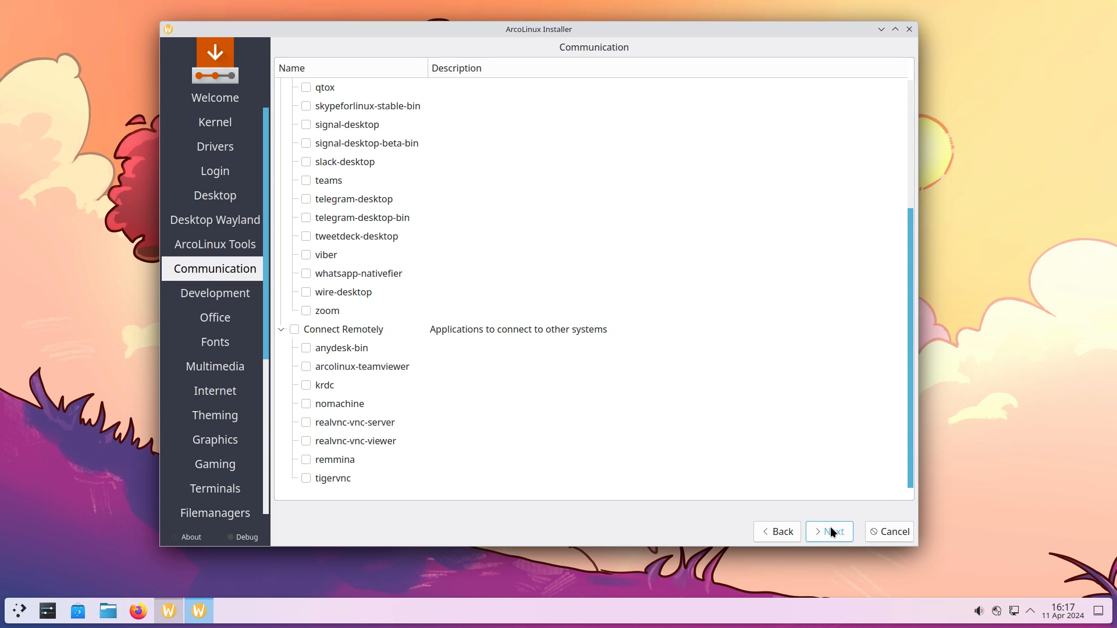
pyautogui.moveTo(891, 36)
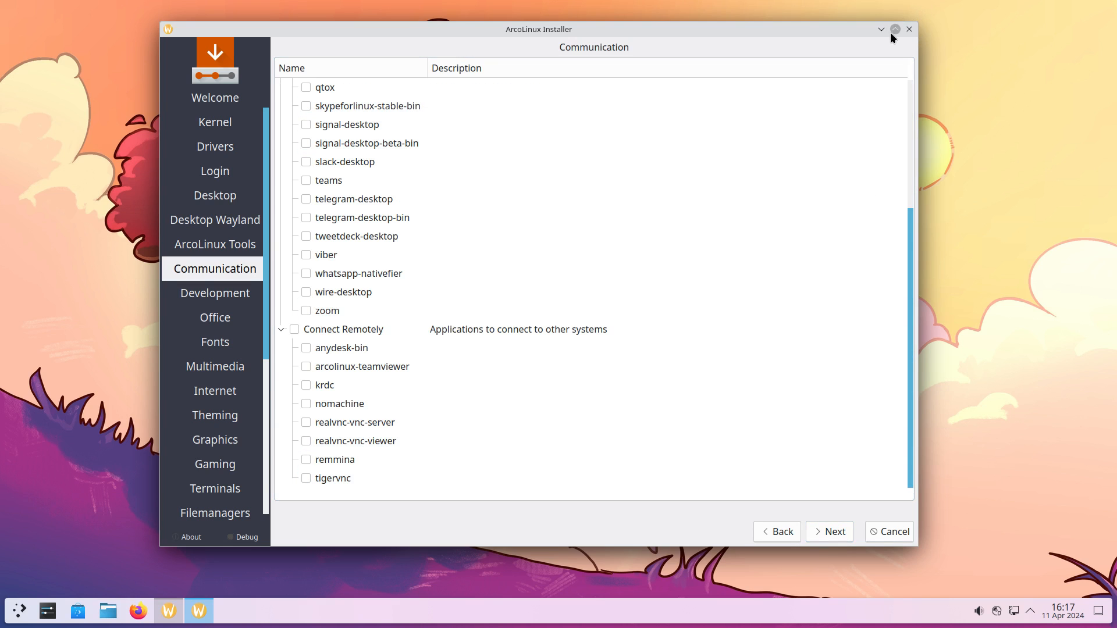
pyautogui.click(896, 29)
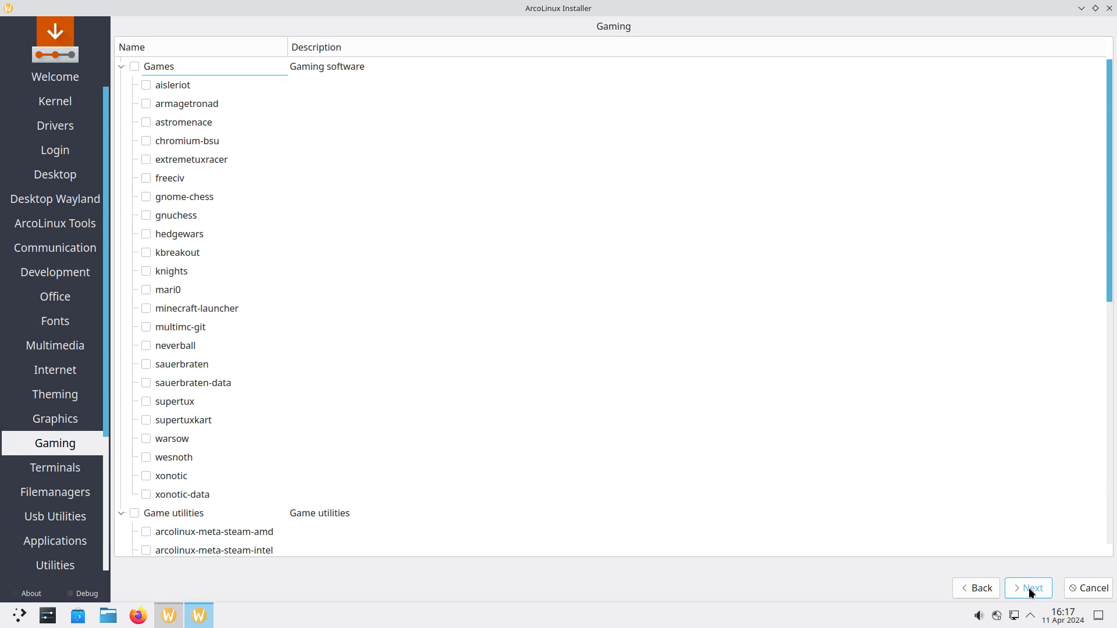
pyautogui.moveTo(233, 295)
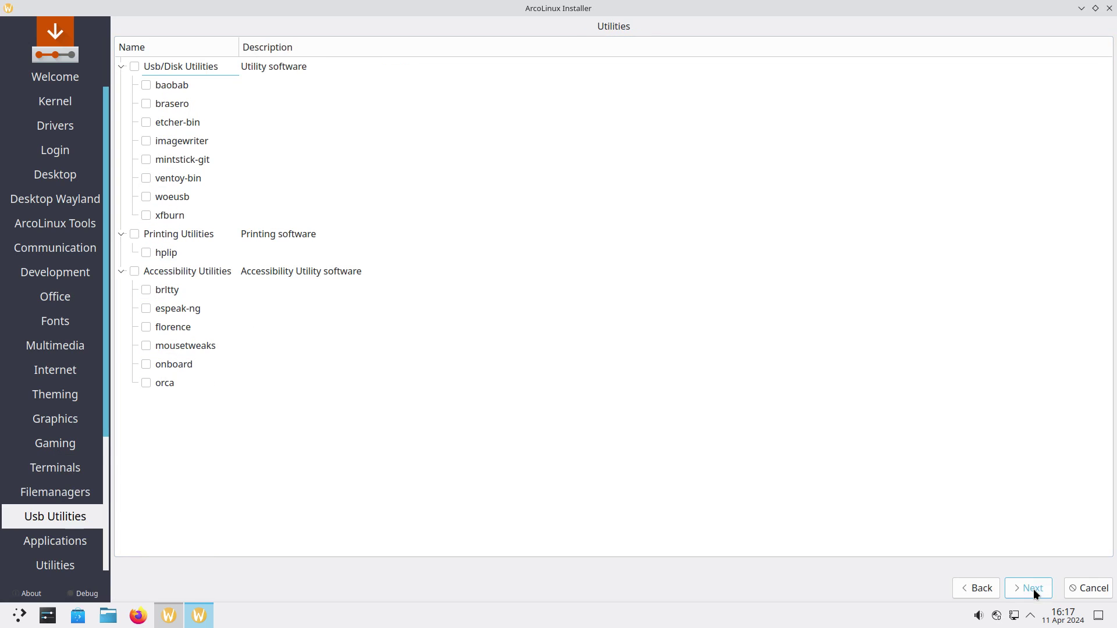
# - Advance through Utilities and ArcoLinux Dev unticked to the Europe/Brussels location page
pyautogui.click(54, 566)
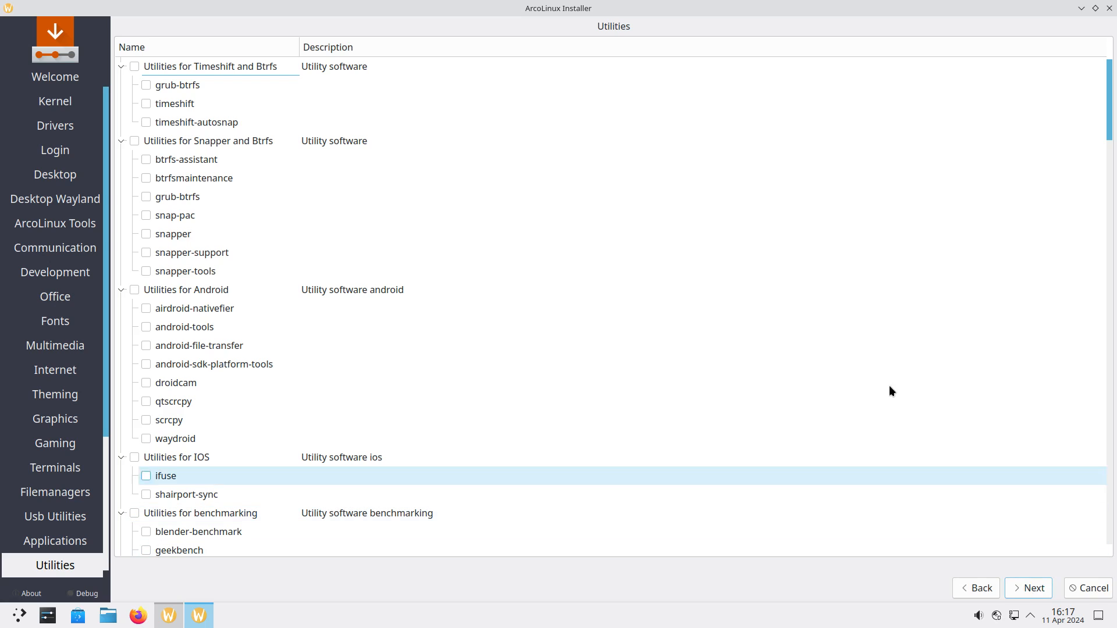
pyautogui.moveTo(454, 203)
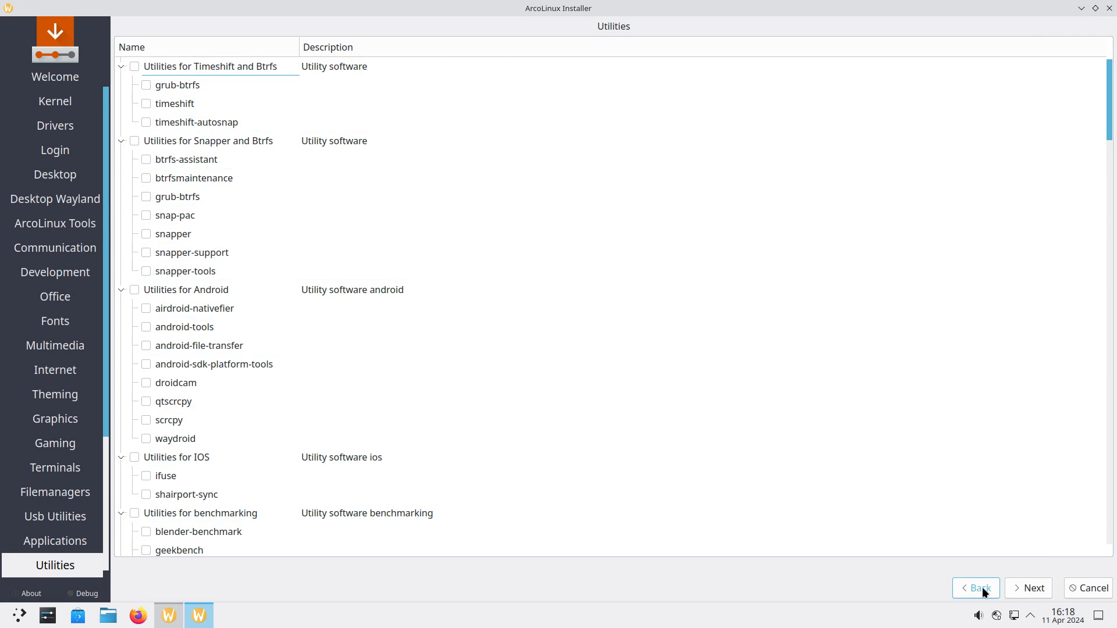
pyautogui.click(1033, 588)
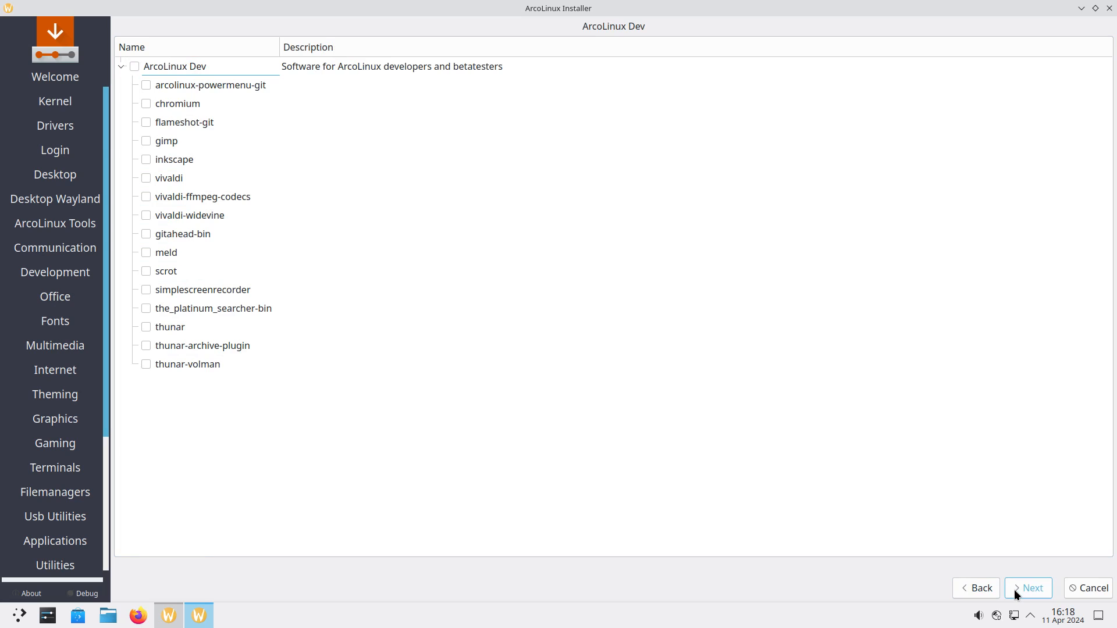
pyautogui.click(1034, 589)
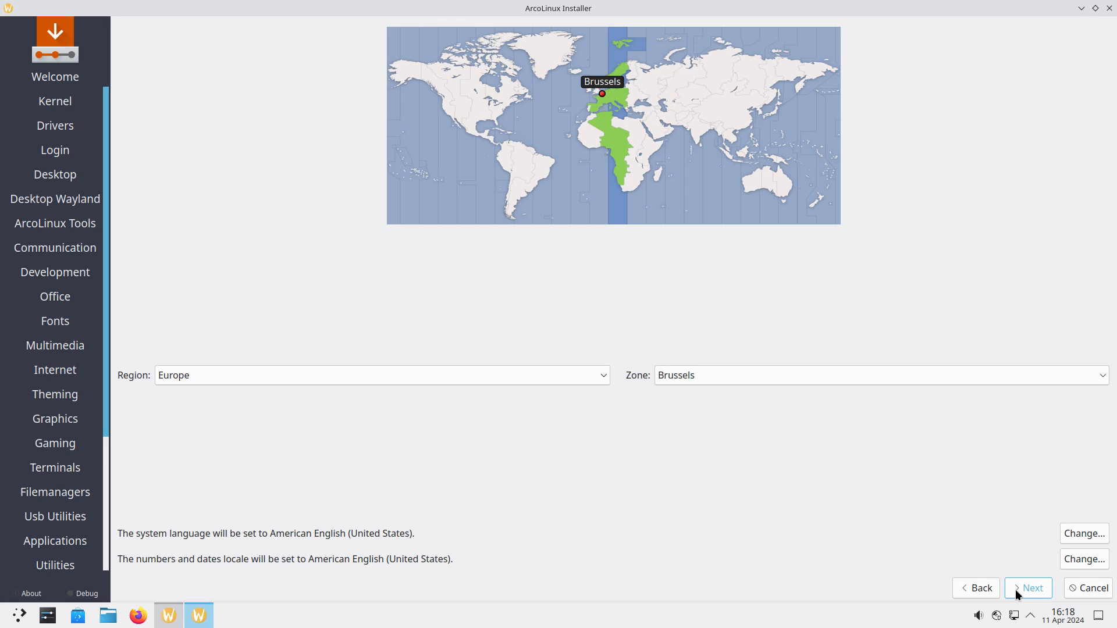
# - Accept Europe/Brussels timezone and Belgian Default keyboard, moving on to Partitions
pyautogui.click(1029, 589)
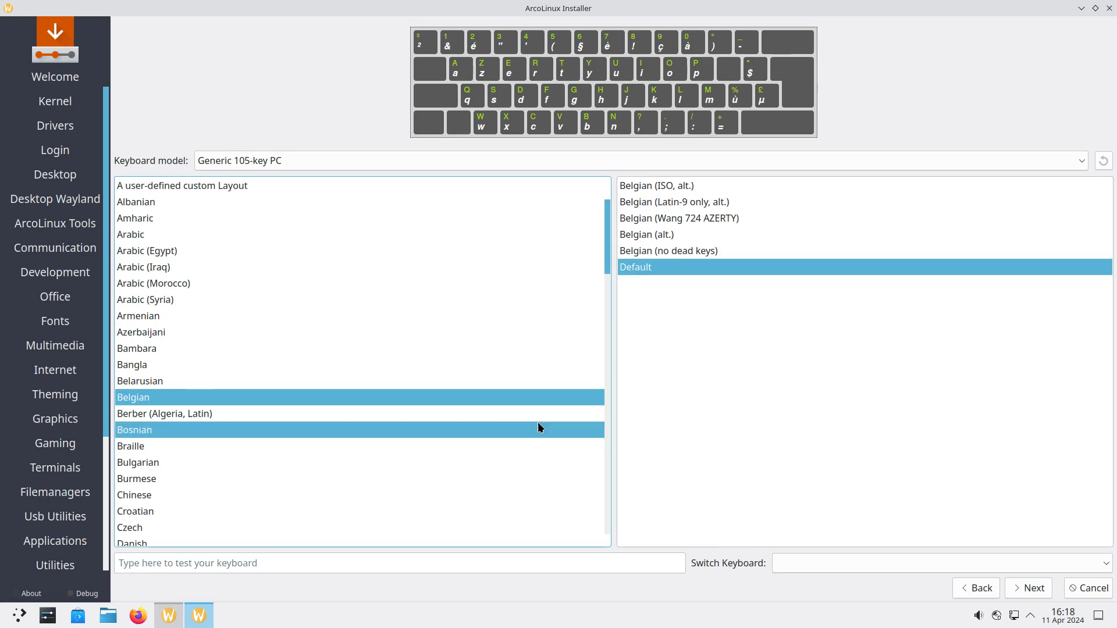
pyautogui.click(1033, 589)
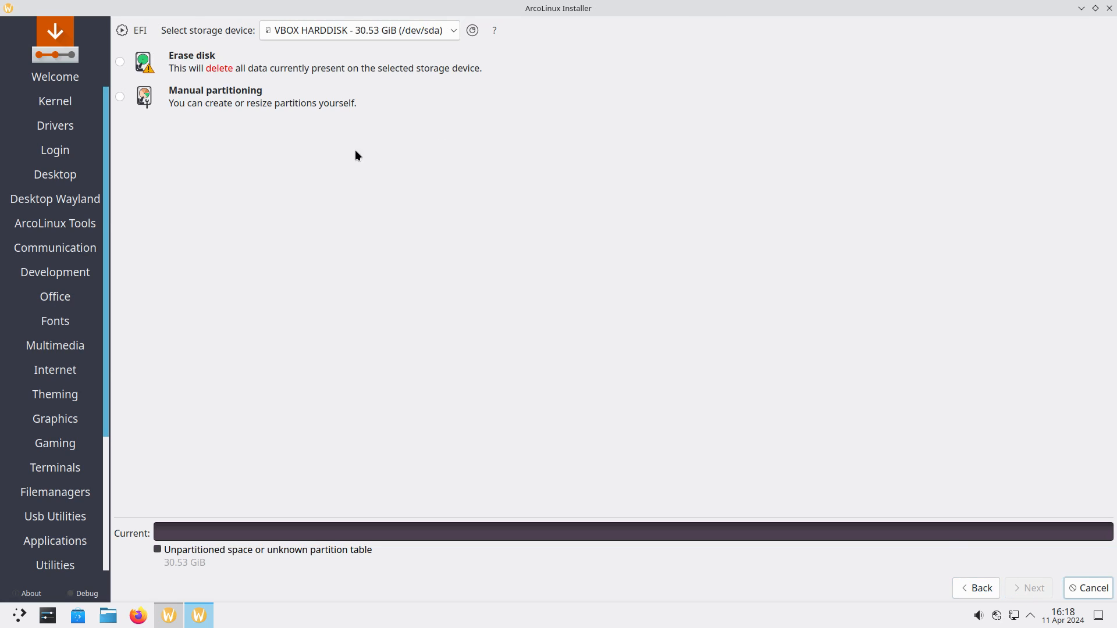
# - Choose Erase disk, try btrfs and swap, settle on No swap with ext4, and continue to Users
pyautogui.click(120, 62)
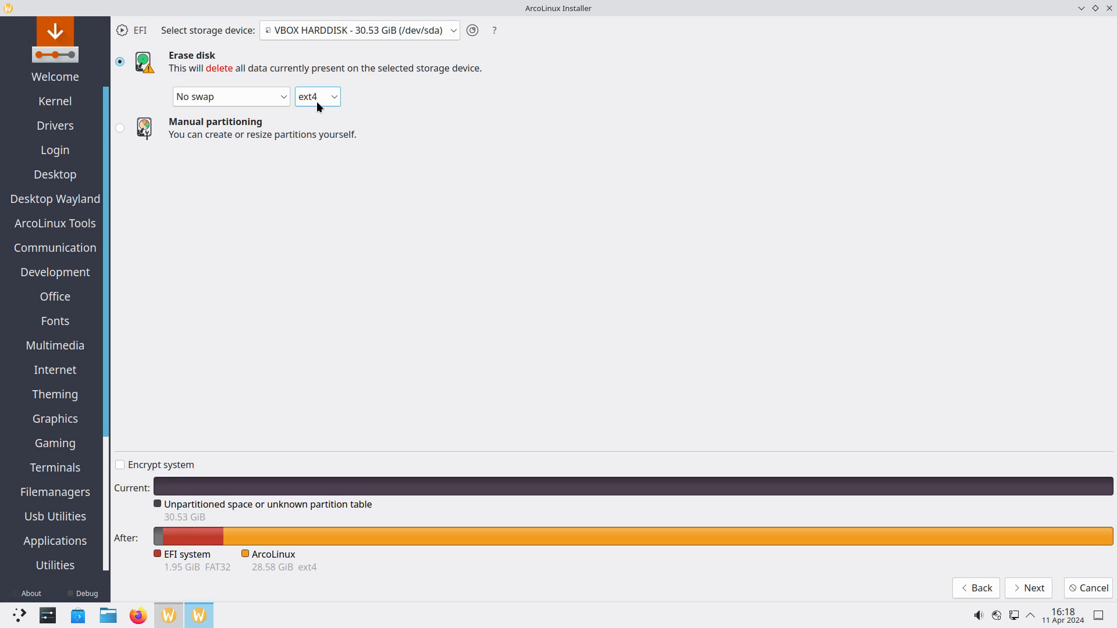
pyautogui.click(318, 96)
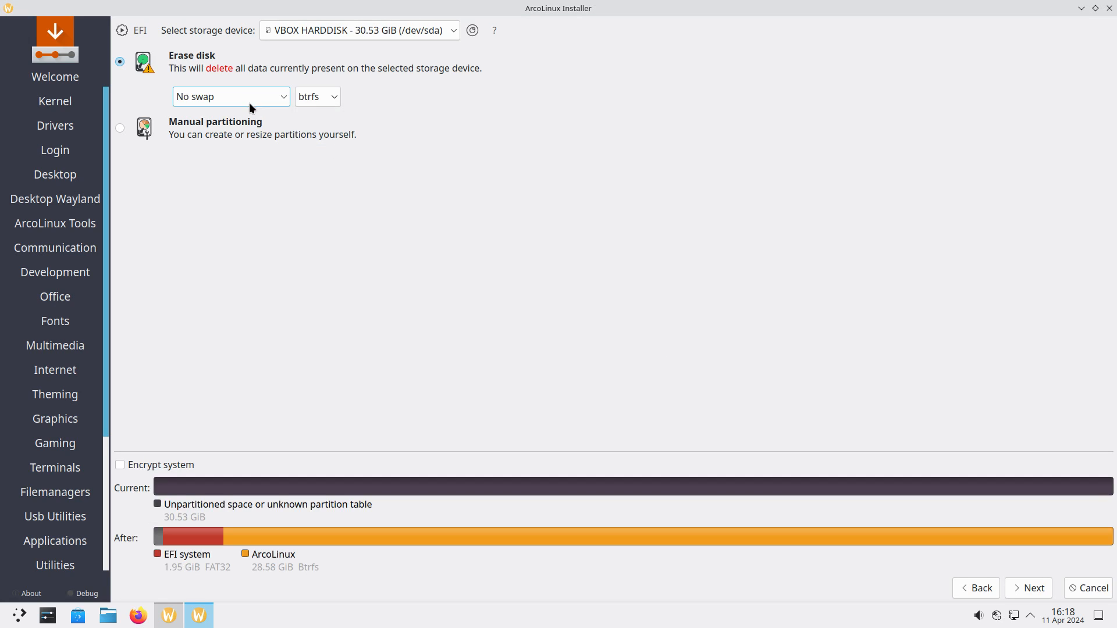
pyautogui.click(230, 96)
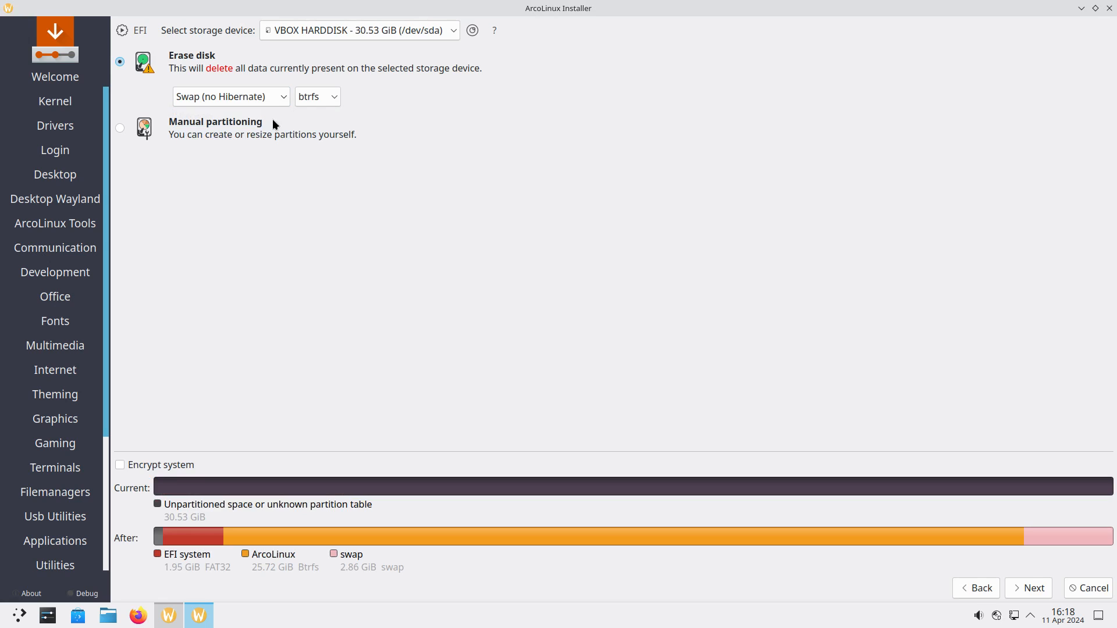
pyautogui.click(231, 96)
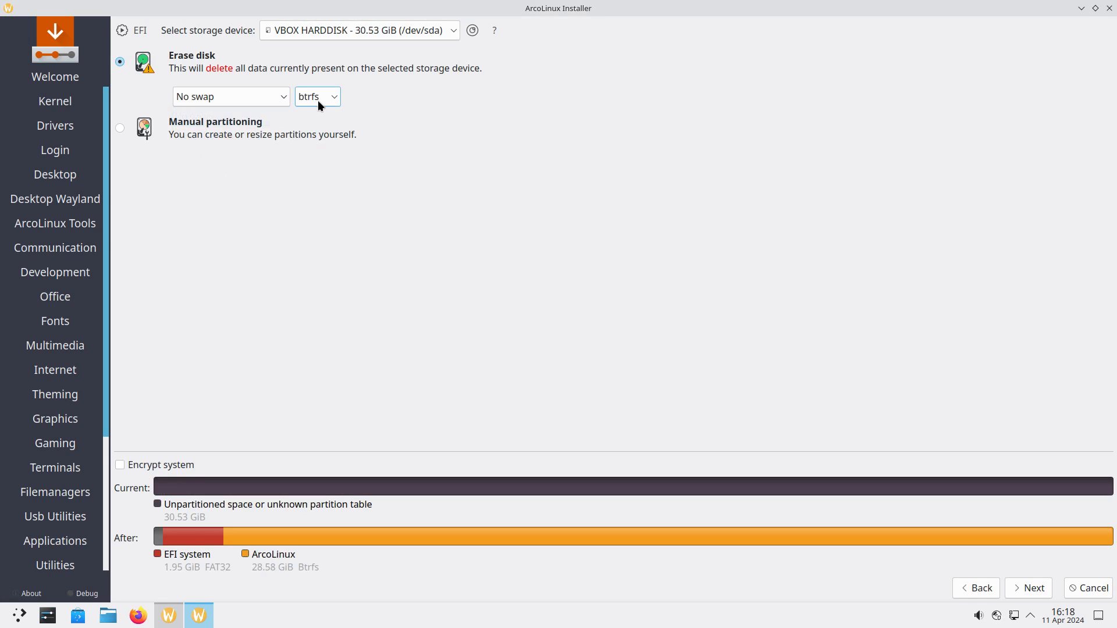
pyautogui.click(318, 96)
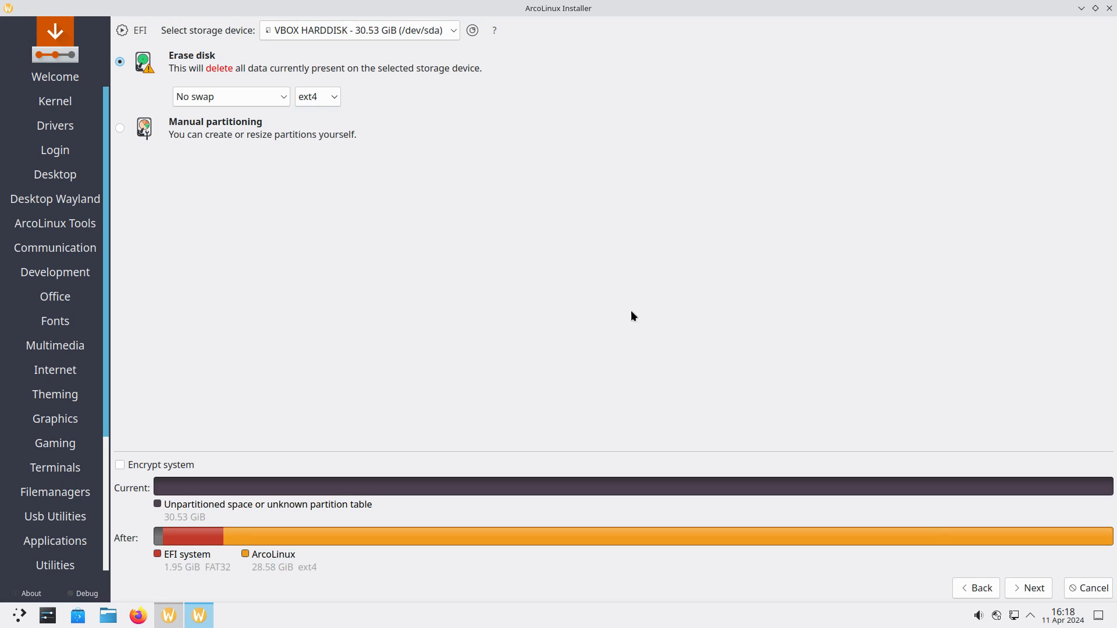
pyautogui.click(1033, 588)
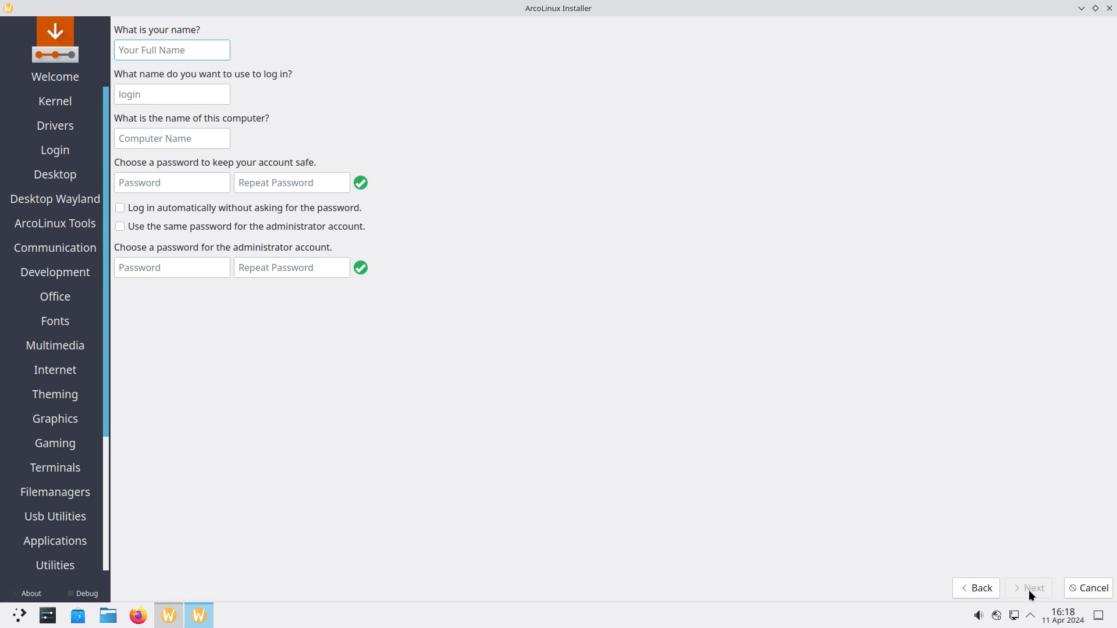
# - Enter user 'erik' with password, auto-login and same admin password, reaching the Summary
pyautogui.write('erik')
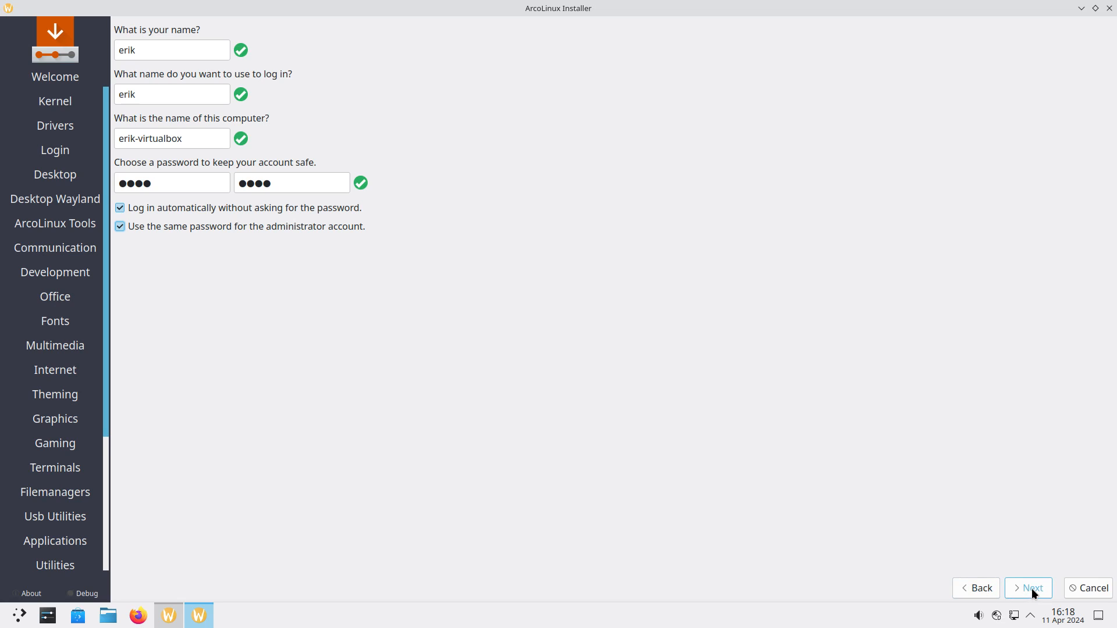
pyautogui.click(1031, 589)
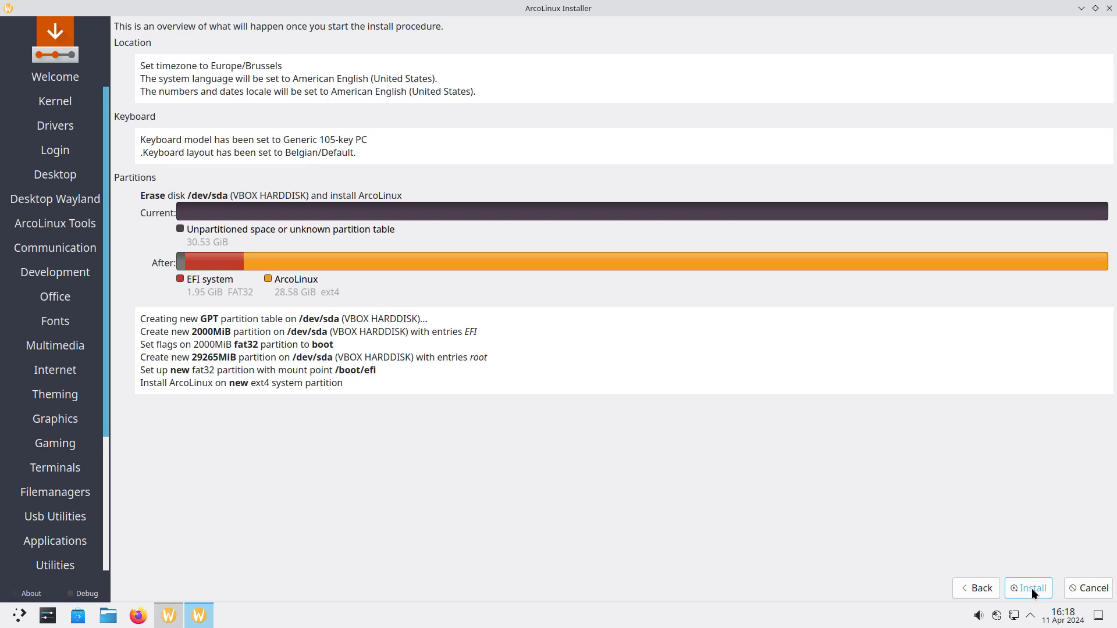
# - Start the installation and confirm Install Now to erase the disk and install ArcoLinux
pyautogui.click(1034, 588)
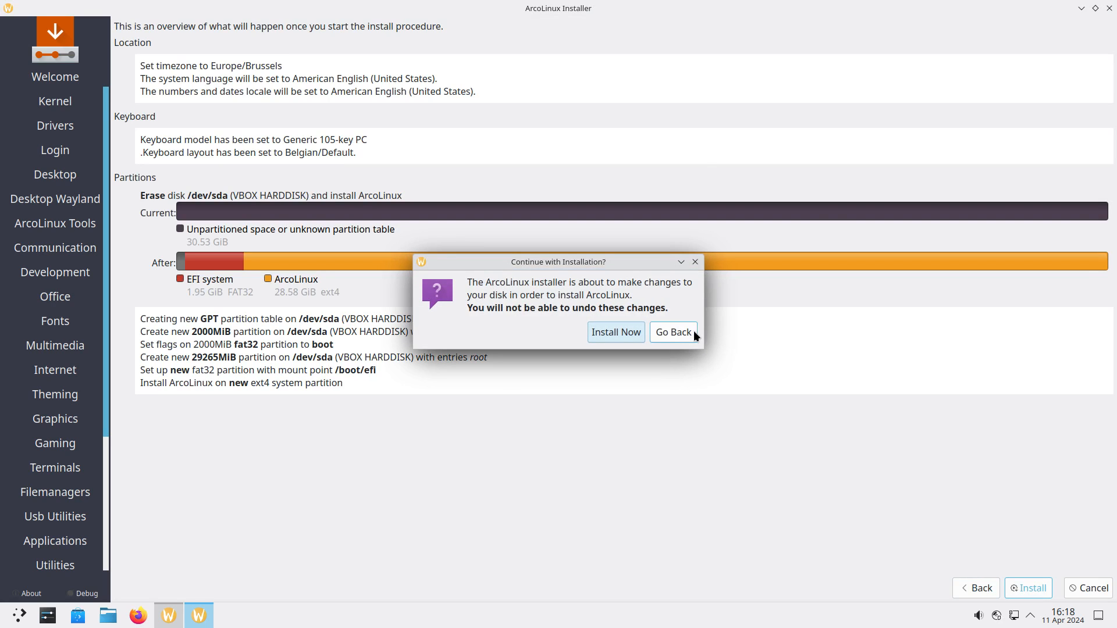
pyautogui.click(617, 333)
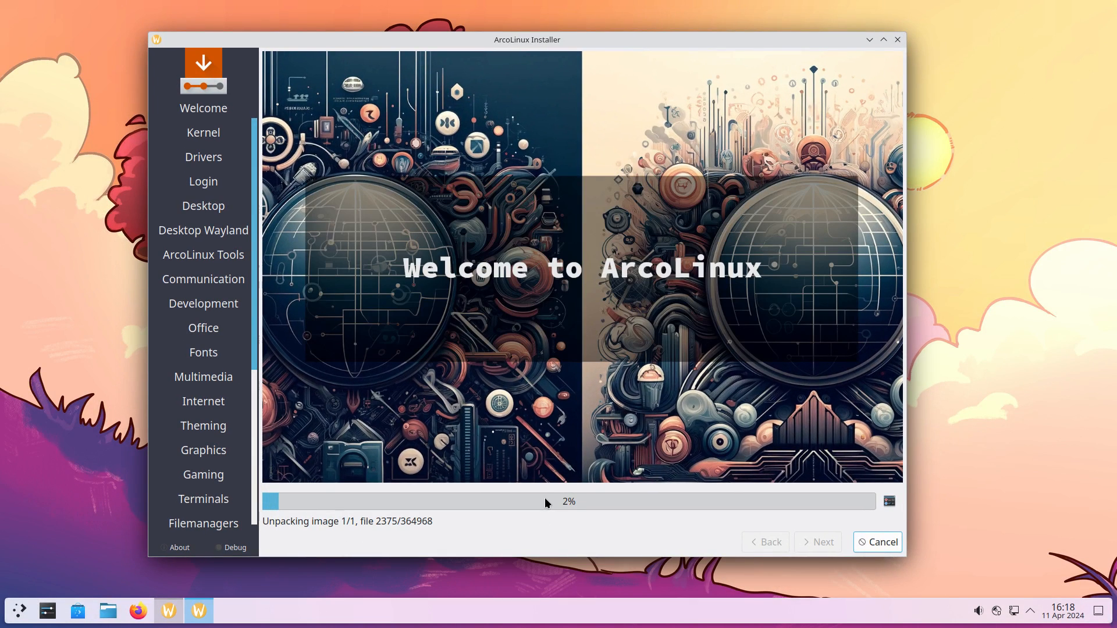
pyautogui.moveTo(1085, 313)
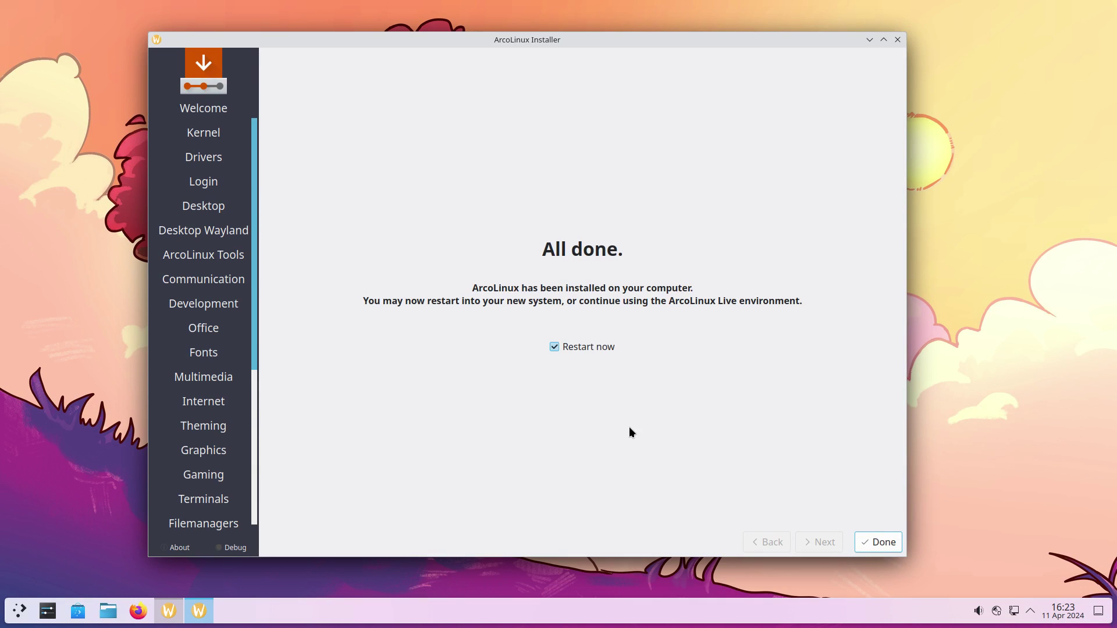
# - Finish with Restart now and boot ArcoLinux from GRUB into the new Plasma desktop
pyautogui.click(877, 542)
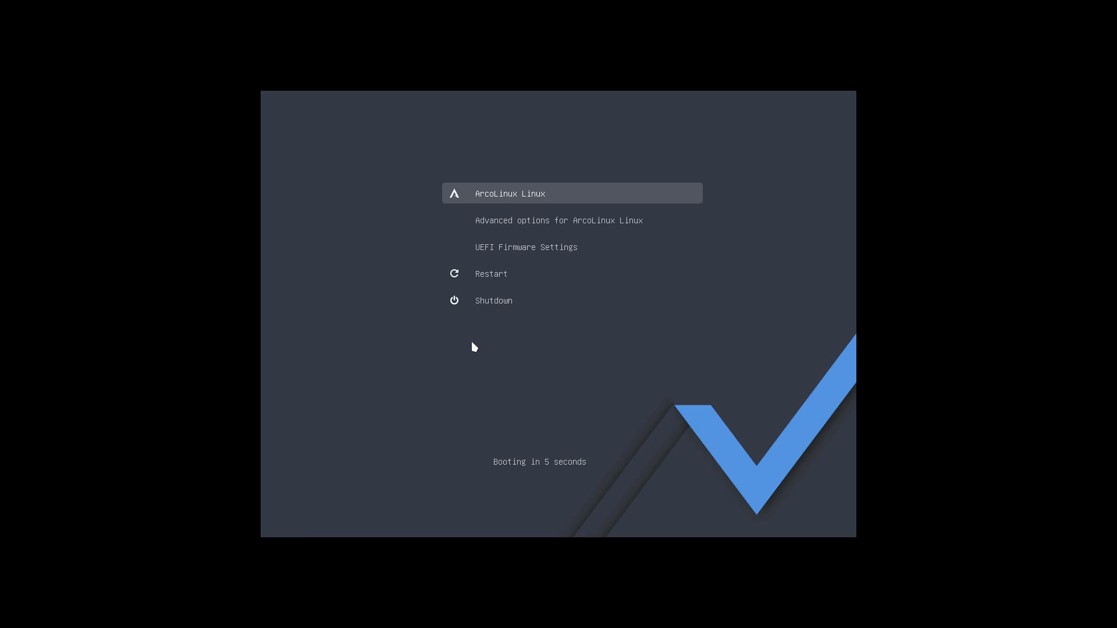
pyautogui.press('e')
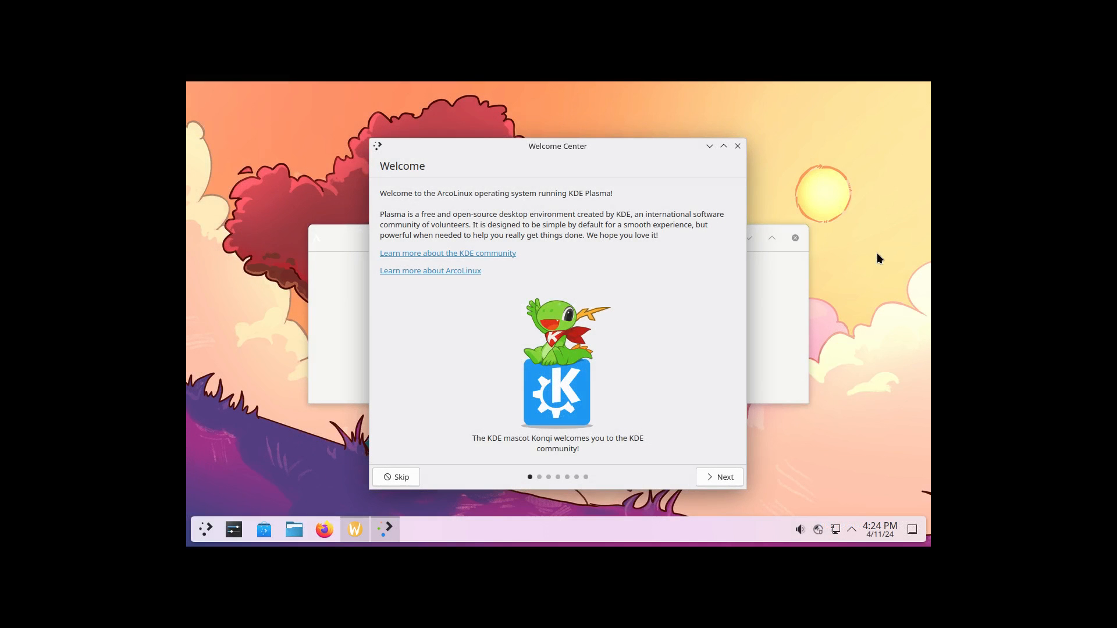
pyautogui.moveTo(738, 147)
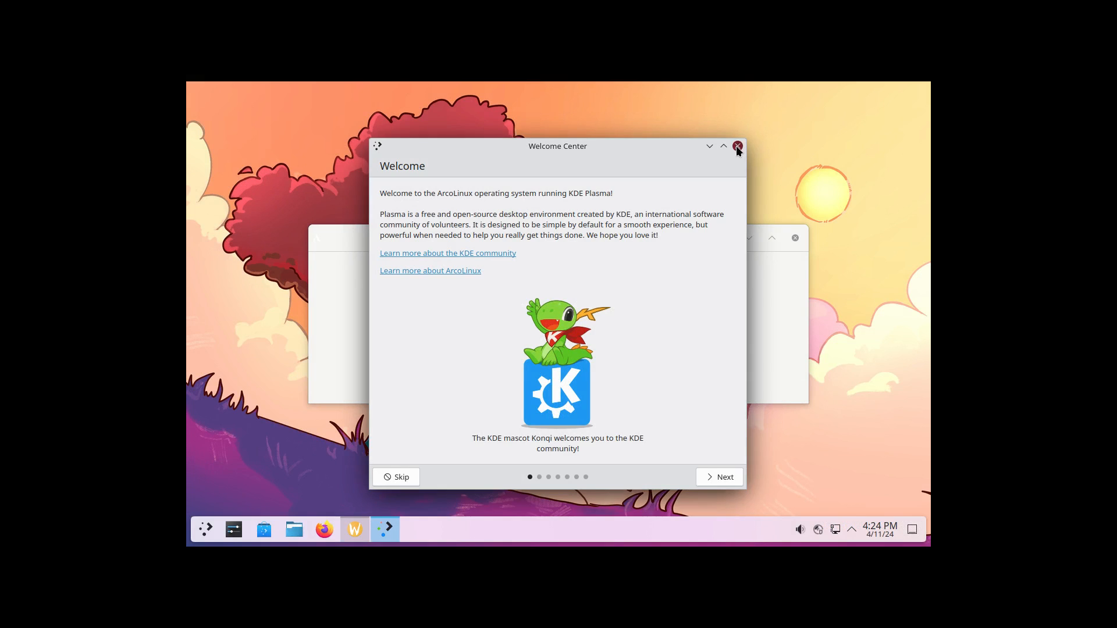
# - Close the KDE Welcome Center and quit the ArcoLinux Welcome App
pyautogui.click(738, 147)
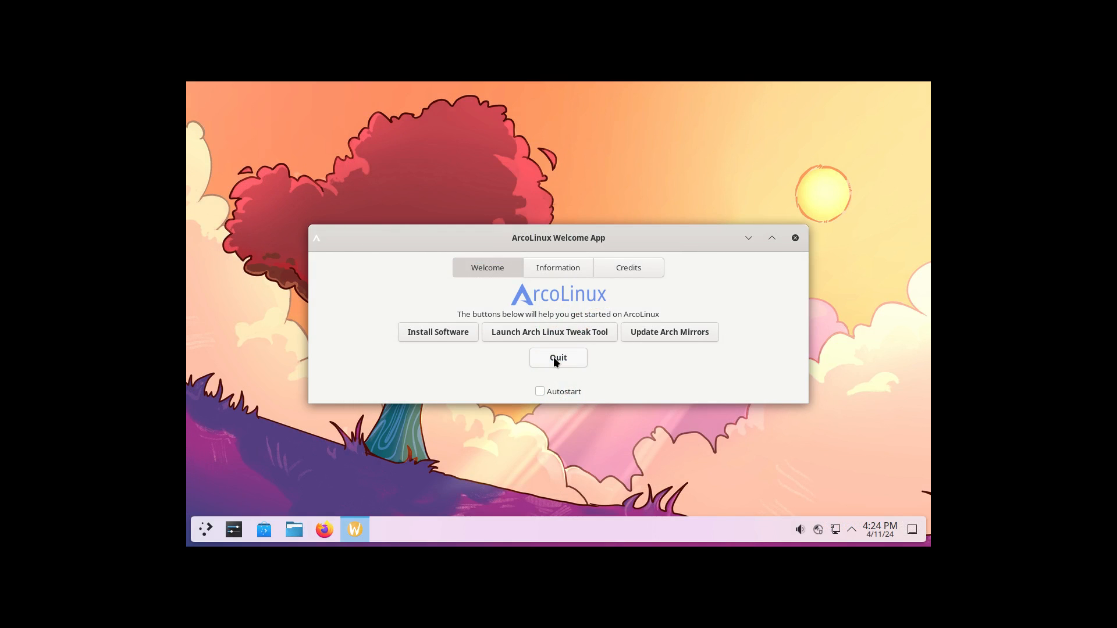
pyautogui.click(558, 359)
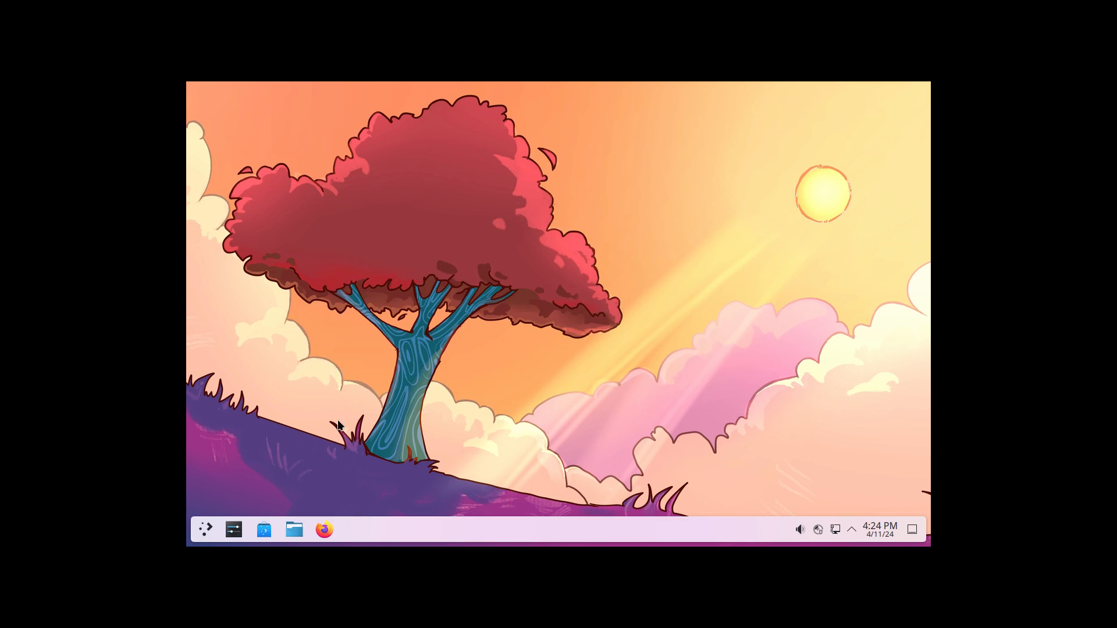
pyautogui.moveTo(232, 531)
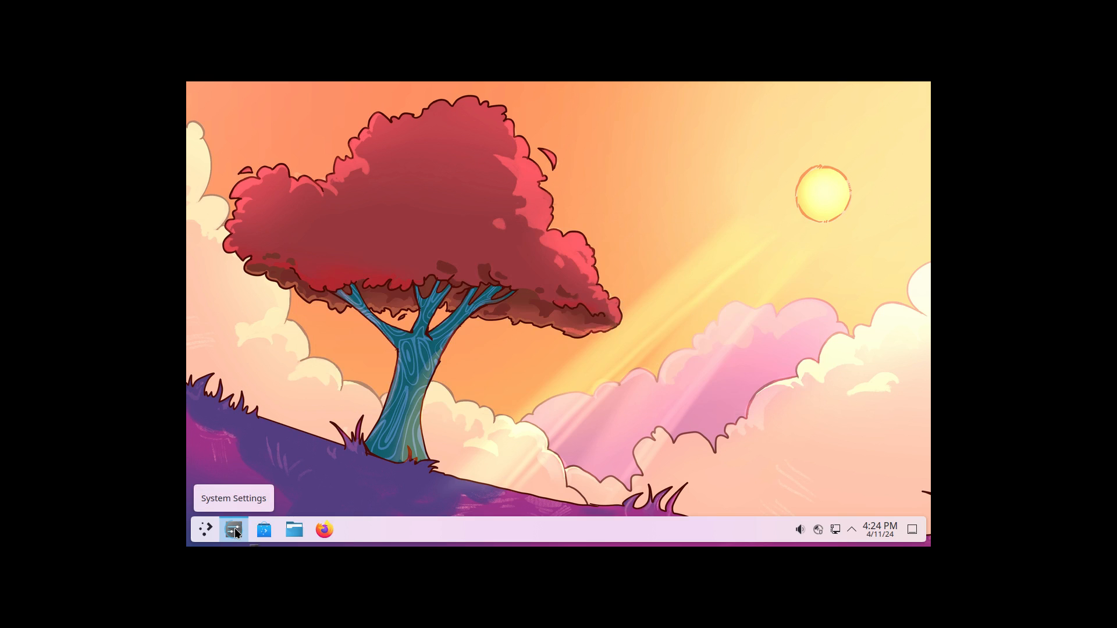
# - Set the display to 1920x1080 (16:9) in System Settings, keep it, and close settings
pyautogui.click(233, 530)
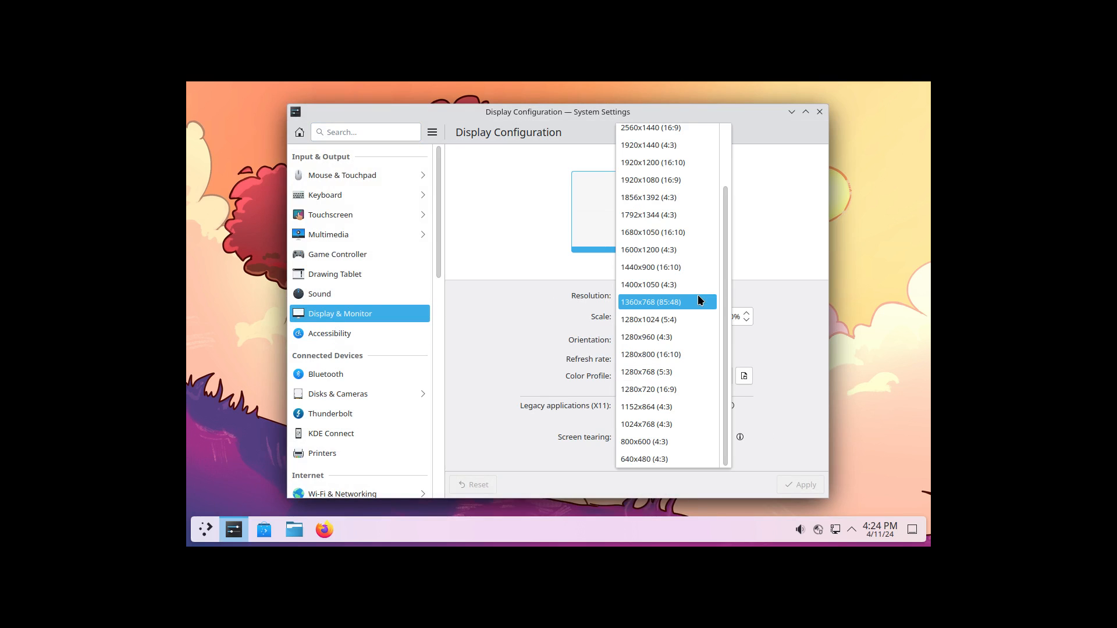
pyautogui.click(651, 179)
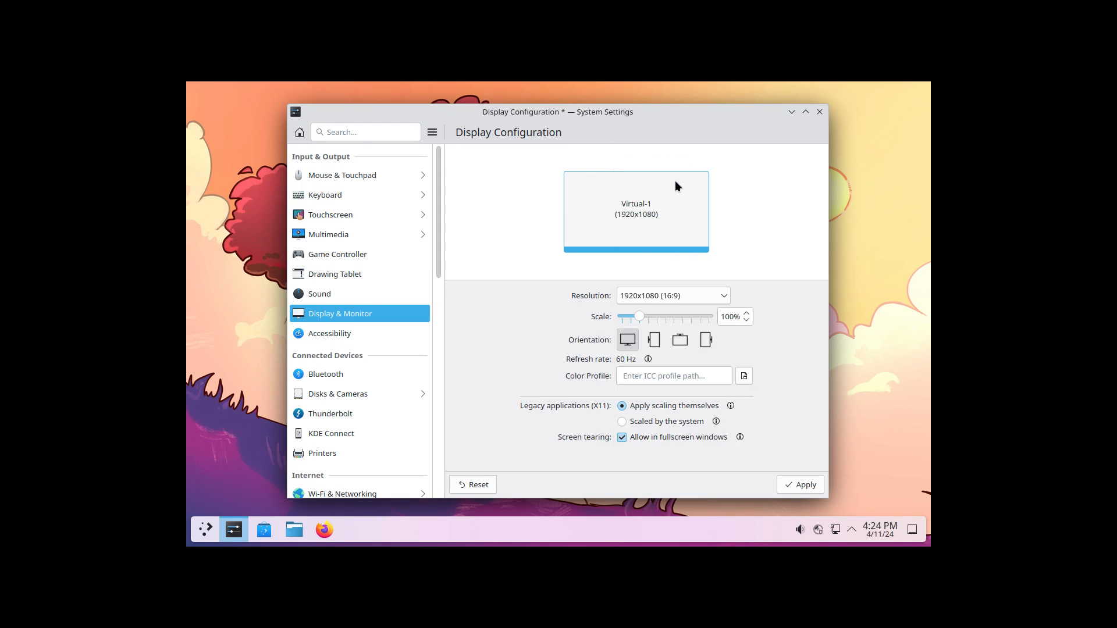
pyautogui.click(801, 485)
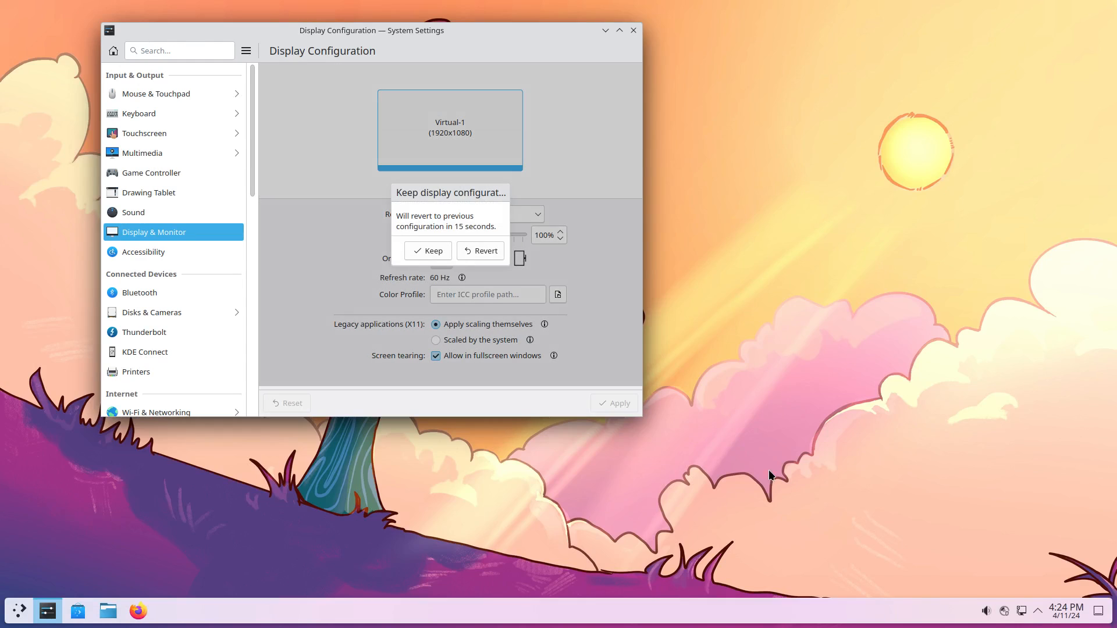
pyautogui.click(428, 252)
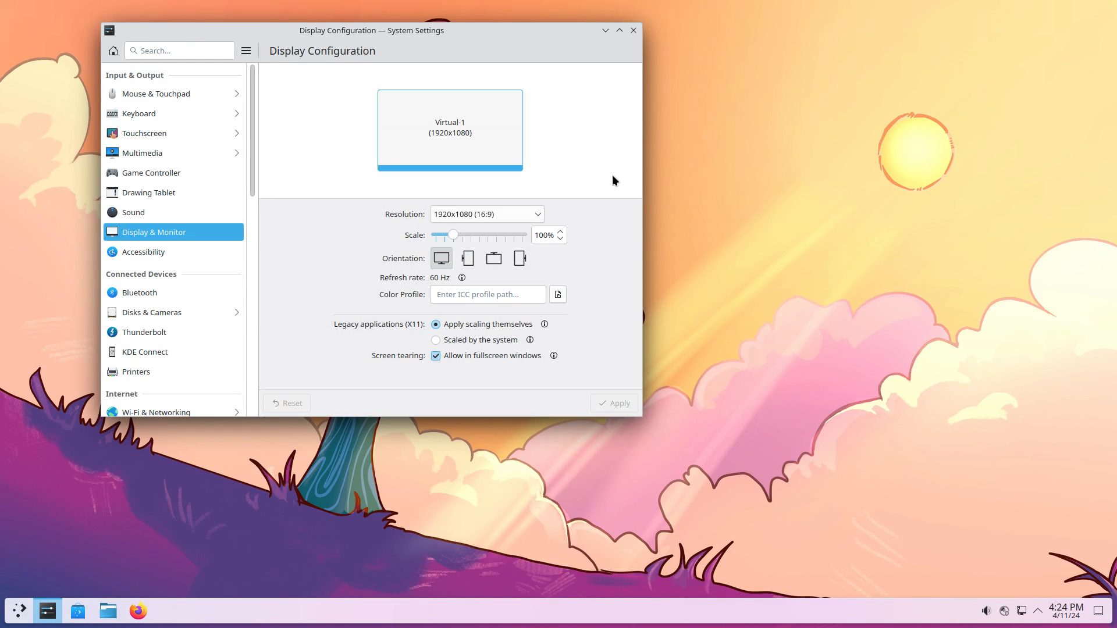
pyautogui.click(634, 30)
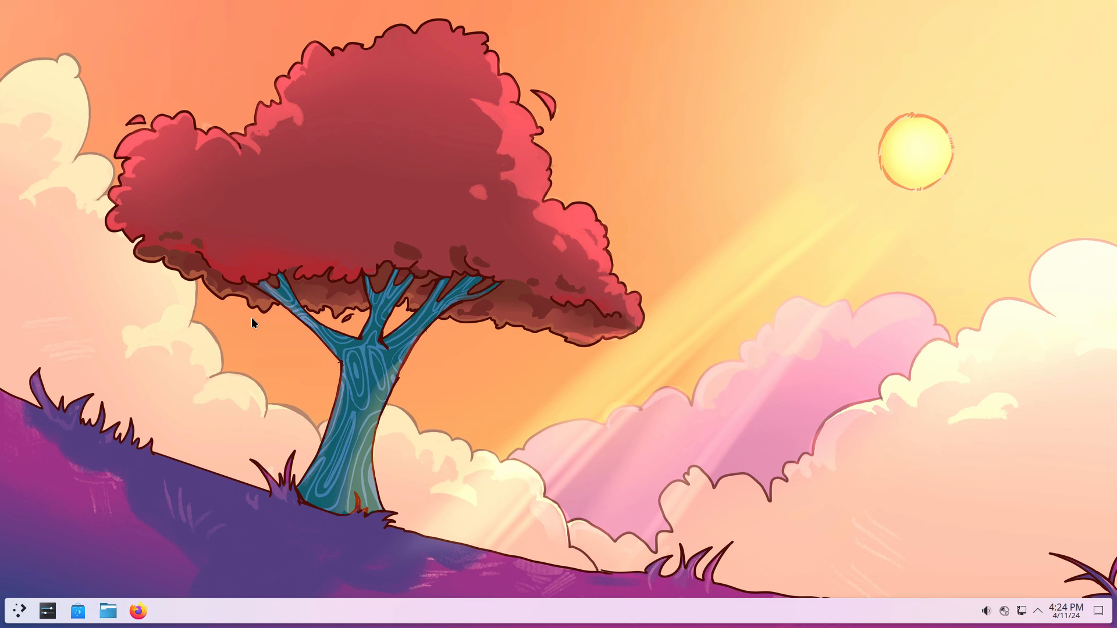
pyautogui.moveTo(388, 305)
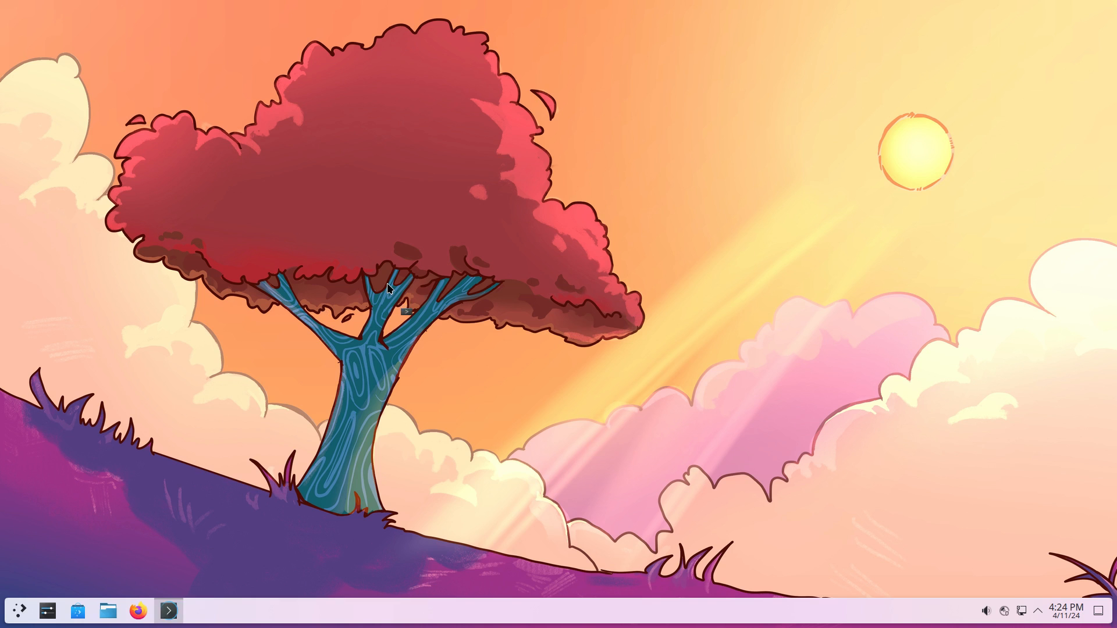
# - Run 'use' in Konsole to show ISO v24.05.03, cachyos kernel, SDDM and GRUB details
pyautogui.click(167, 610)
pyautogui.write('use')
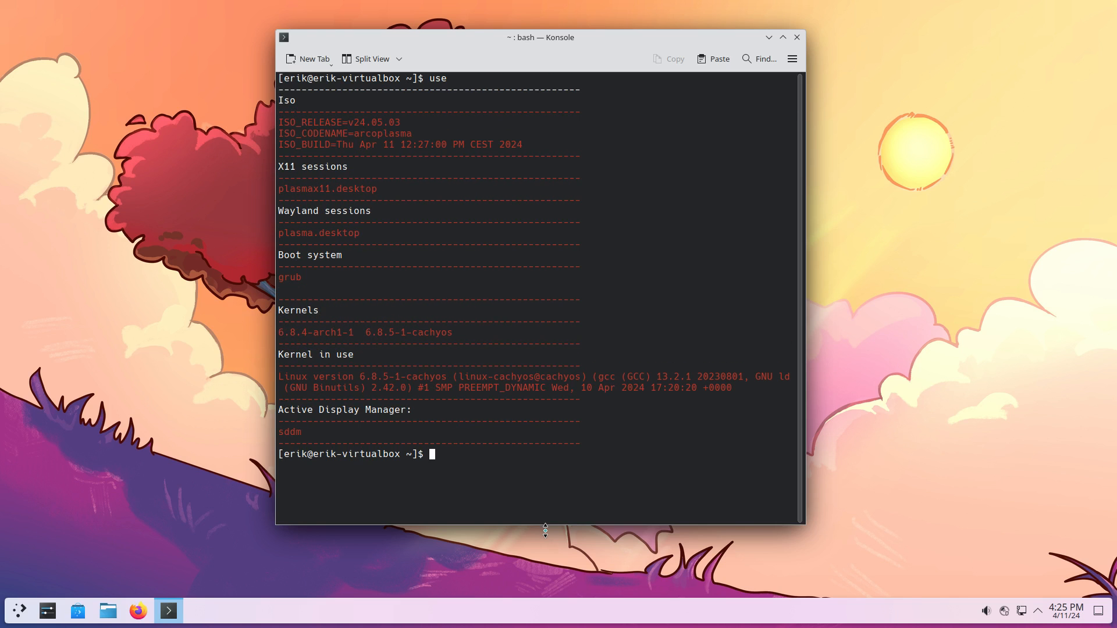
pyautogui.doubleClick(375, 132)
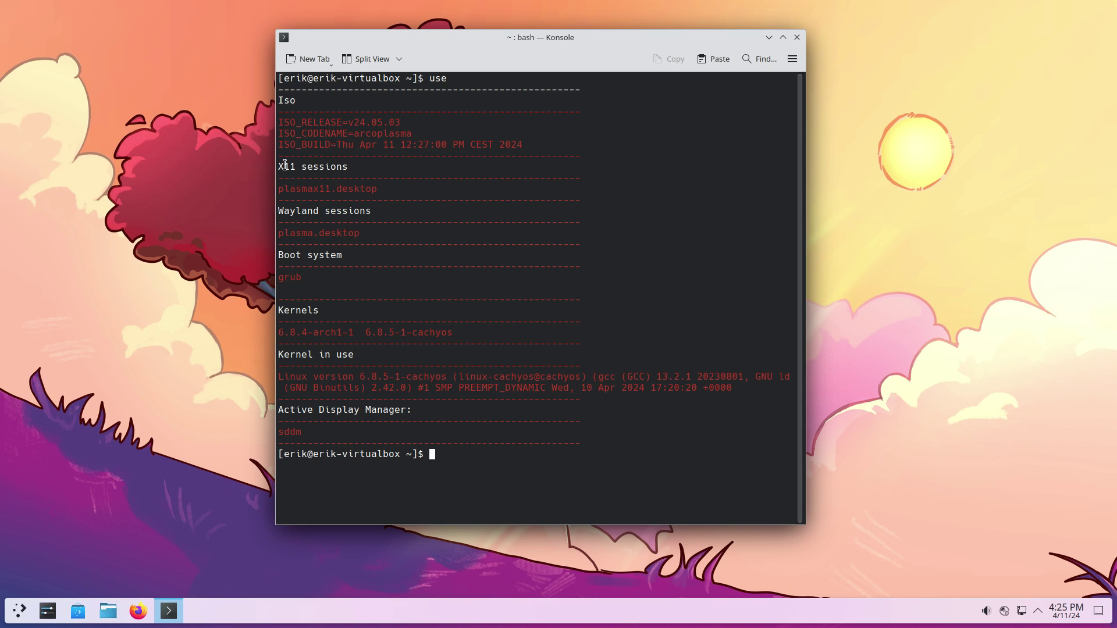
pyautogui.moveTo(304, 209)
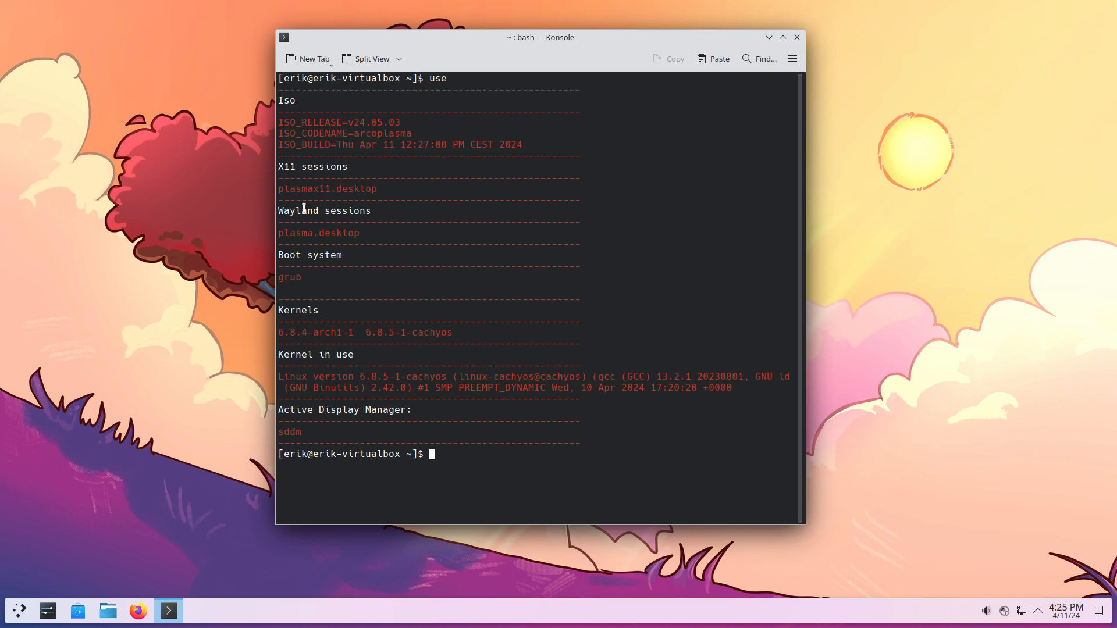
pyautogui.moveTo(298, 211)
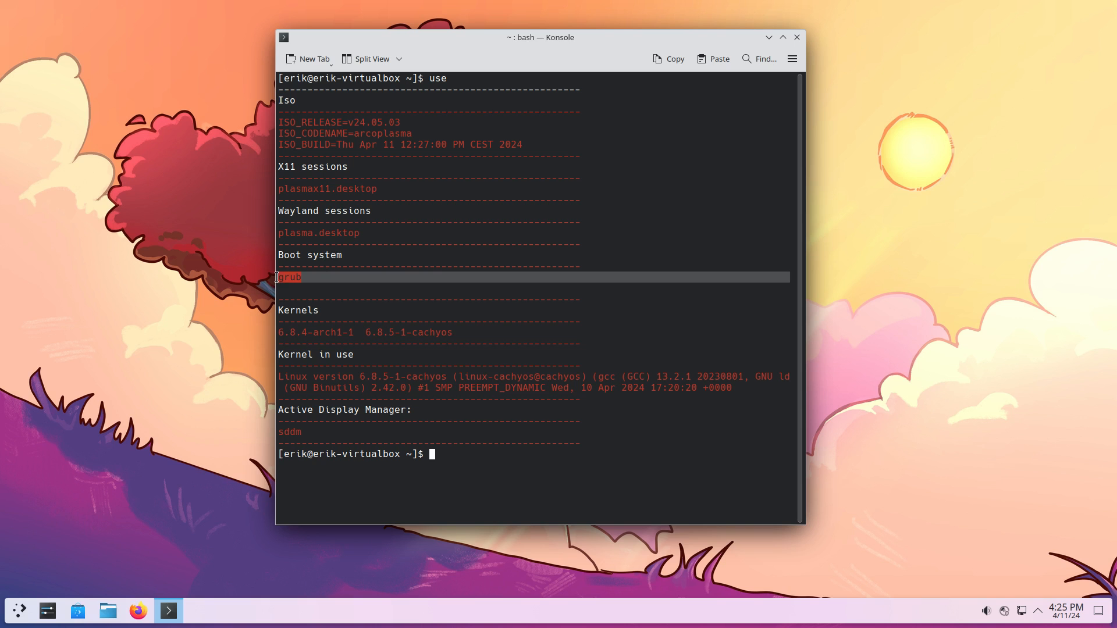
pyautogui.moveTo(458, 336)
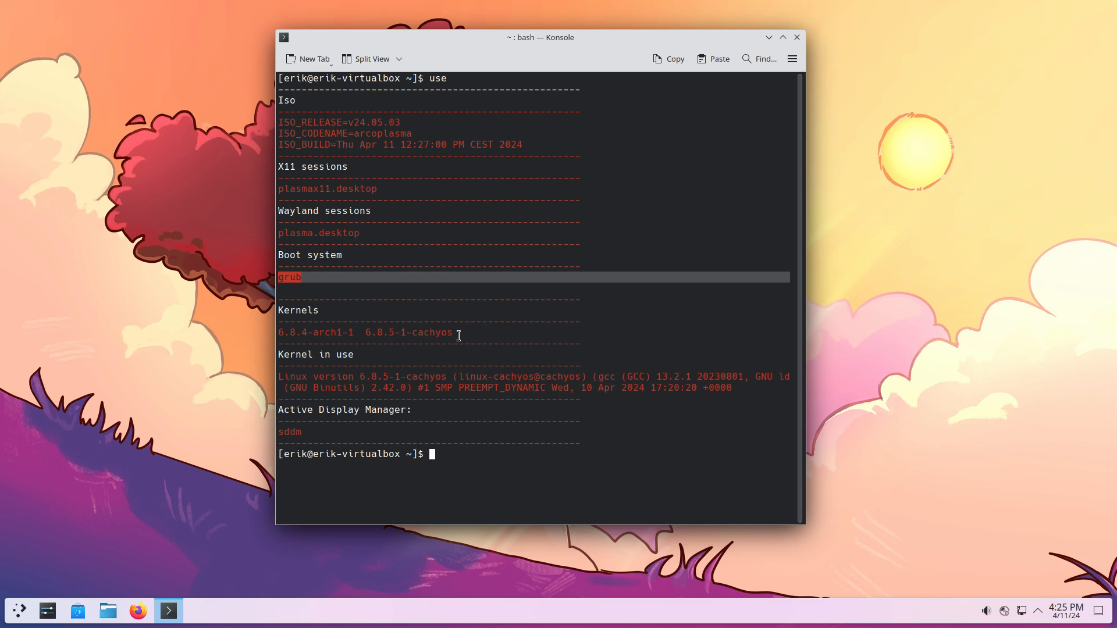
pyautogui.moveTo(351, 471)
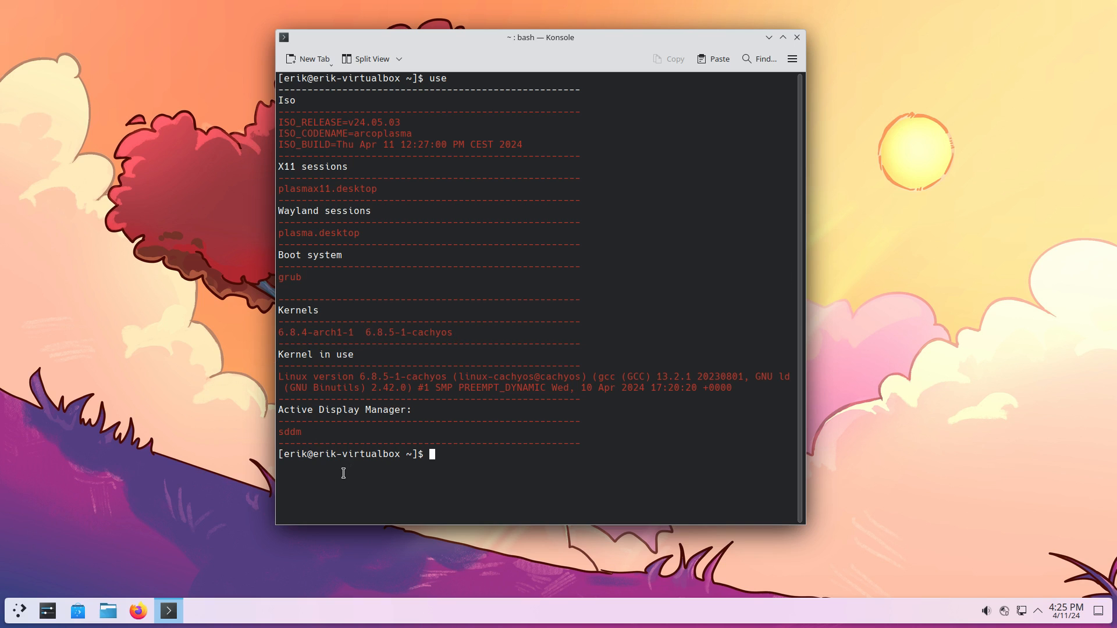
pyautogui.moveTo(358, 468)
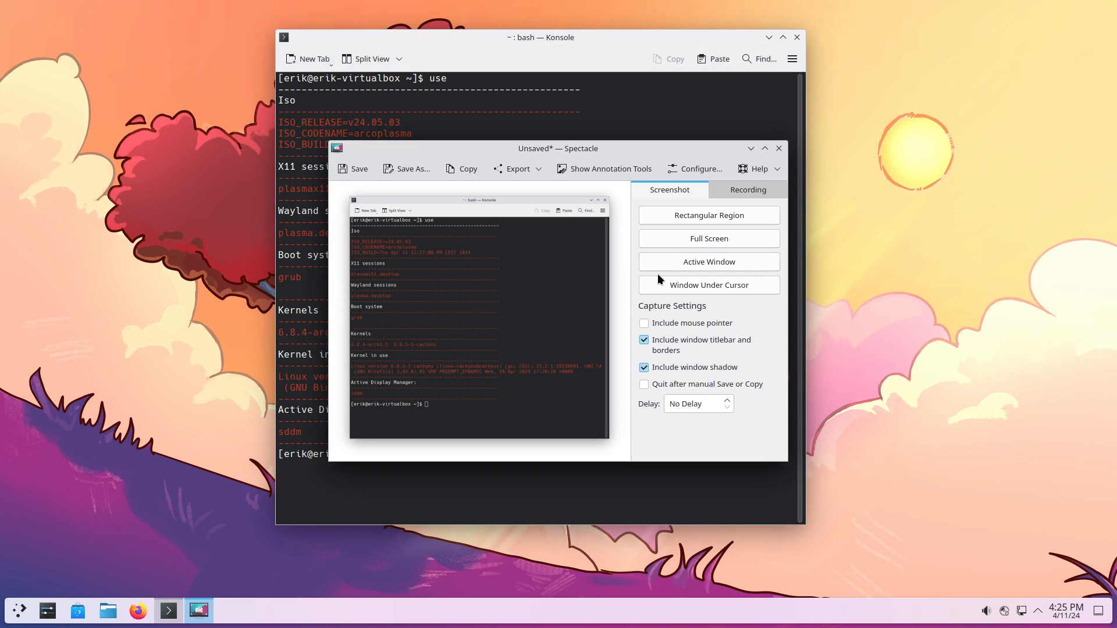
pyautogui.moveTo(700, 288)
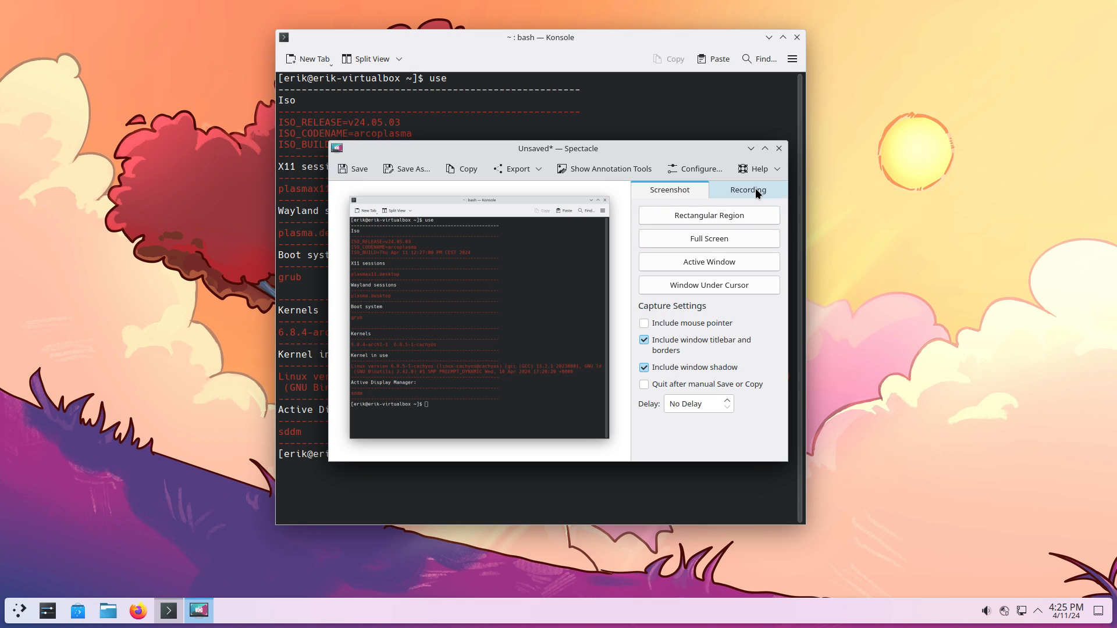
pyautogui.click(747, 190)
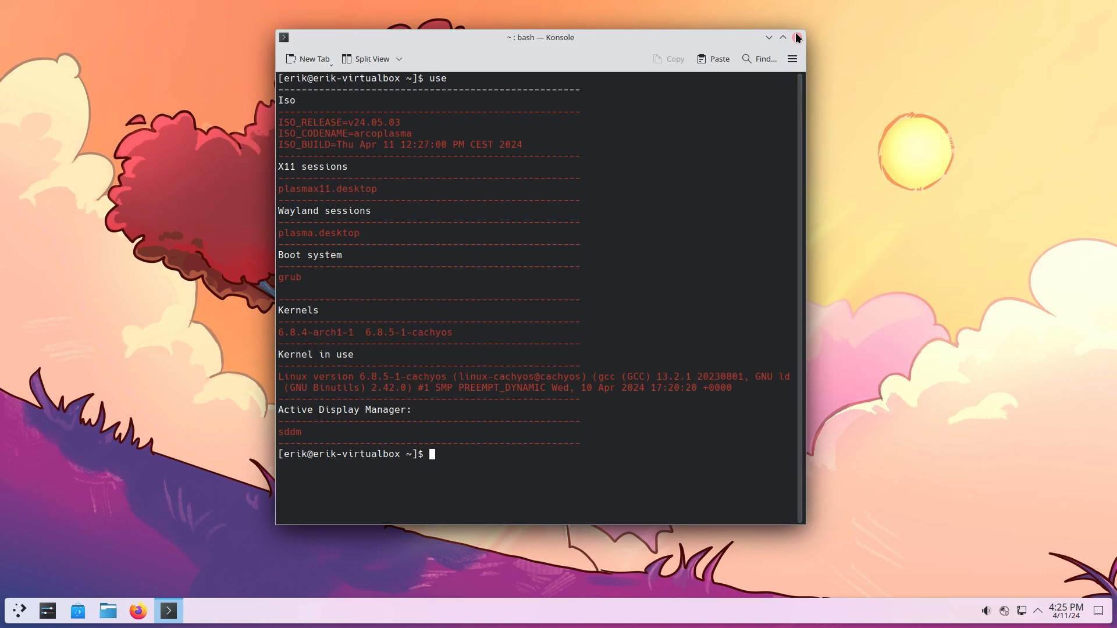
# - Close Konsole, apply the Surfn Arc Dark global theme, and close System Settings
pyautogui.click(796, 37)
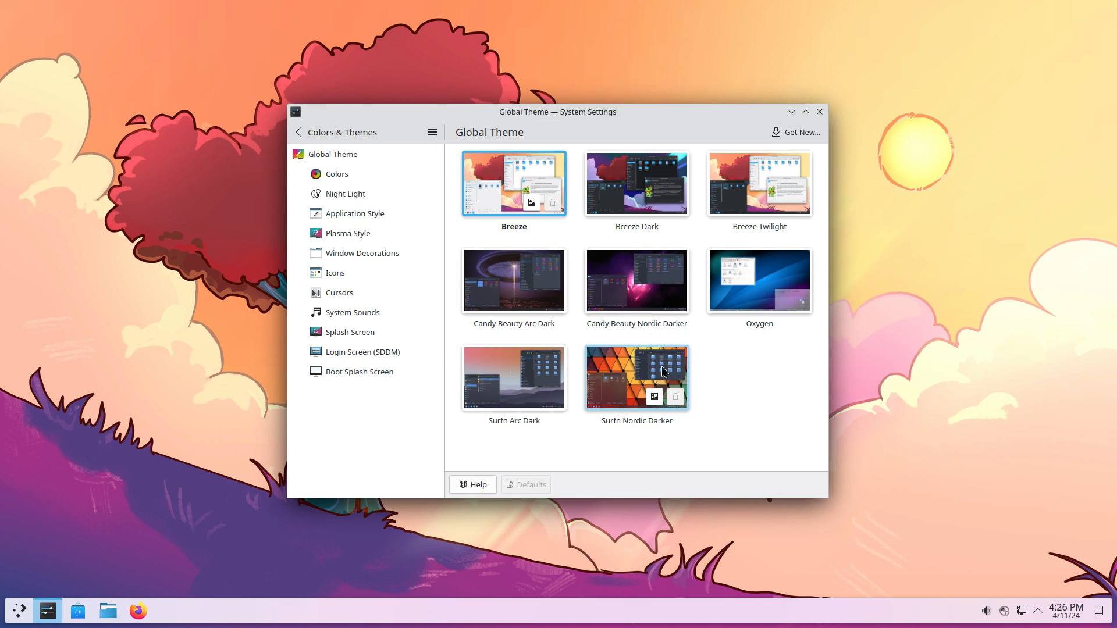
pyautogui.moveTo(635, 391)
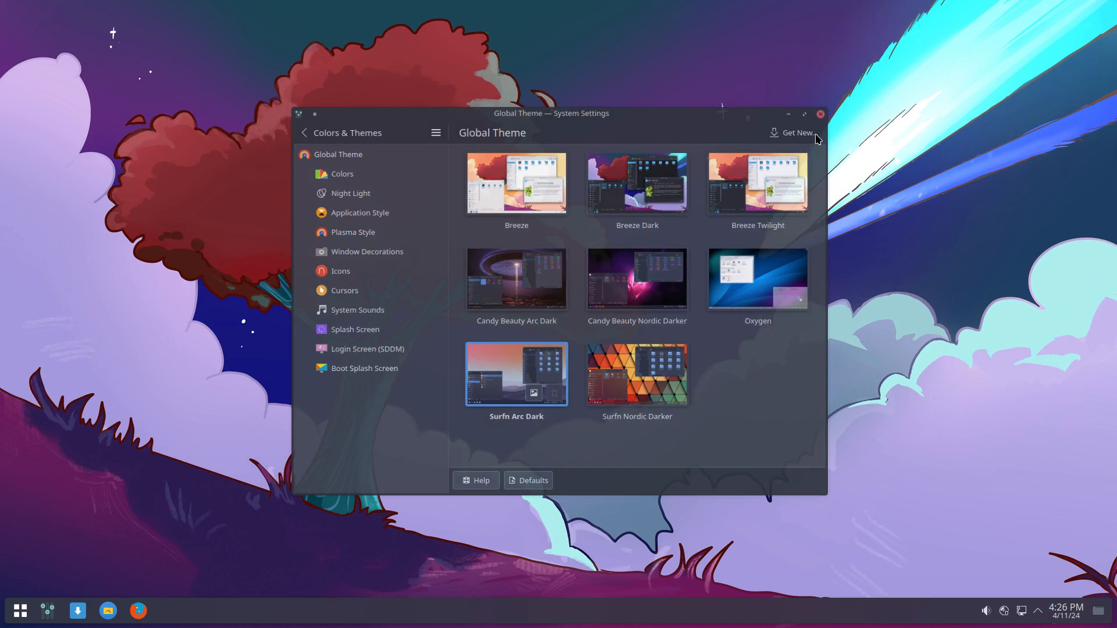
pyautogui.click(821, 114)
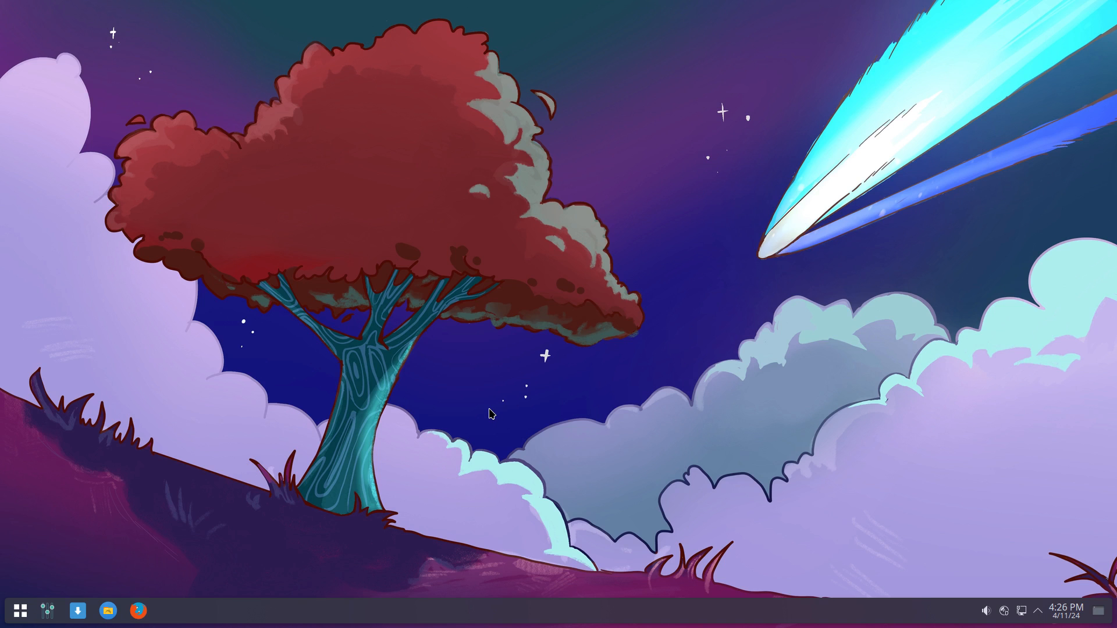
pyautogui.moveTo(1103, 346)
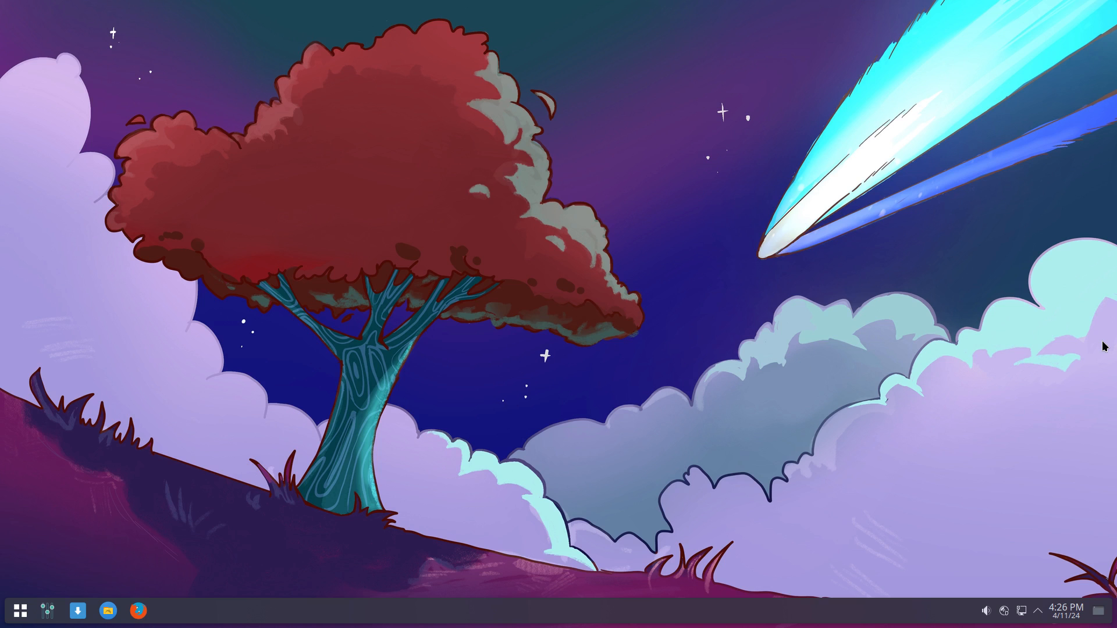